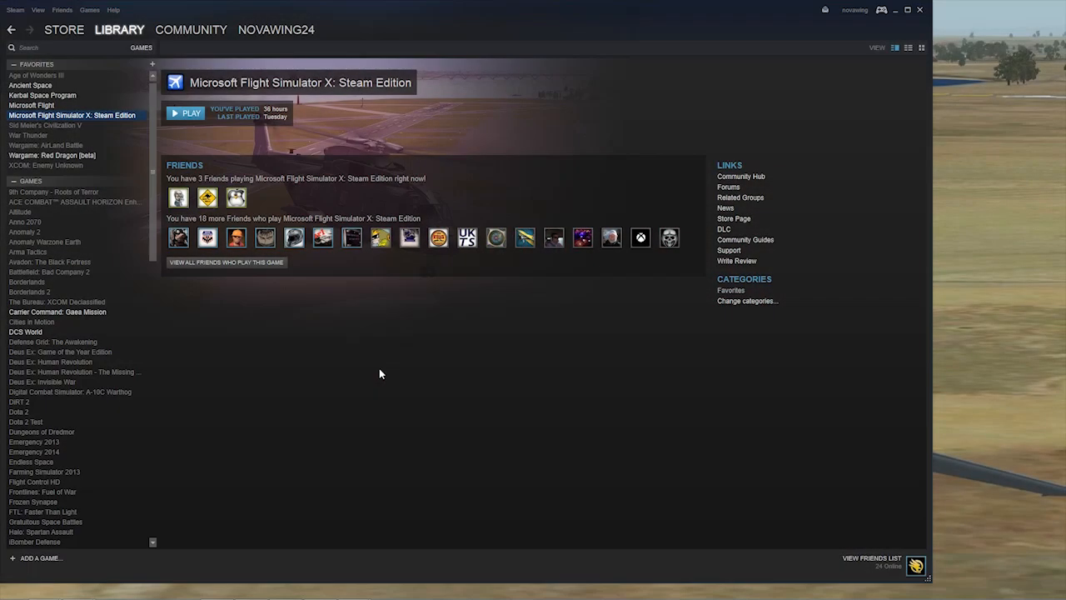
{"action": "mouse_move", "coordinate": [390, 374]}
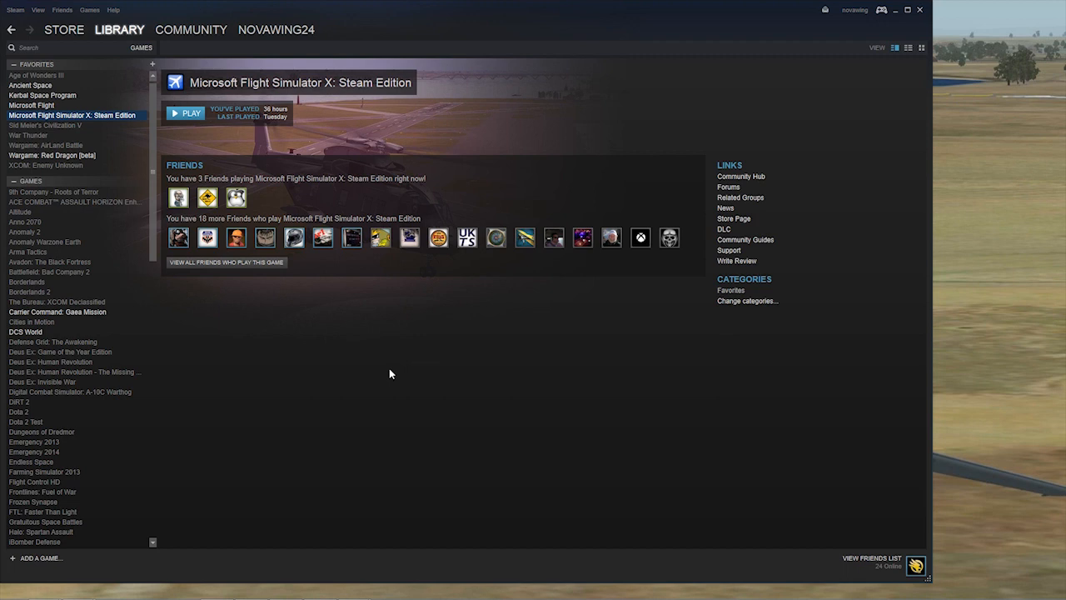
{"action": "mouse_move", "coordinate": [397, 379]}
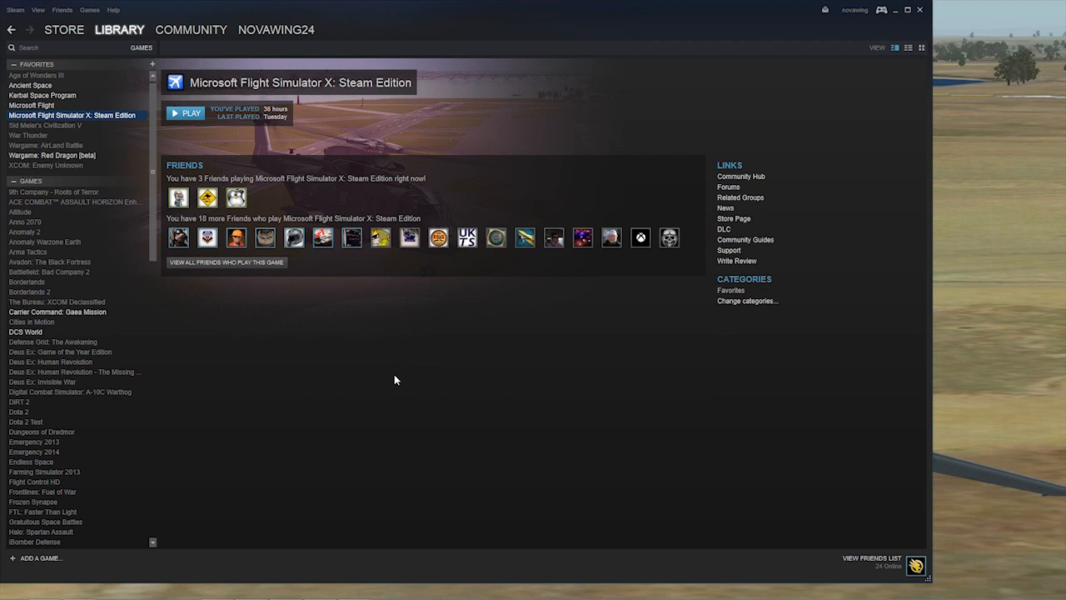
{"action": "mouse_move", "coordinate": [378, 399]}
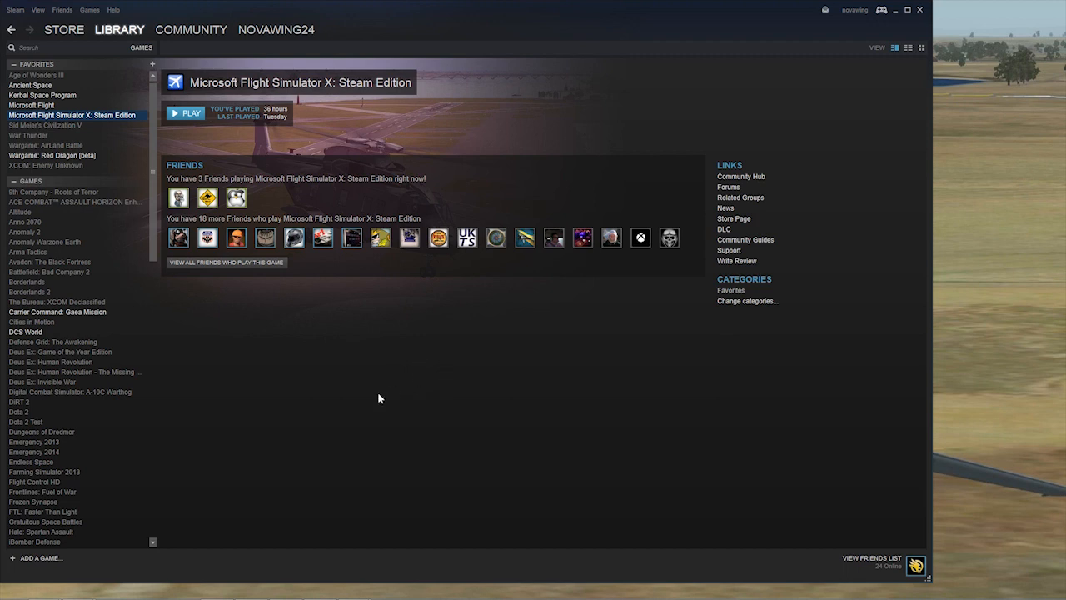
{"action": "mouse_move", "coordinate": [376, 427]}
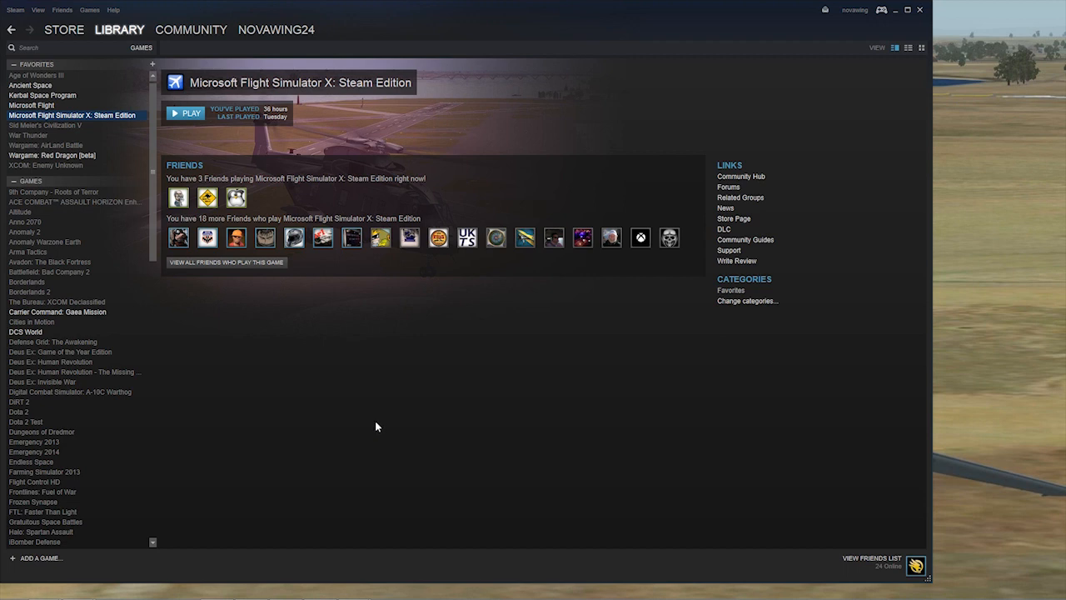
{"action": "mouse_move", "coordinate": [330, 525]}
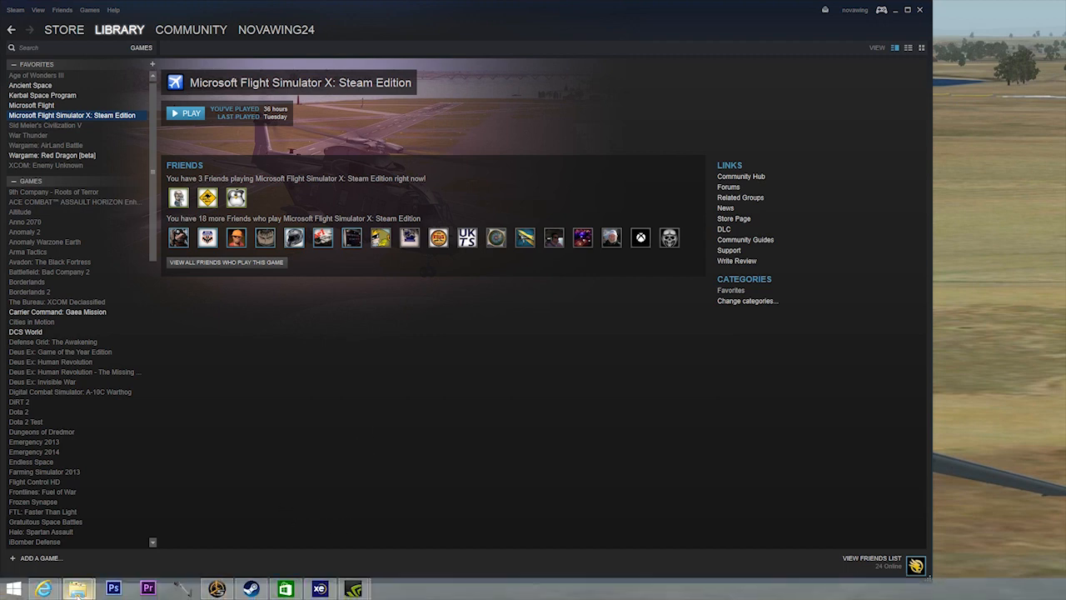
{"action": "mouse_move", "coordinate": [77, 588]}
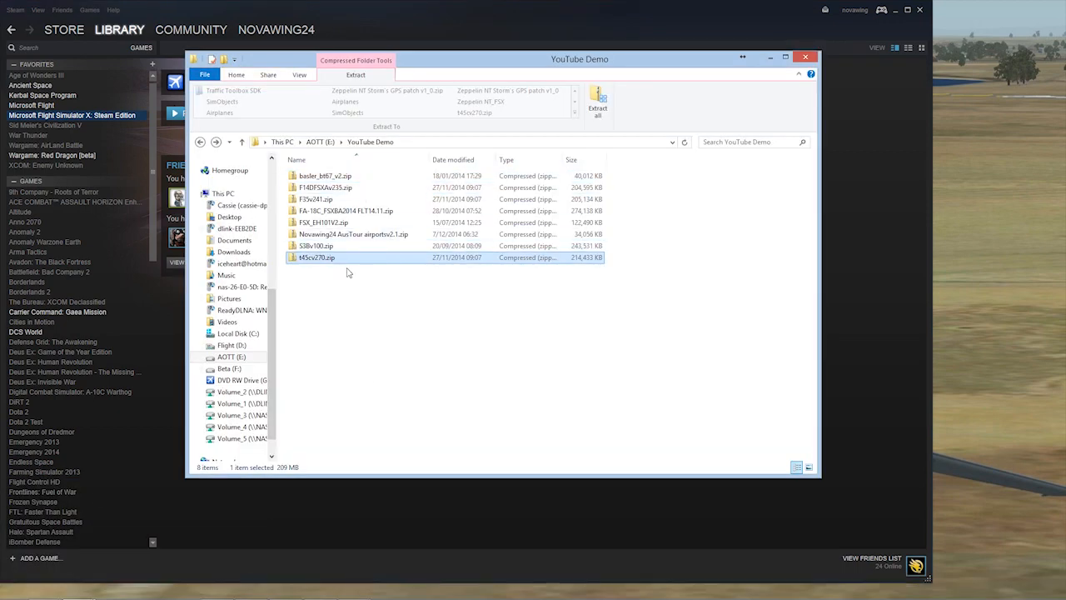
{"action": "mouse_move", "coordinate": [343, 265]}
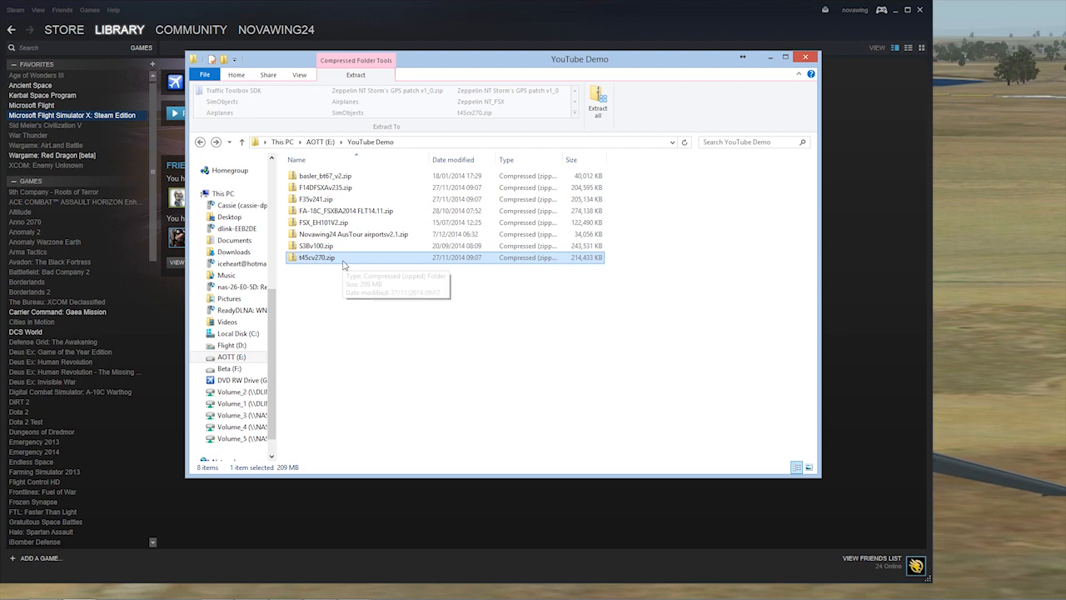
{"action": "mouse_move", "coordinate": [343, 258]}
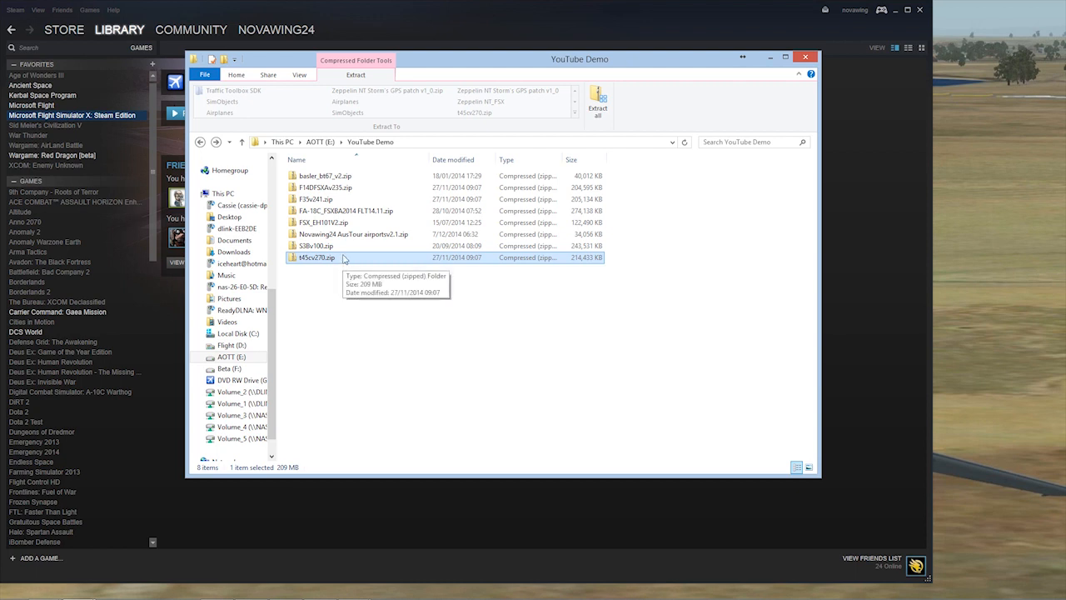
{"action": "mouse_move", "coordinate": [345, 262]}
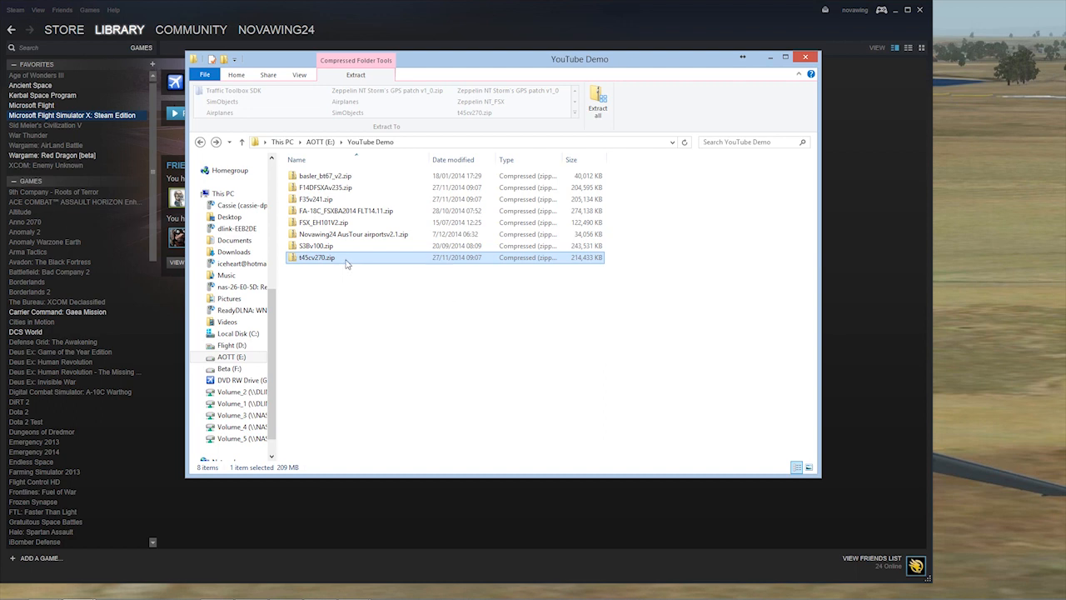
- Select the t45cv270.zip archive in YouTube Demo and bring up its context menu
{"action": "right_click", "coordinate": [315, 257]}
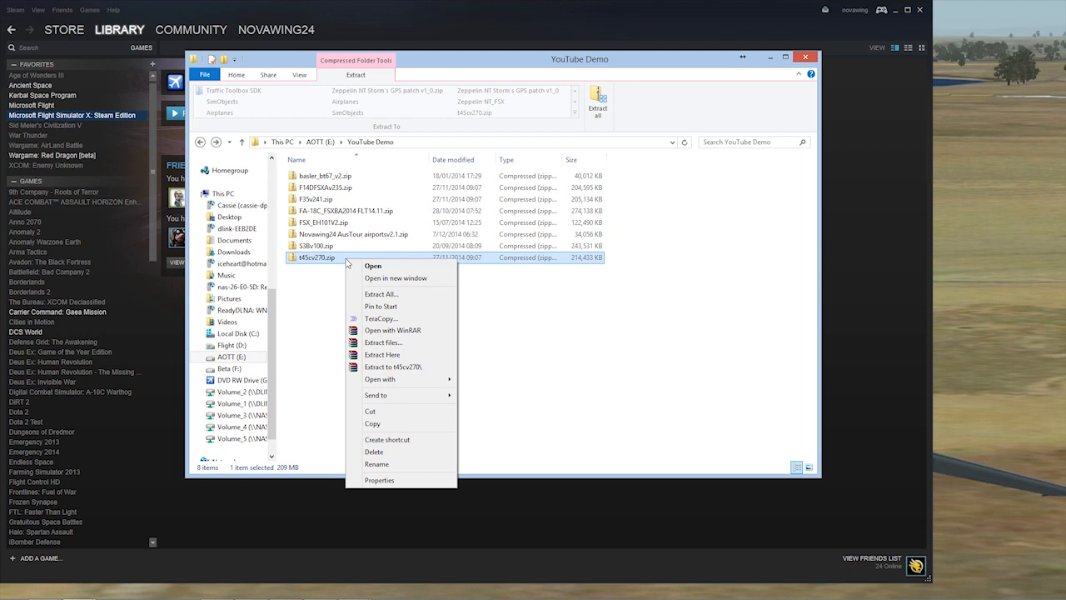
{"action": "mouse_move", "coordinate": [397, 279]}
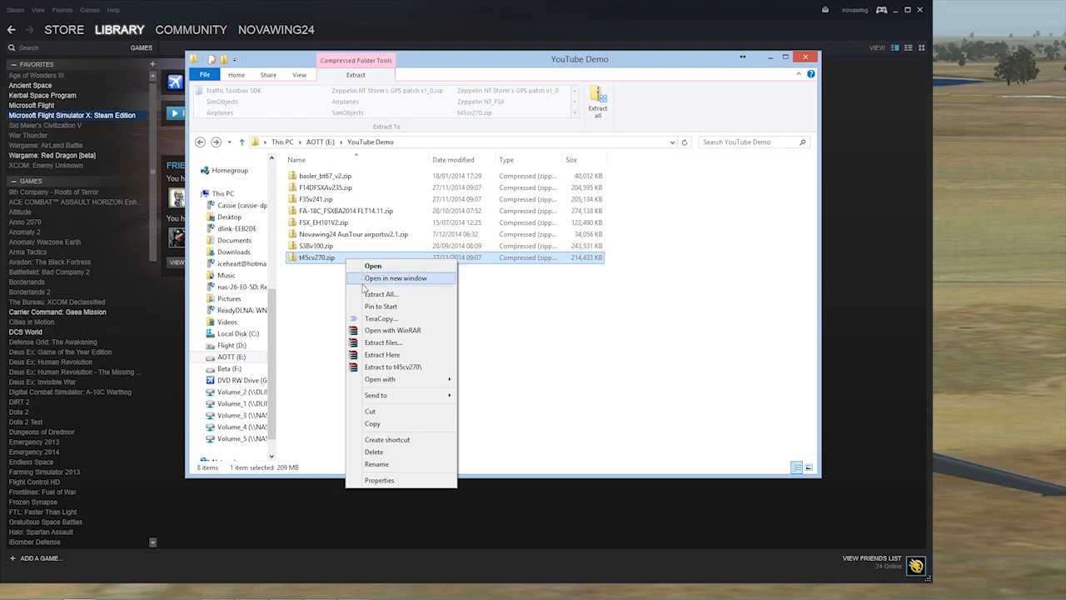
{"action": "mouse_move", "coordinate": [340, 308]}
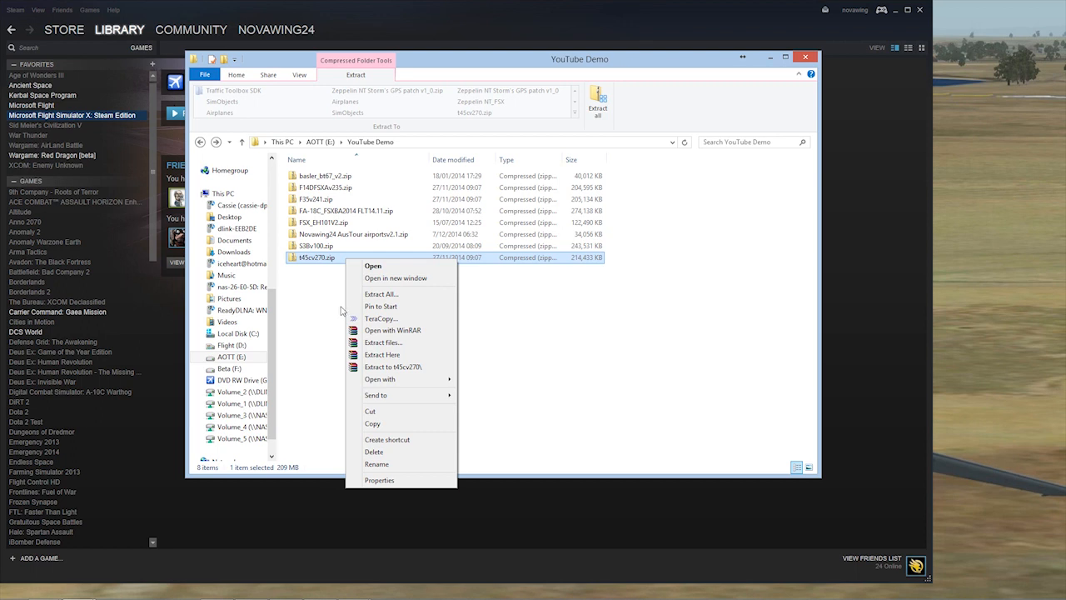
{"action": "mouse_move", "coordinate": [340, 311]}
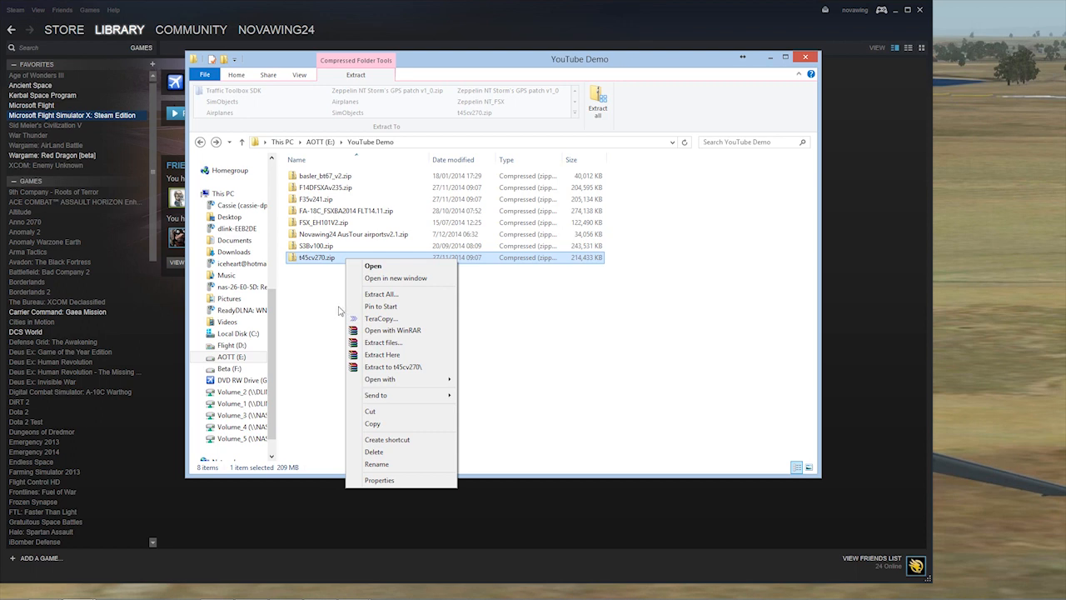
{"action": "left_click", "coordinate": [323, 288]}
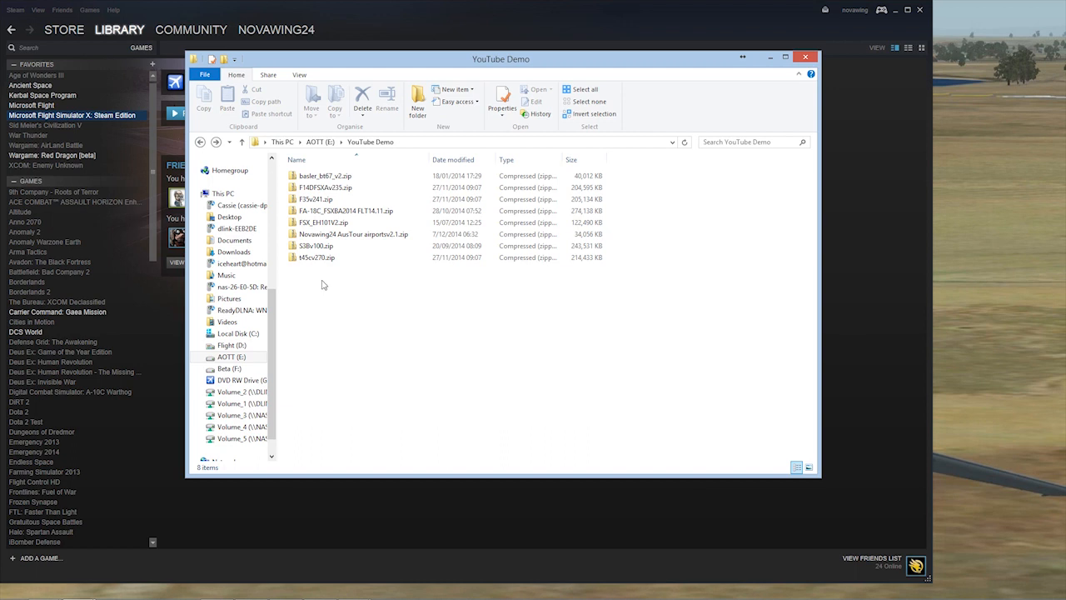
{"action": "mouse_move", "coordinate": [317, 257]}
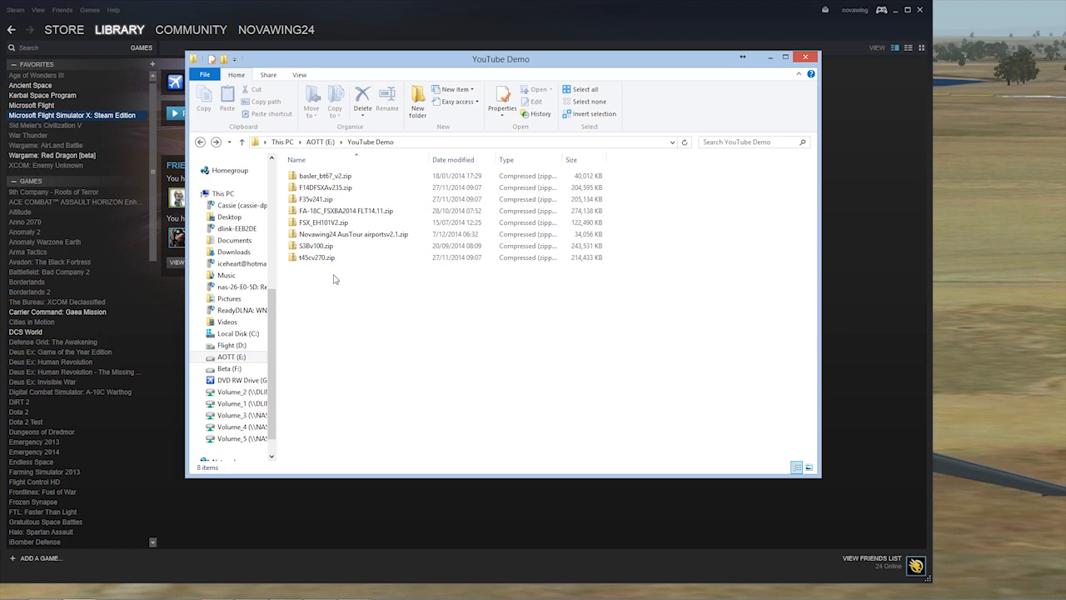
{"action": "mouse_move", "coordinate": [345, 270]}
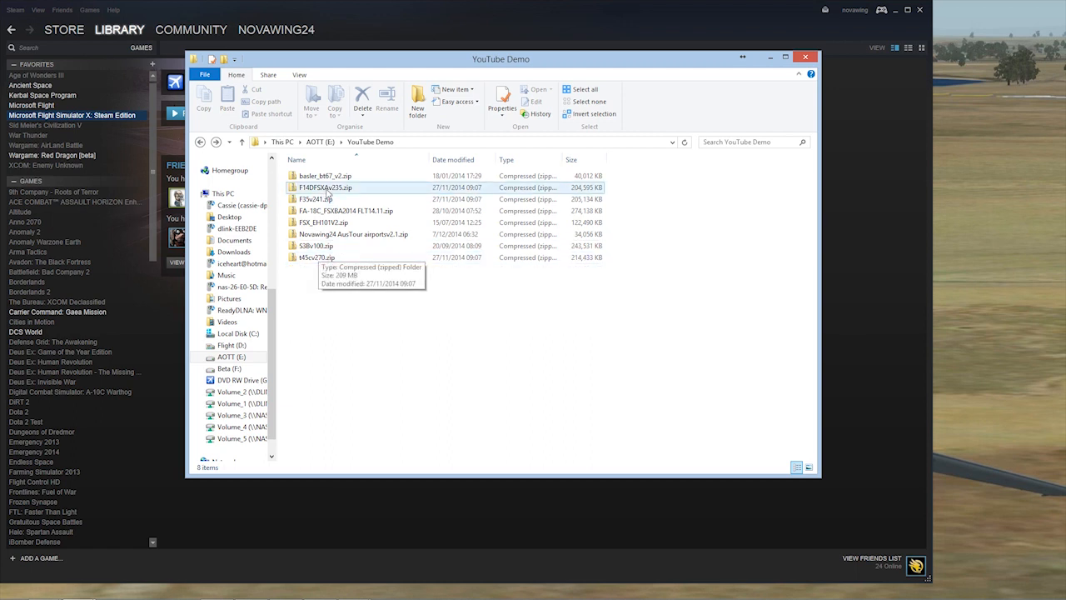
{"action": "left_click", "coordinate": [315, 257]}
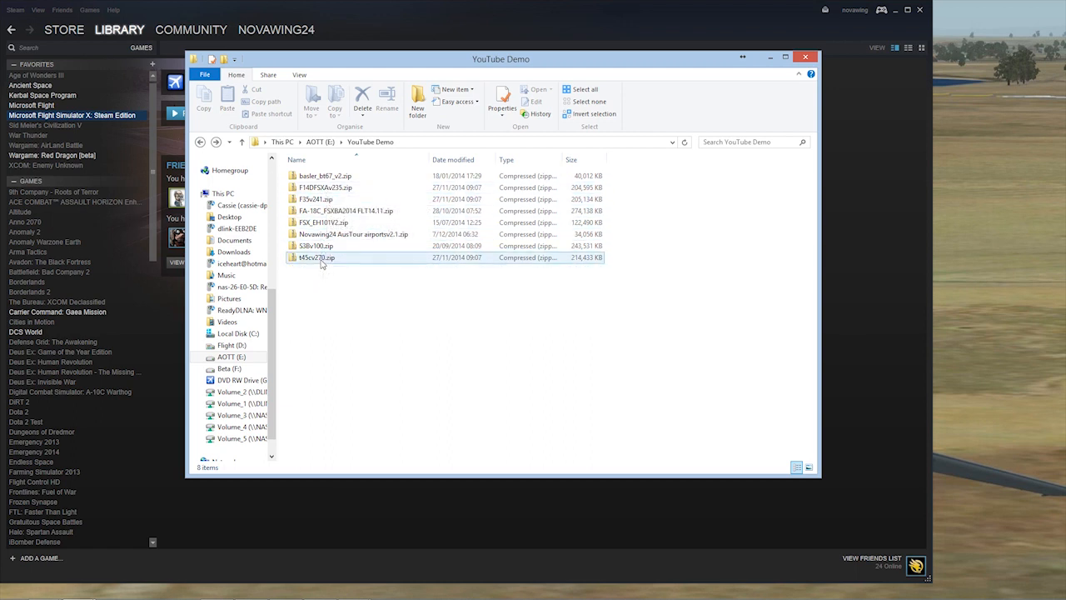
{"action": "left_click", "coordinate": [317, 257]}
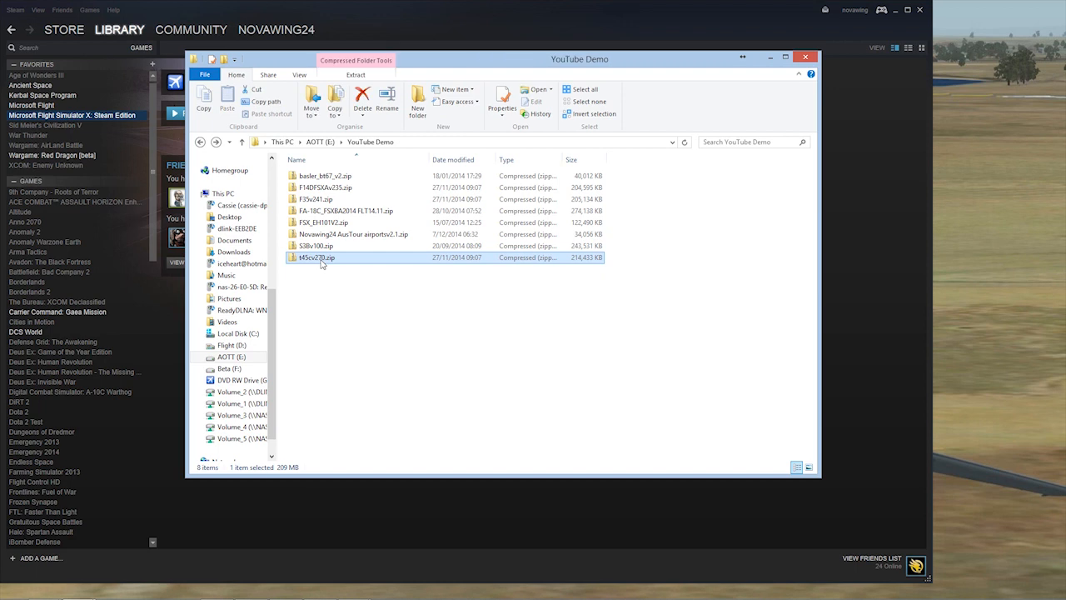
{"action": "right_click", "coordinate": [316, 257]}
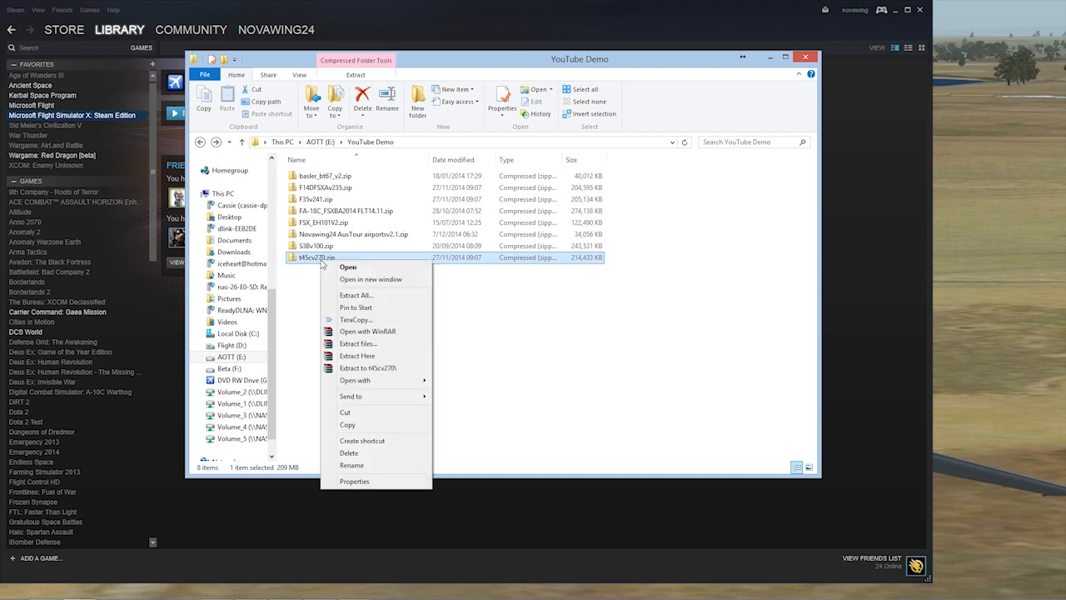
{"action": "mouse_move", "coordinate": [375, 369]}
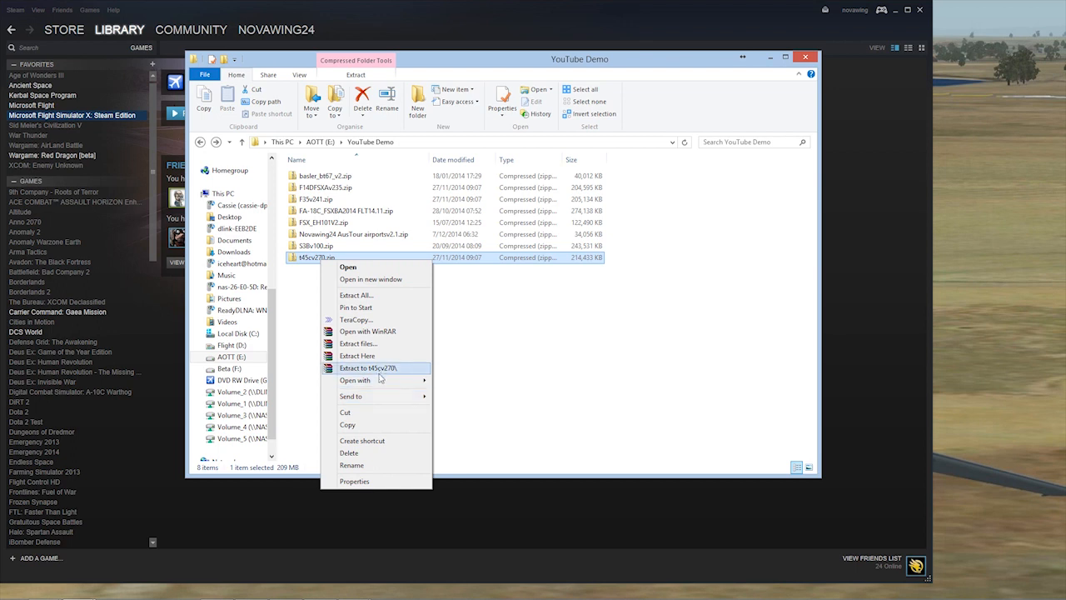
- Extract t45cv270.zip into its own folder and browse its Effects, SimObjects and README contents
{"action": "left_click", "coordinate": [370, 368]}
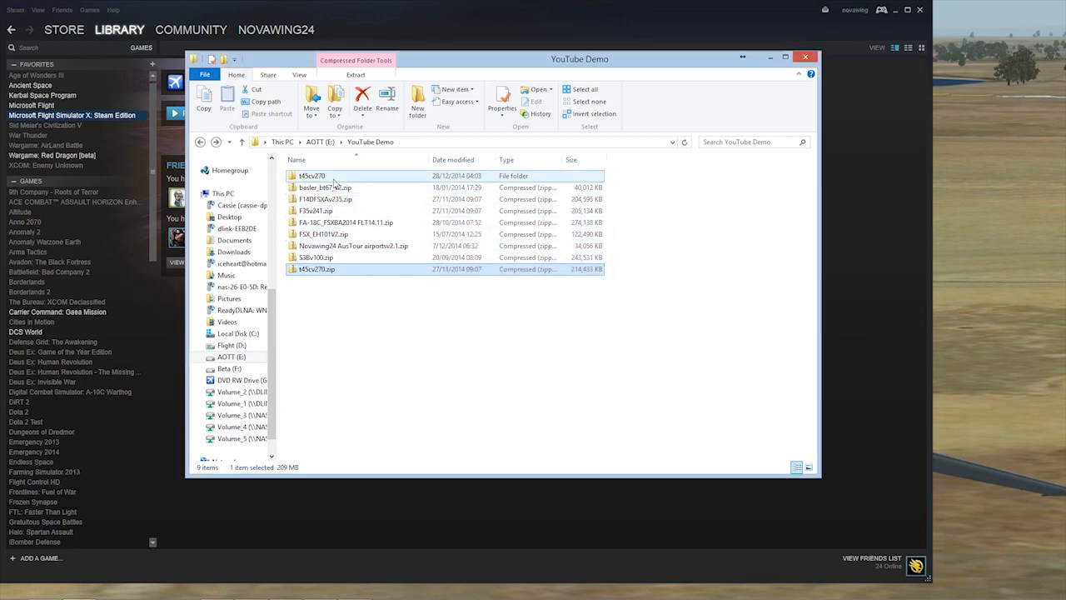
{"action": "double_click", "coordinate": [310, 175]}
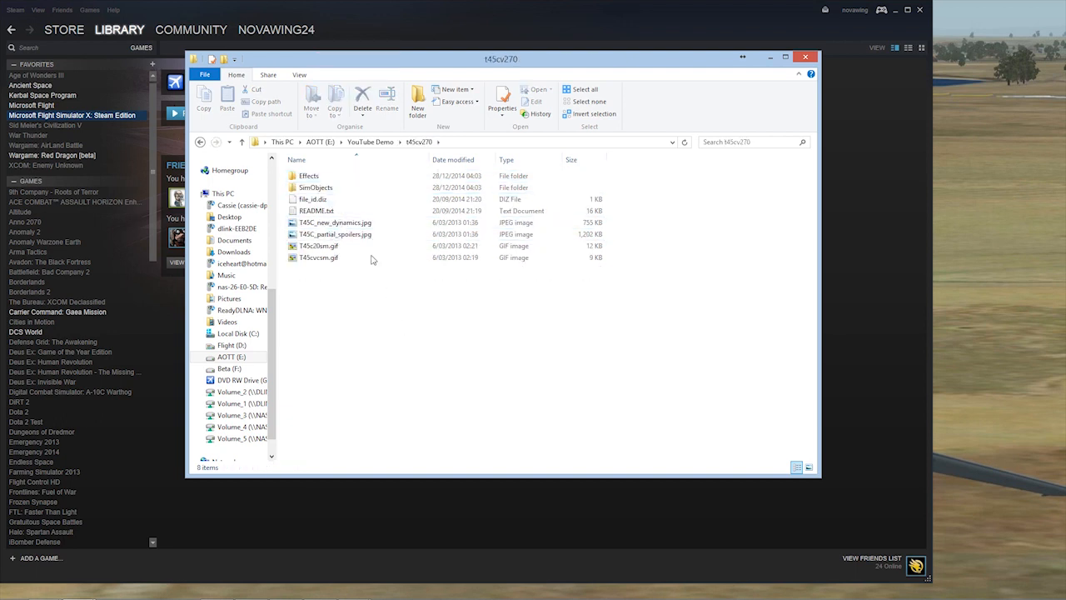
{"action": "left_click", "coordinate": [308, 177]}
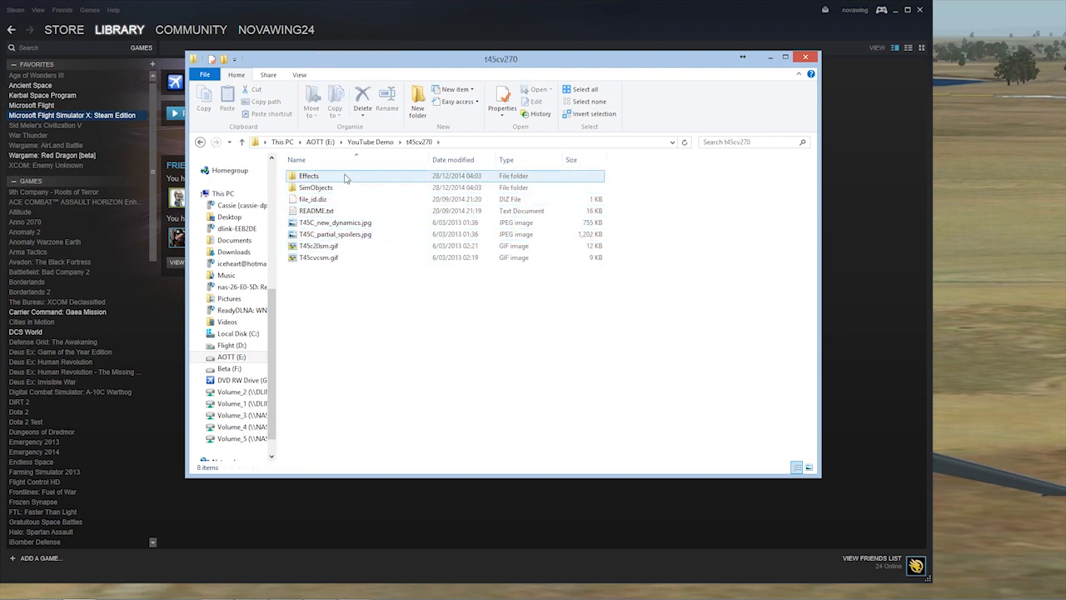
{"action": "left_click", "coordinate": [316, 186]}
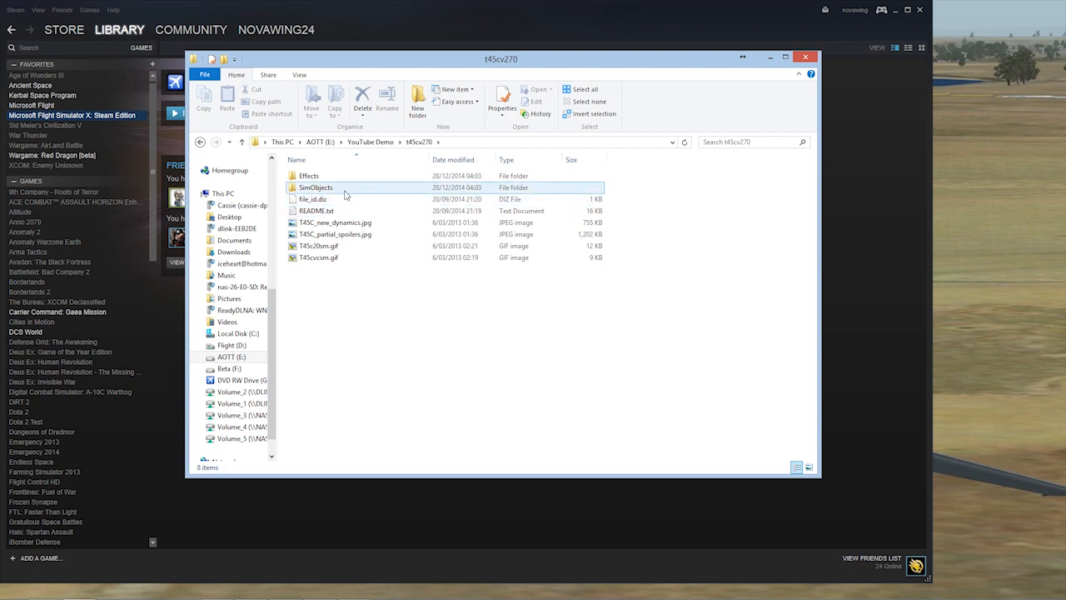
{"action": "left_click", "coordinate": [308, 176]}
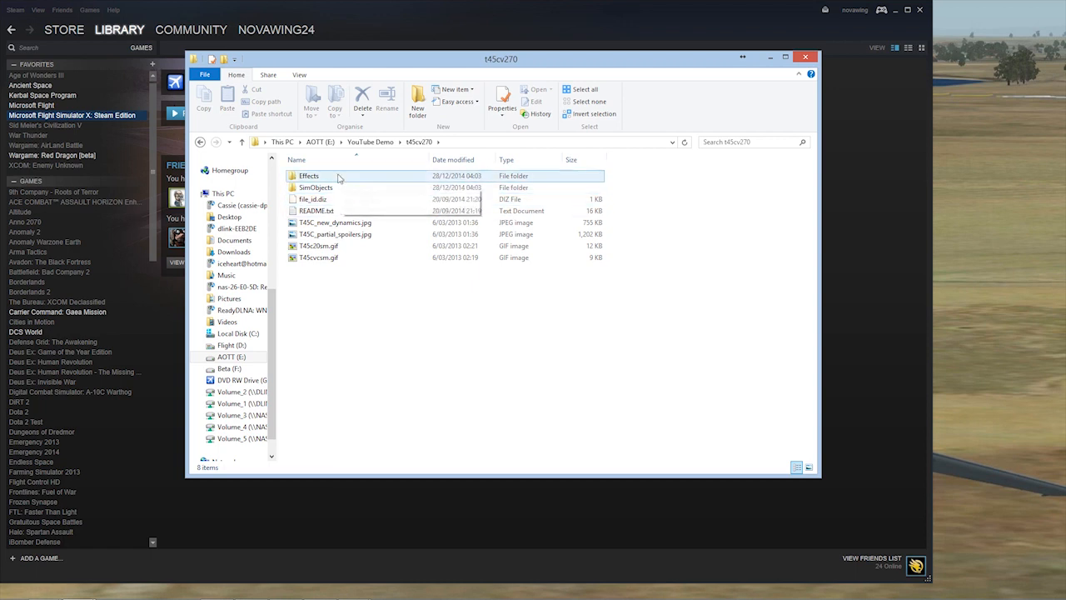
{"action": "left_click", "coordinate": [313, 200]}
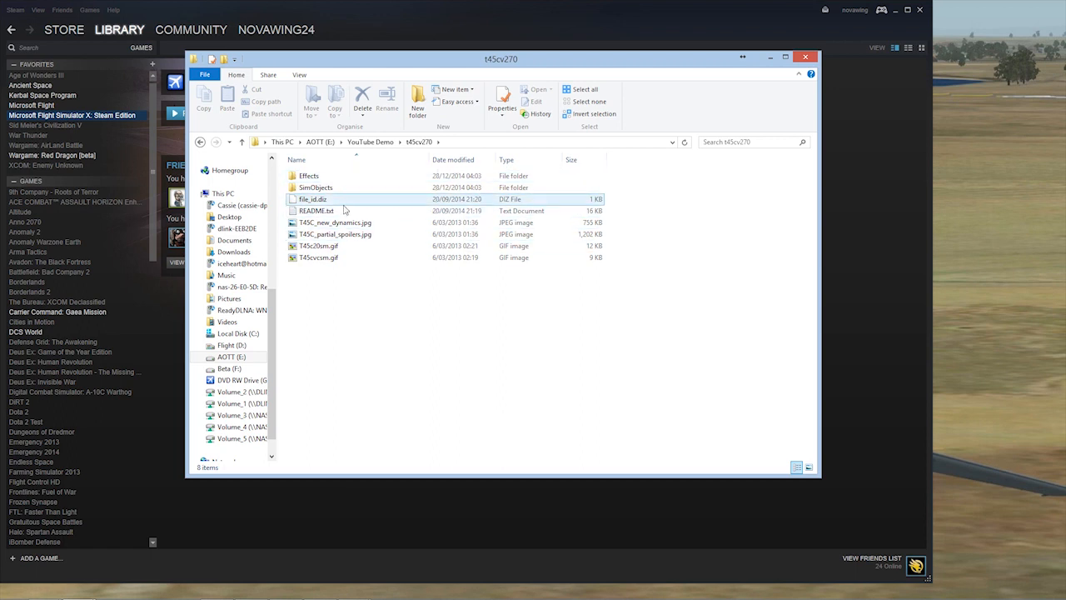
{"action": "mouse_move", "coordinate": [316, 210]}
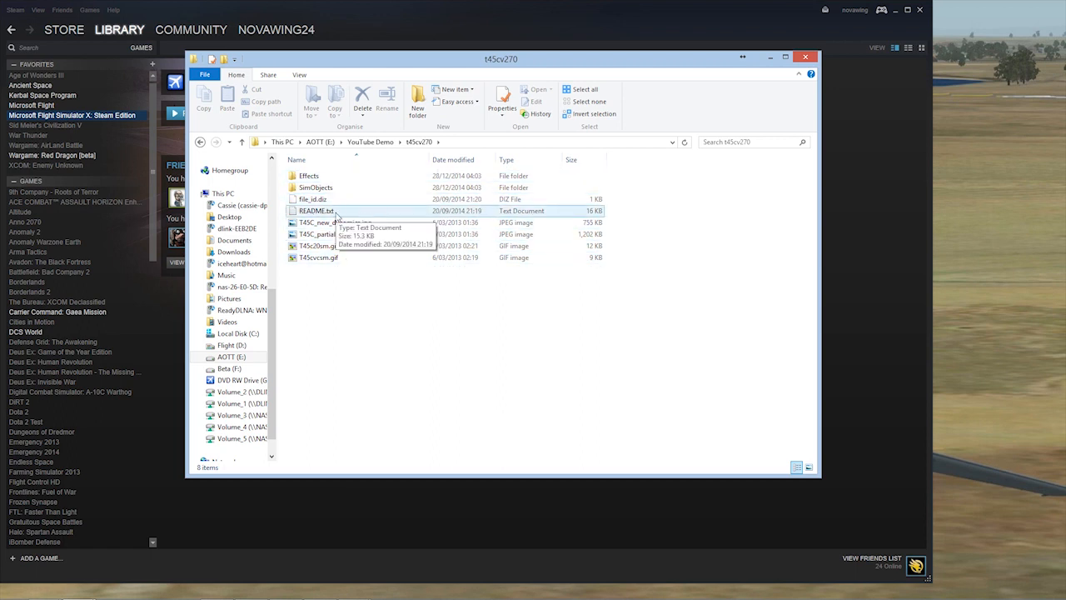
{"action": "left_click", "coordinate": [316, 210]}
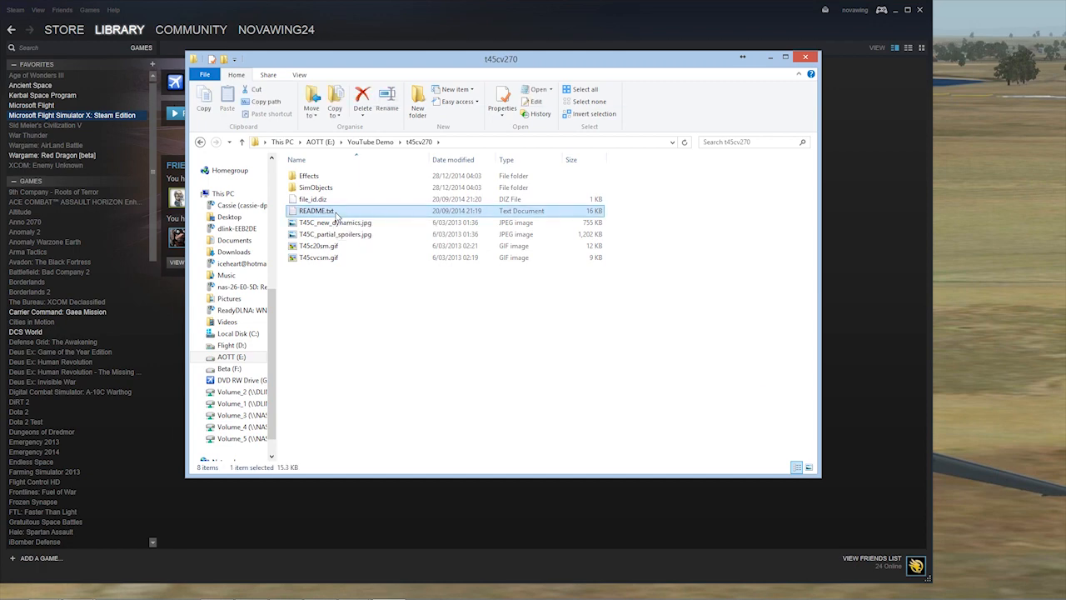
{"action": "double_click", "coordinate": [315, 209]}
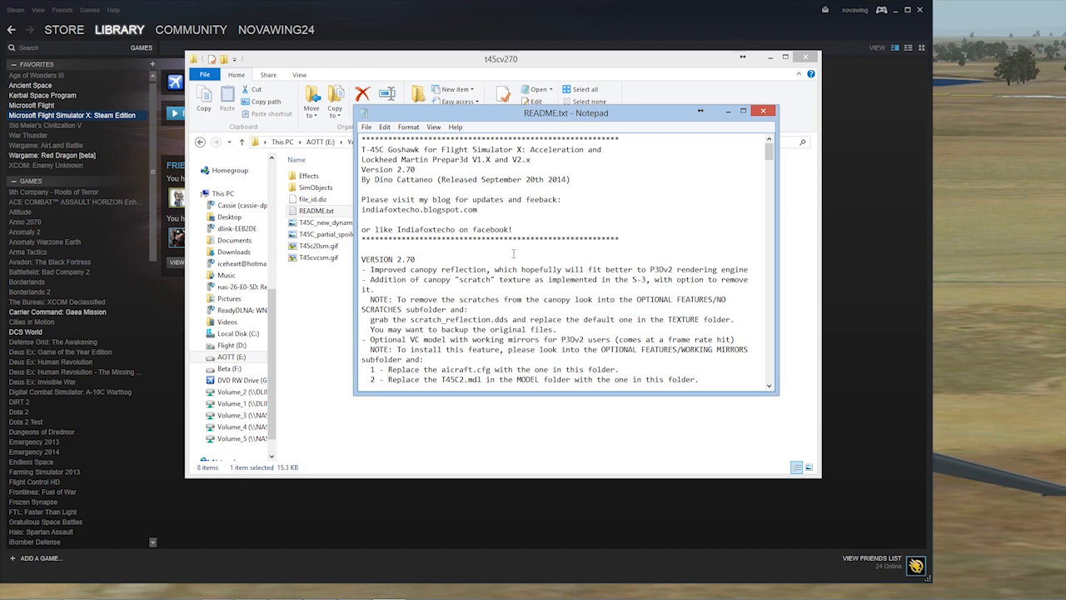
{"action": "scroll", "scroll_direction": "down", "scroll_amount": 3}
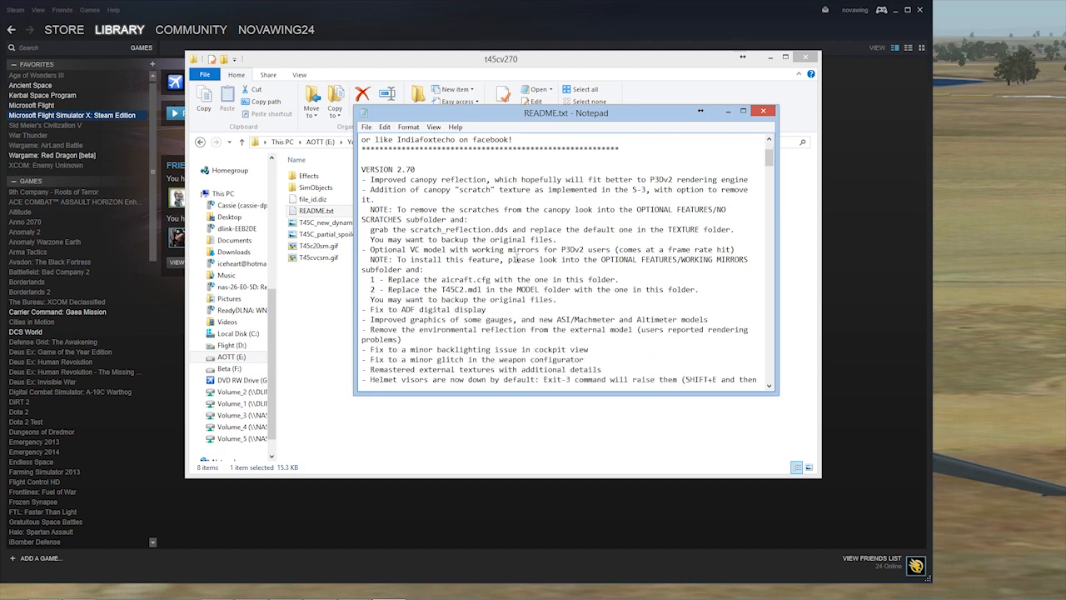
{"action": "scroll", "scroll_direction": "down", "scroll_amount": 3}
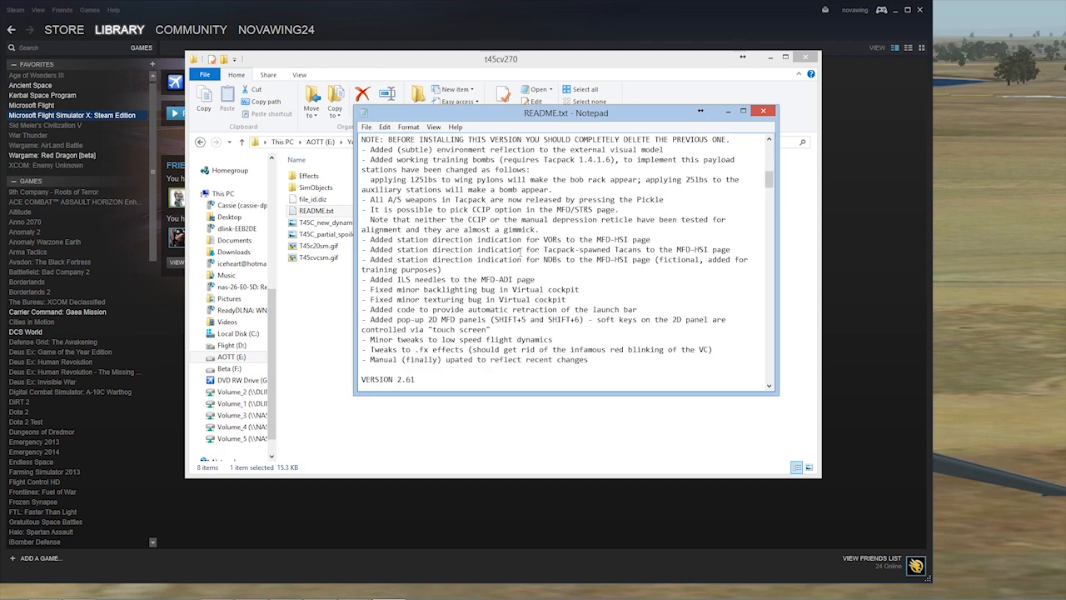
{"action": "scroll", "scroll_direction": "down", "scroll_amount": 3}
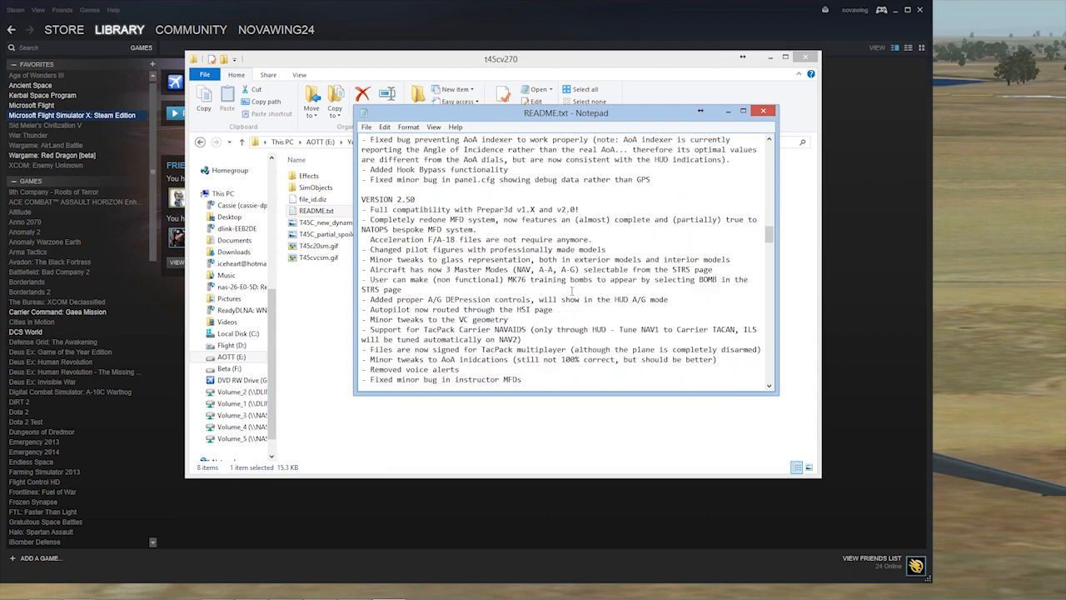
{"action": "scroll", "scroll_direction": "down", "scroll_amount": 3}
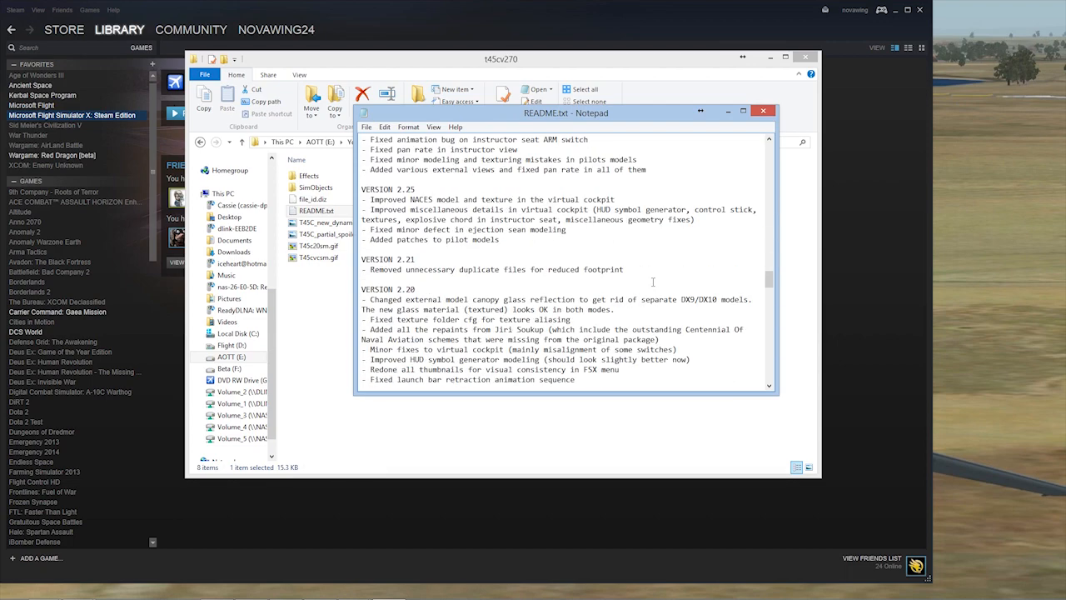
{"action": "scroll", "scroll_direction": "down", "scroll_amount": 3}
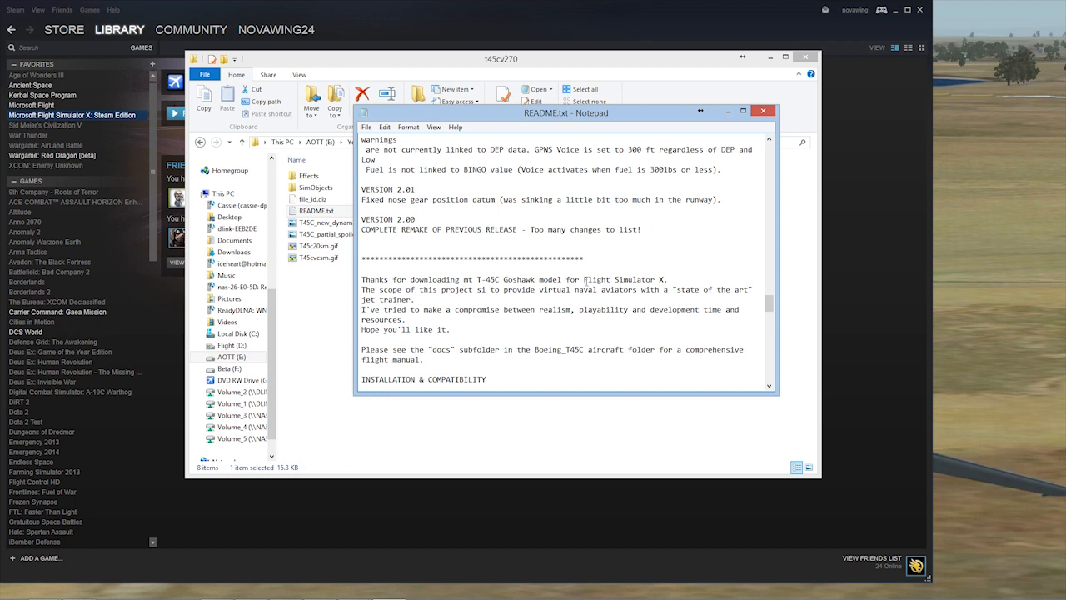
{"action": "scroll", "scroll_direction": "down", "scroll_amount": 3}
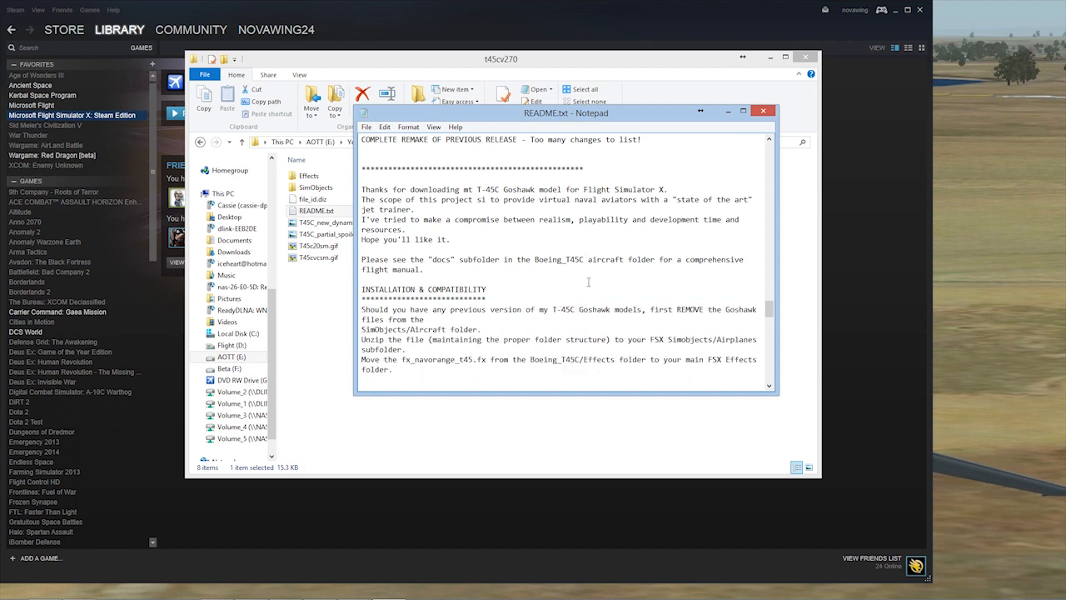
{"action": "mouse_move", "coordinate": [590, 283]}
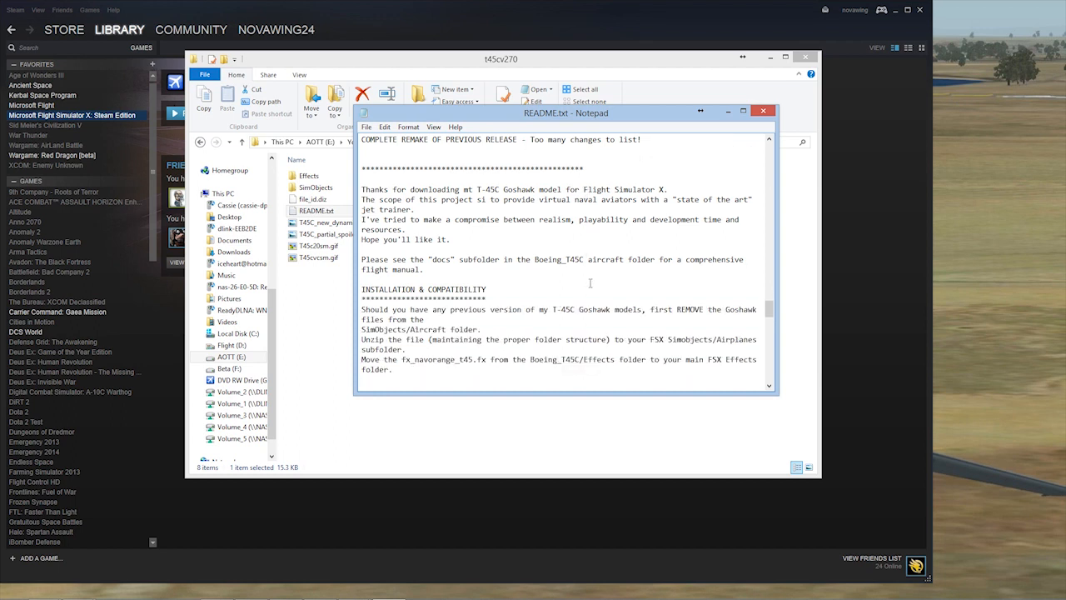
{"action": "scroll", "scroll_direction": "down", "scroll_amount": 3}
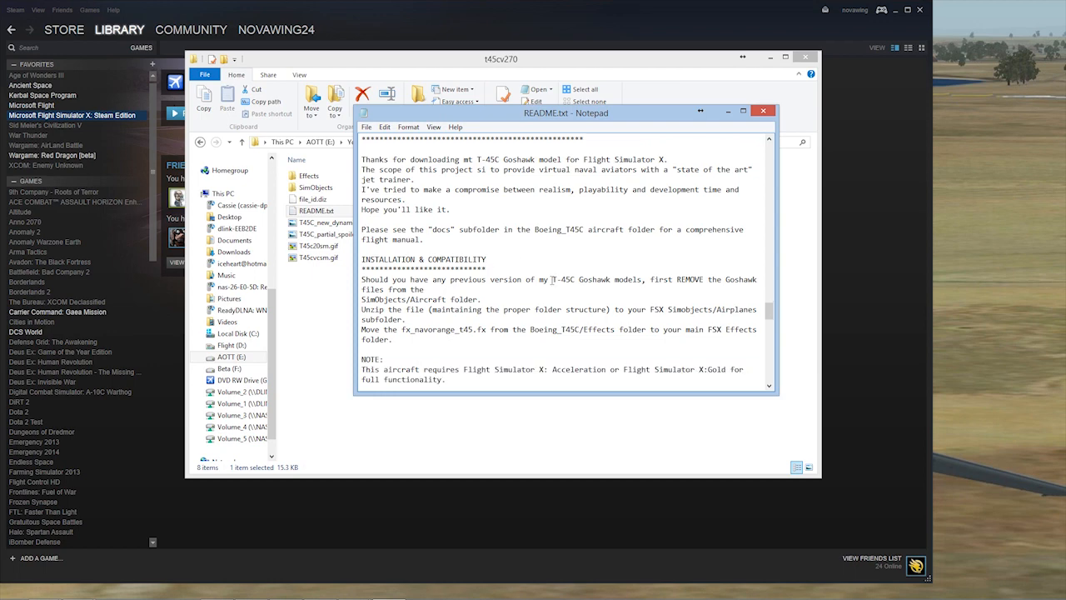
{"action": "scroll", "scroll_direction": "down", "scroll_amount": 3}
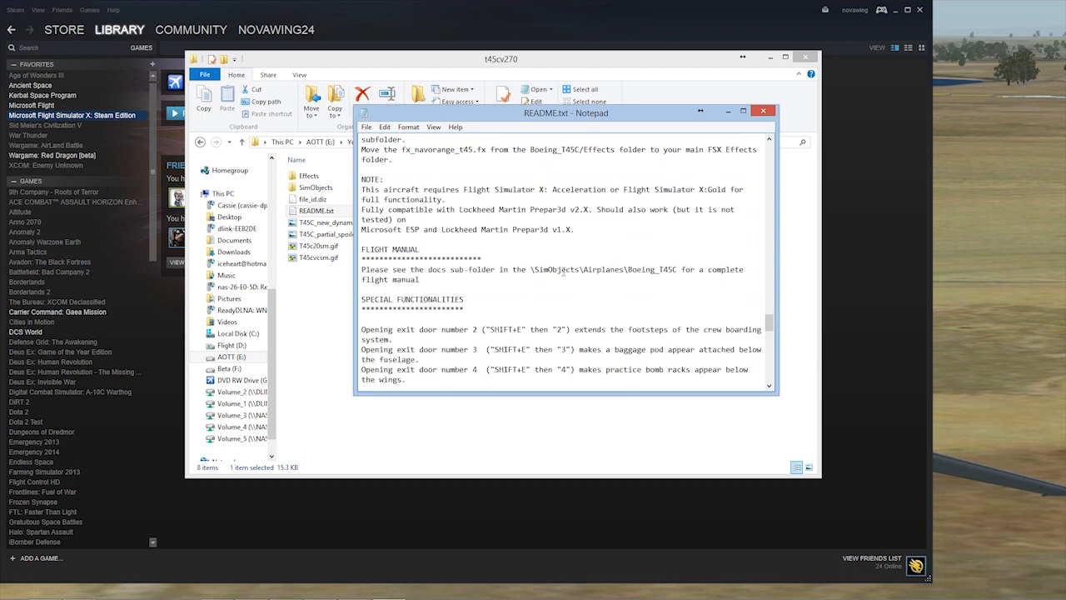
{"action": "scroll", "scroll_direction": "down", "scroll_amount": 3}
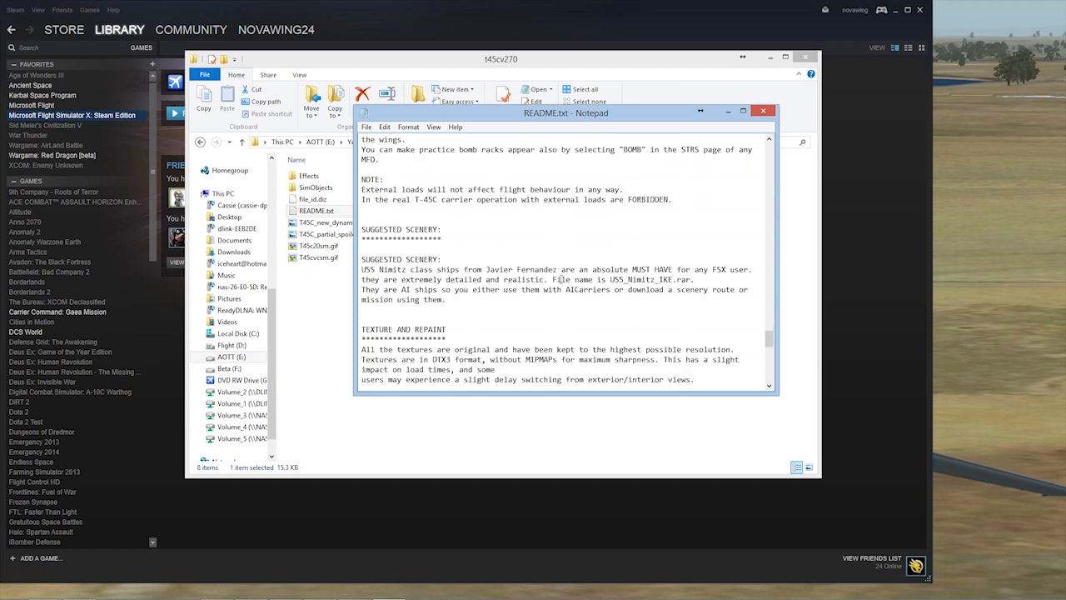
{"action": "scroll", "scroll_direction": "down", "scroll_amount": 3}
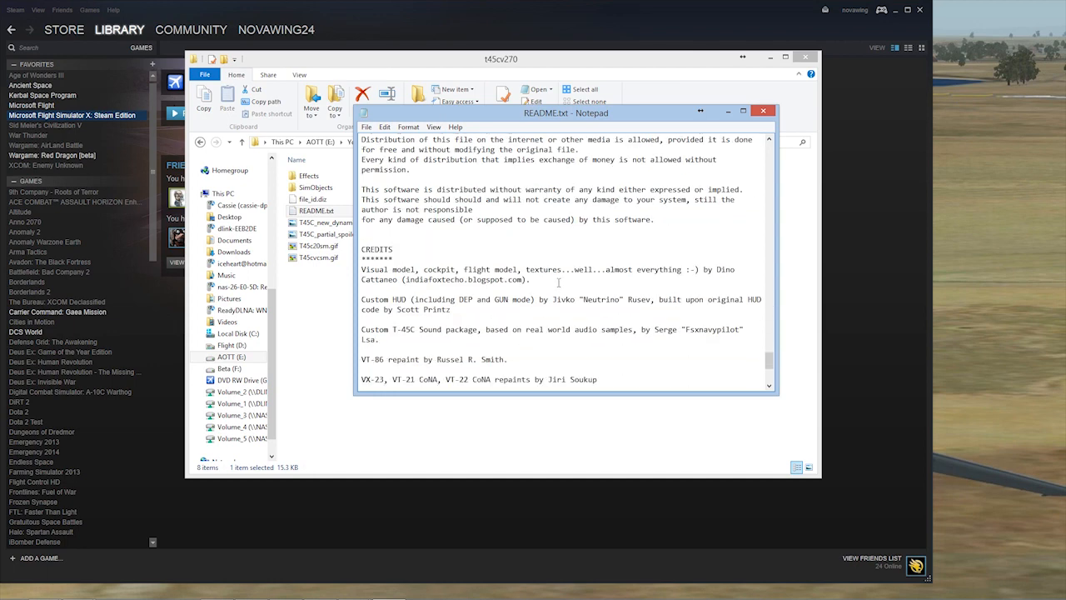
{"action": "scroll", "scroll_direction": "down", "scroll_amount": 3}
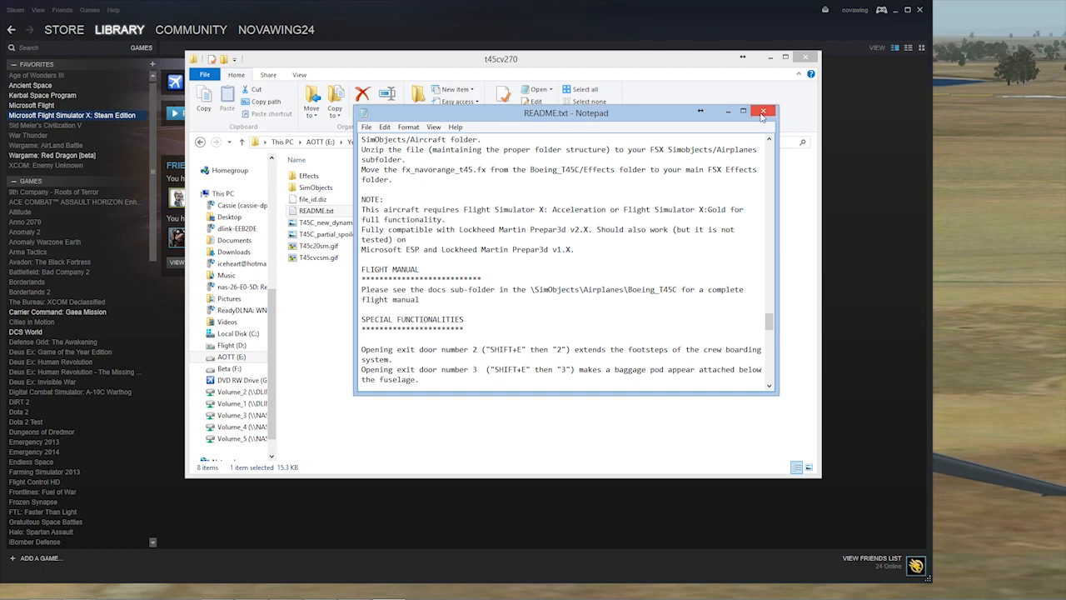
- Close the README and inspect Effects and SimObjects\Airplanes\Boeing_T45C before returning to t45cv270
{"action": "left_click", "coordinate": [763, 110]}
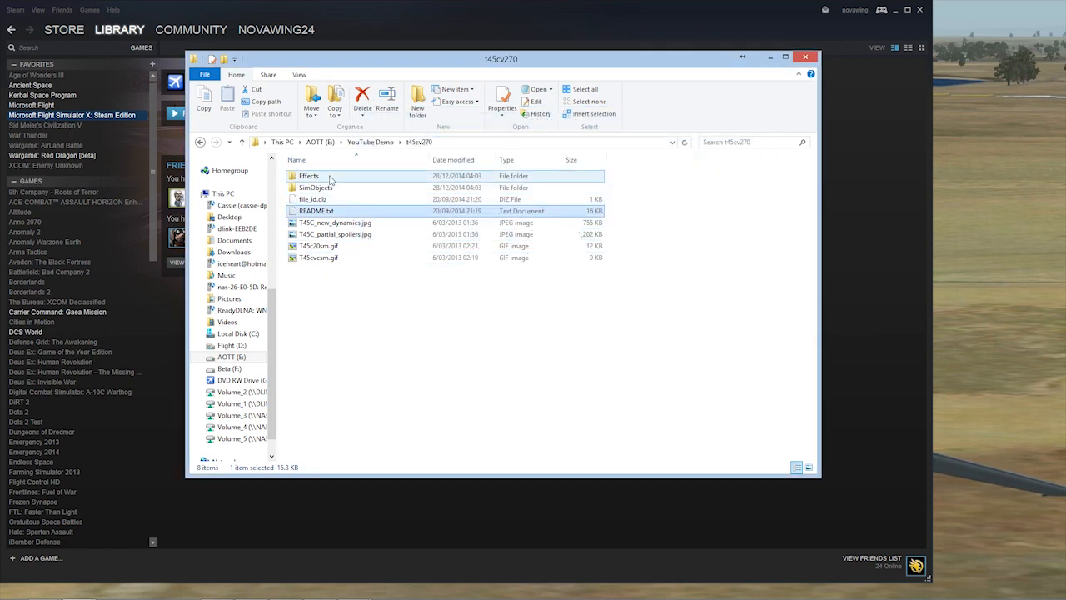
{"action": "double_click", "coordinate": [309, 175]}
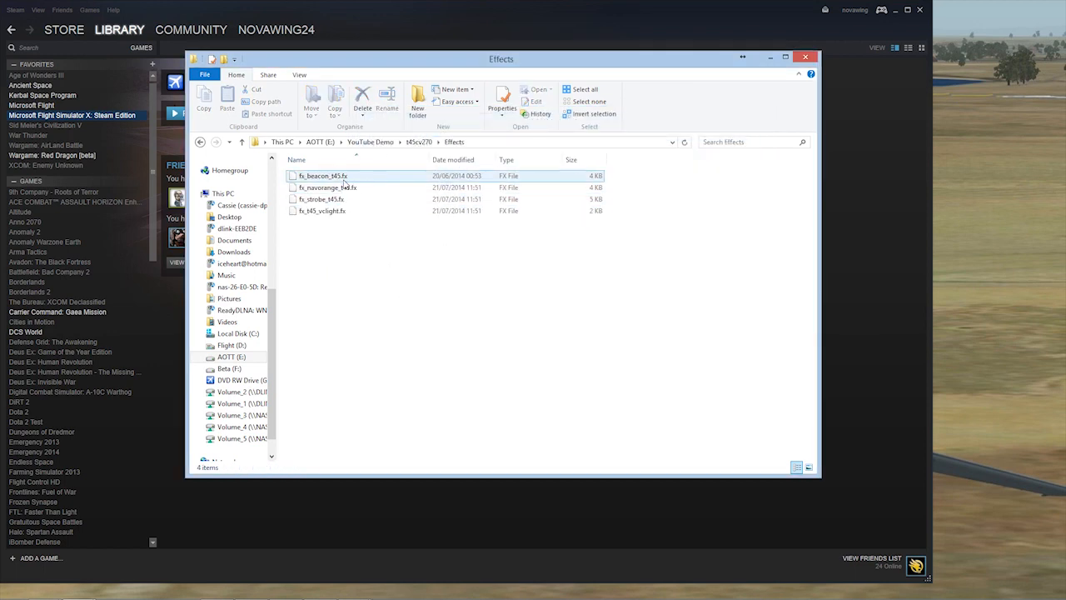
{"action": "left_click", "coordinate": [336, 264]}
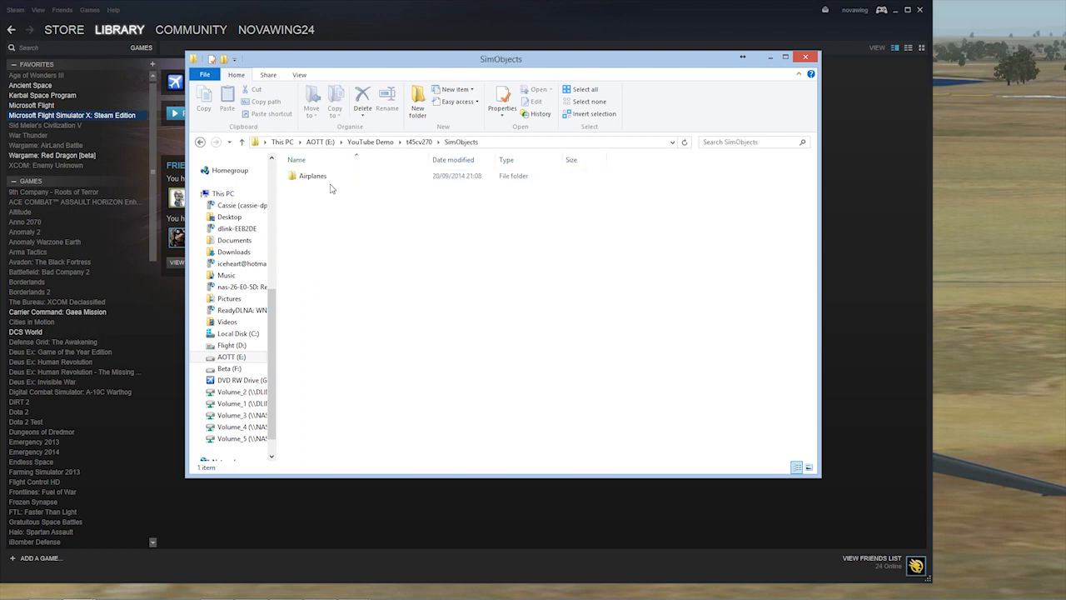
{"action": "double_click", "coordinate": [313, 176]}
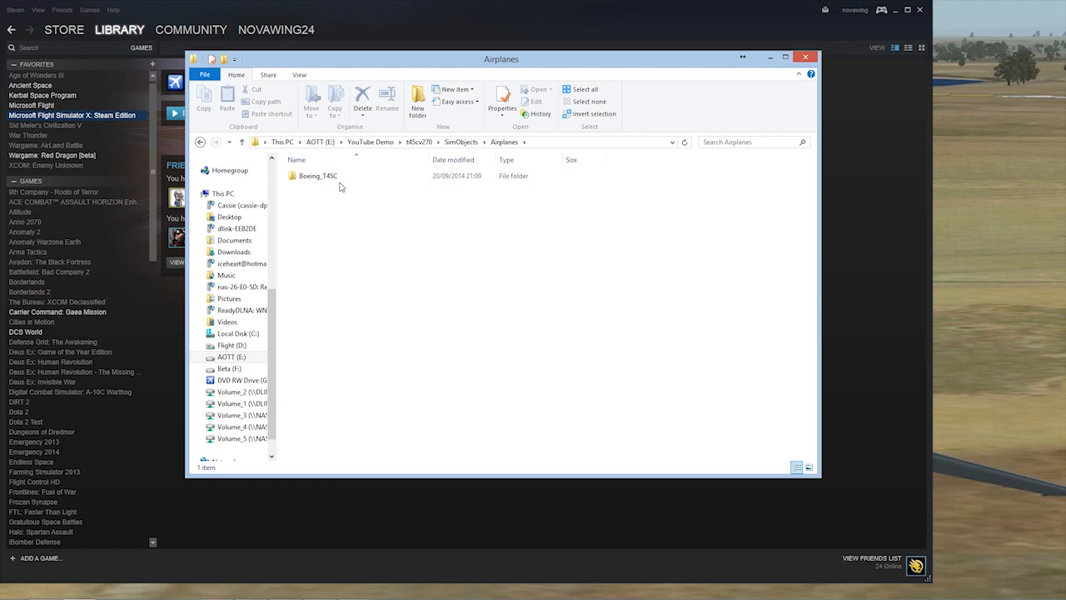
{"action": "double_click", "coordinate": [317, 175]}
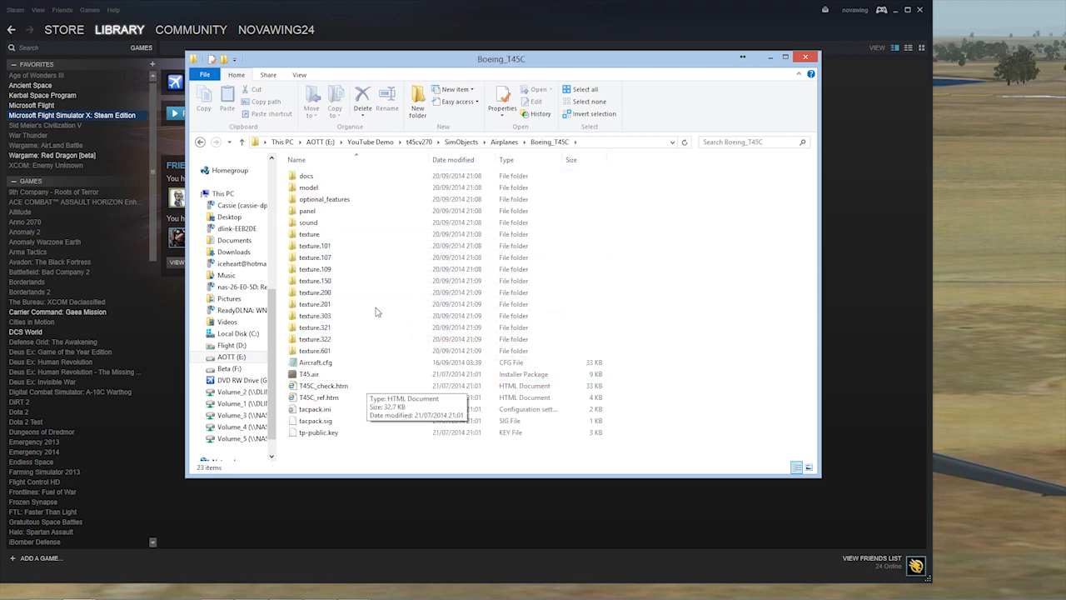
{"action": "left_click", "coordinate": [315, 327]}
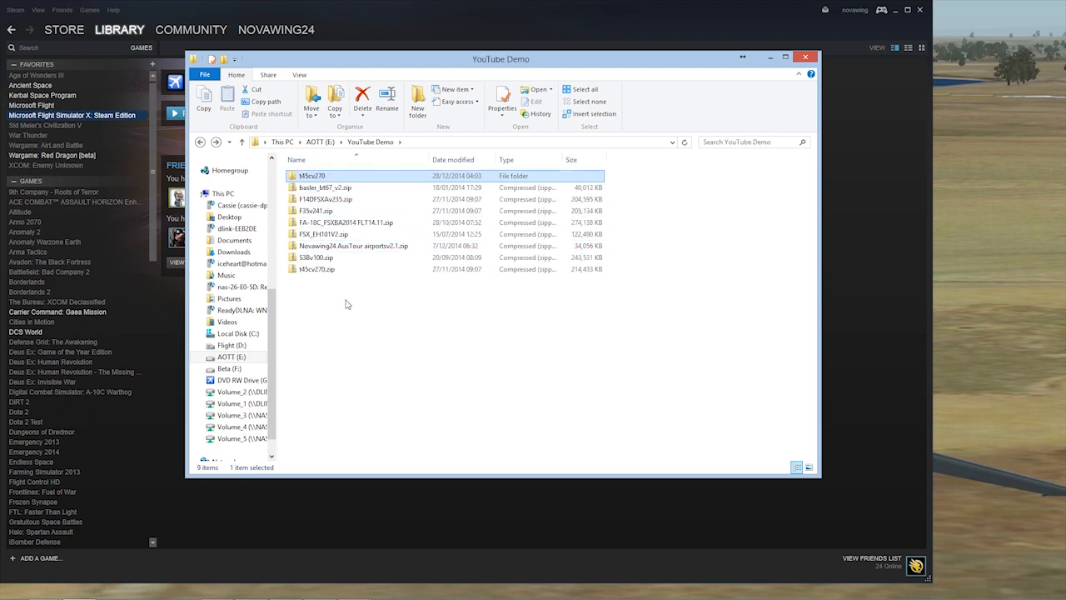
{"action": "double_click", "coordinate": [310, 176]}
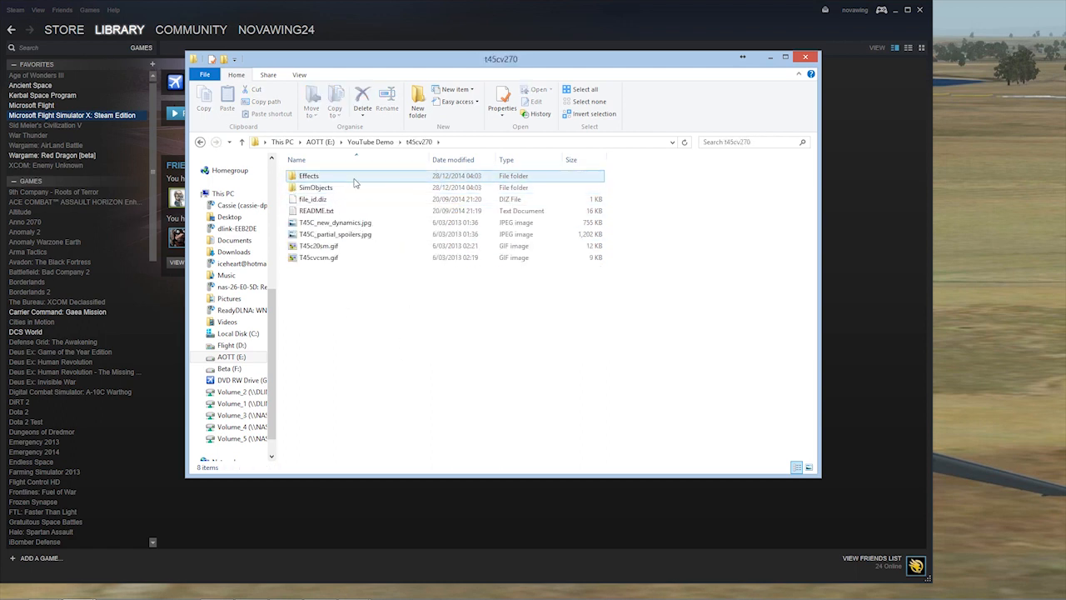
{"action": "mouse_move", "coordinate": [353, 176]}
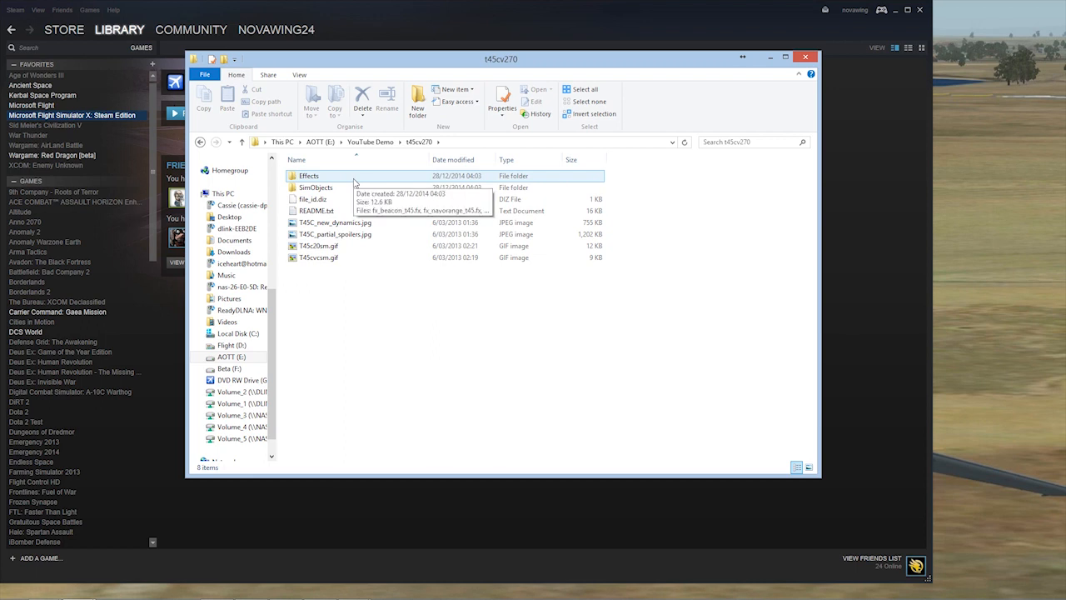
- Select the Effects and SimObjects folders together for copying
{"action": "left_click", "coordinate": [310, 176]}
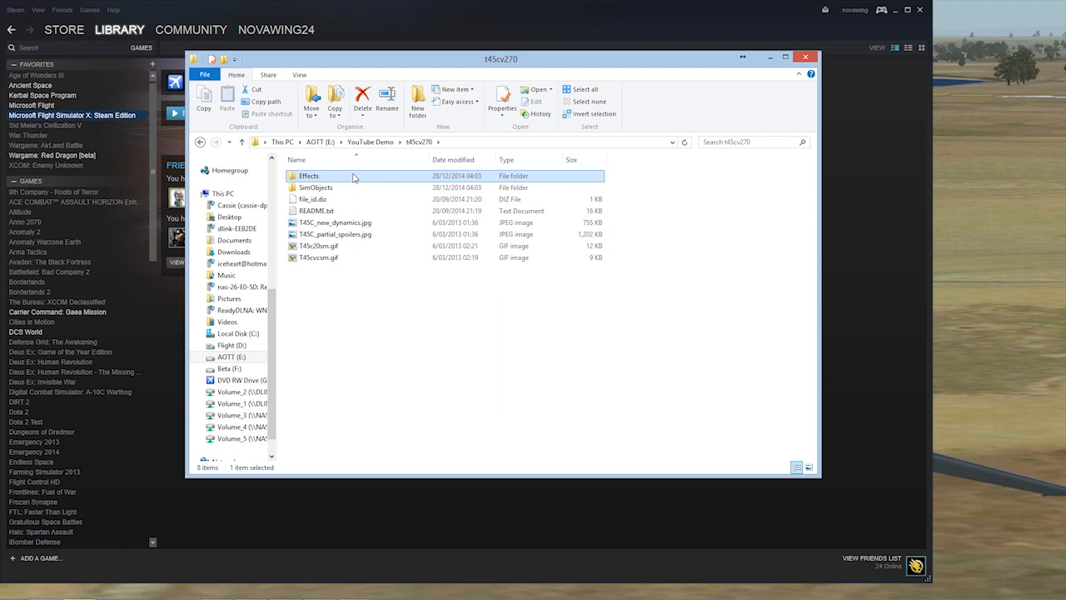
{"action": "left_click", "coordinate": [317, 187]}
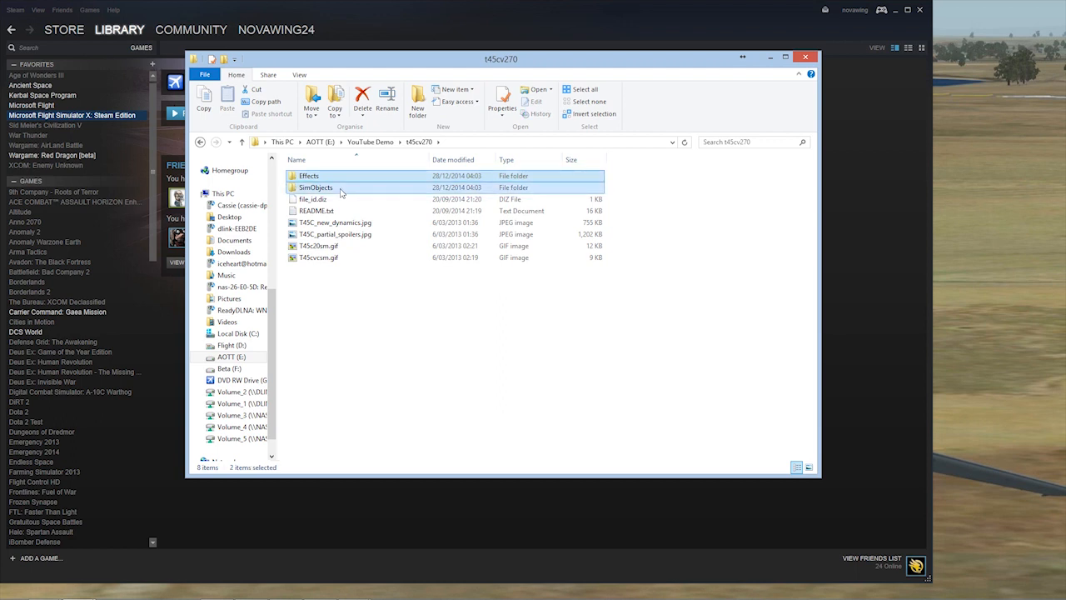
{"action": "right_click", "coordinate": [315, 187]}
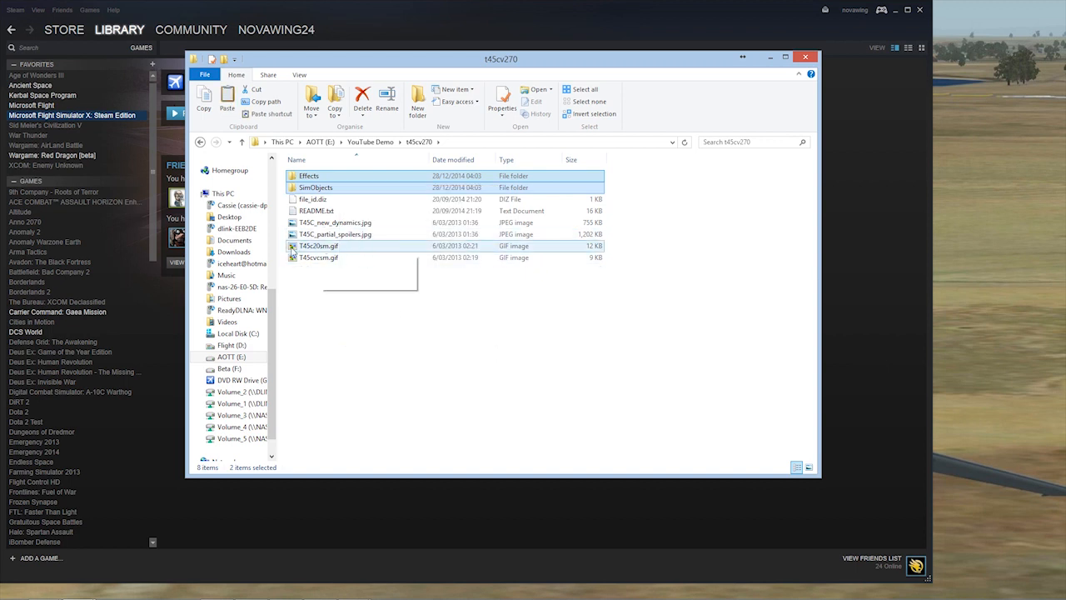
{"action": "mouse_move", "coordinate": [330, 413]}
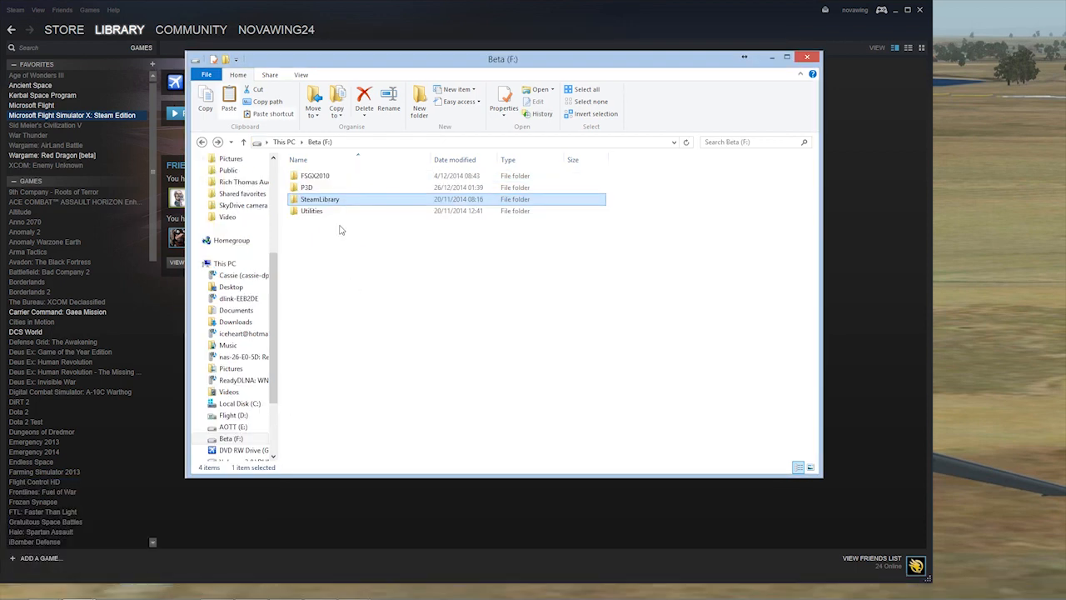
{"action": "mouse_move", "coordinate": [350, 200]}
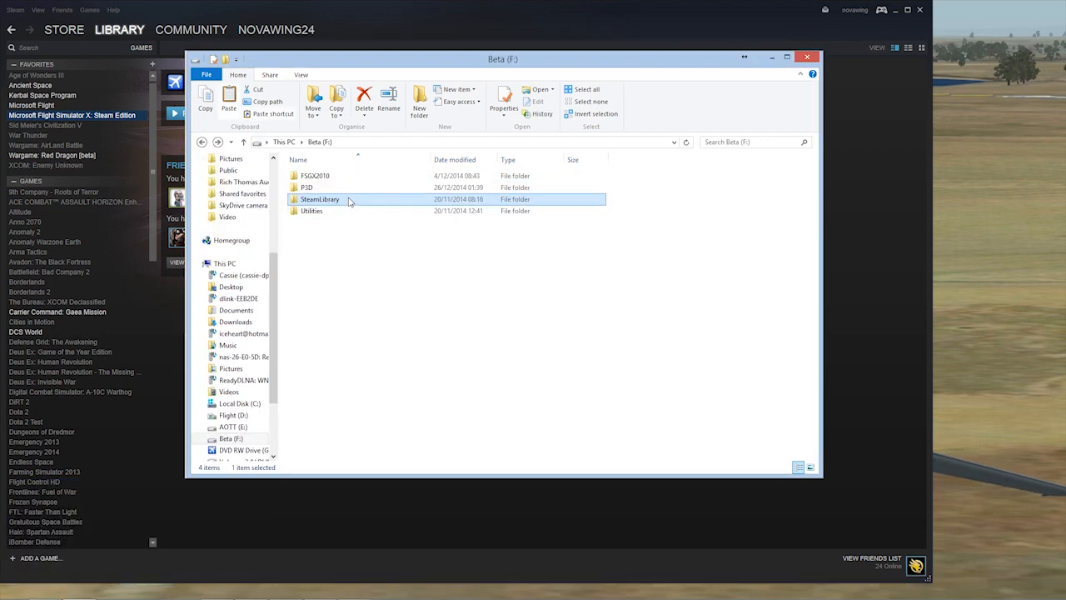
{"action": "mouse_move", "coordinate": [343, 200]}
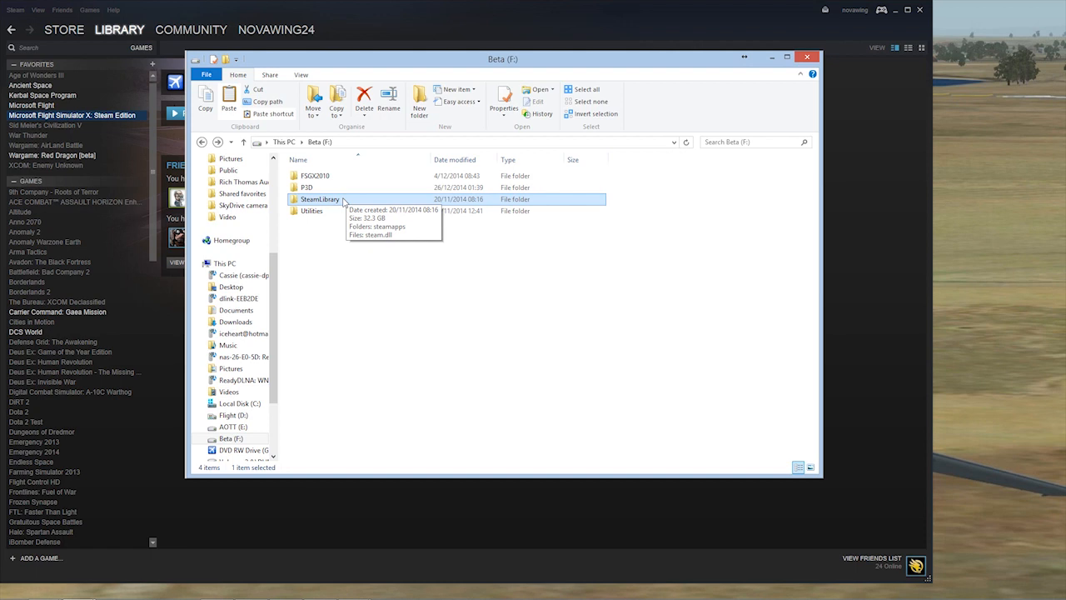
- Navigate into SteamLibrary\steamapps on Beta (F:) toward the FSX folder
{"action": "double_click", "coordinate": [318, 200]}
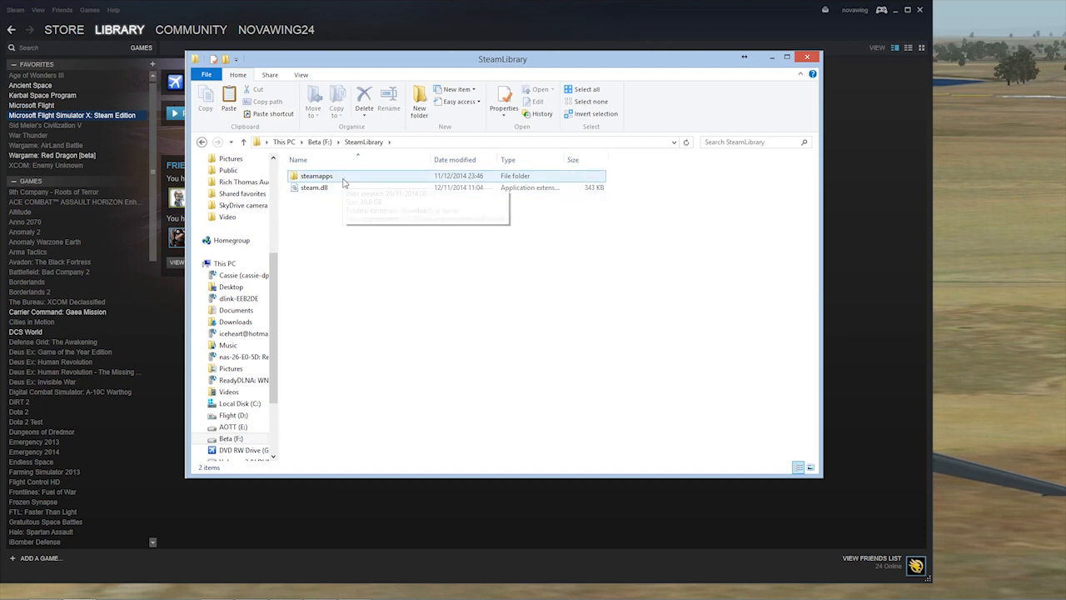
{"action": "mouse_move", "coordinate": [317, 177]}
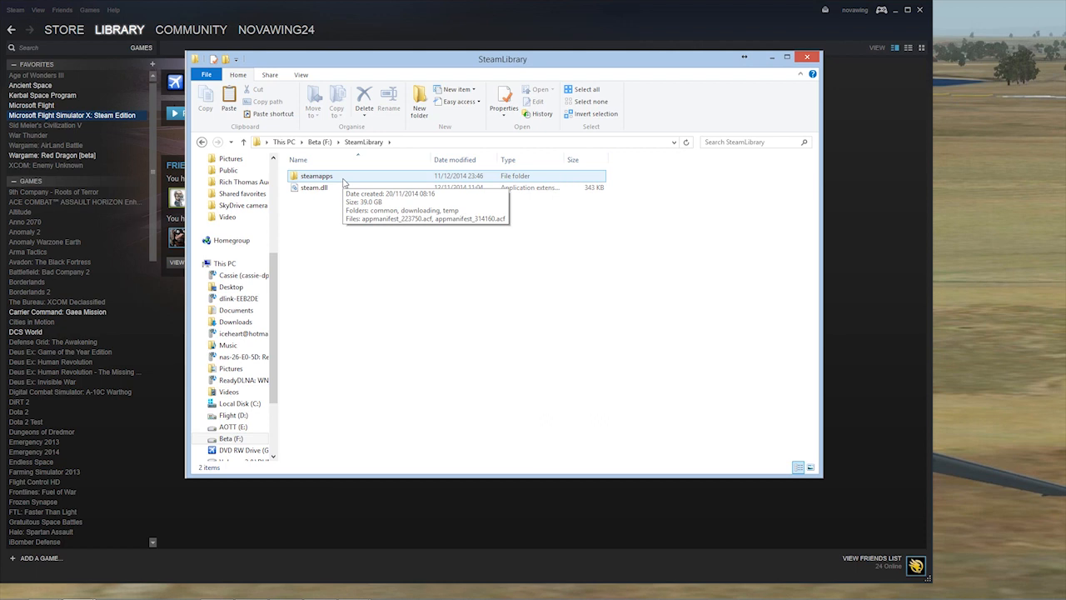
{"action": "left_click", "coordinate": [317, 176]}
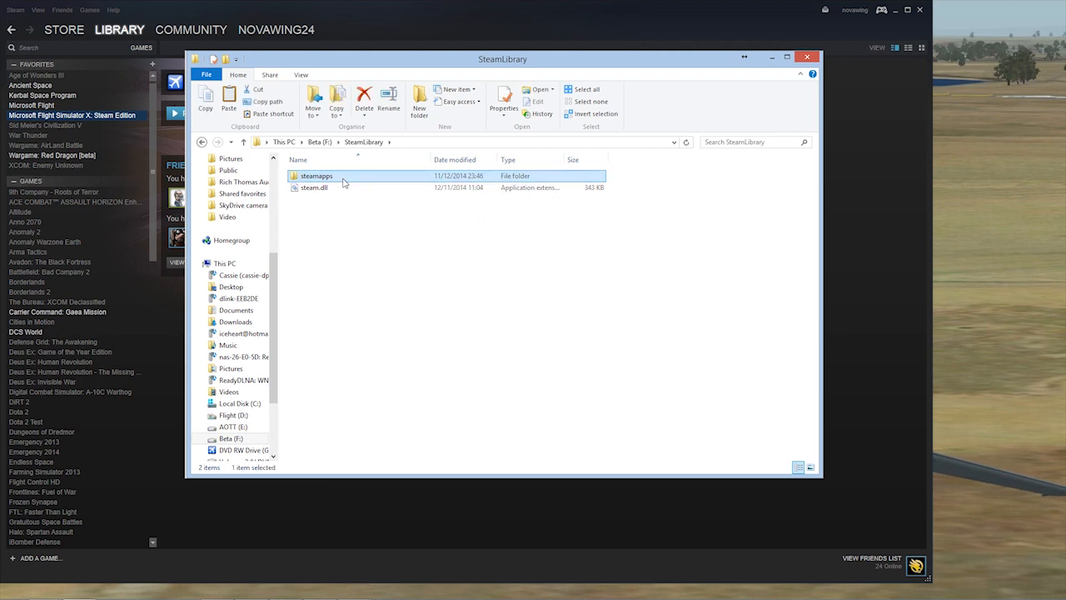
{"action": "double_click", "coordinate": [317, 177]}
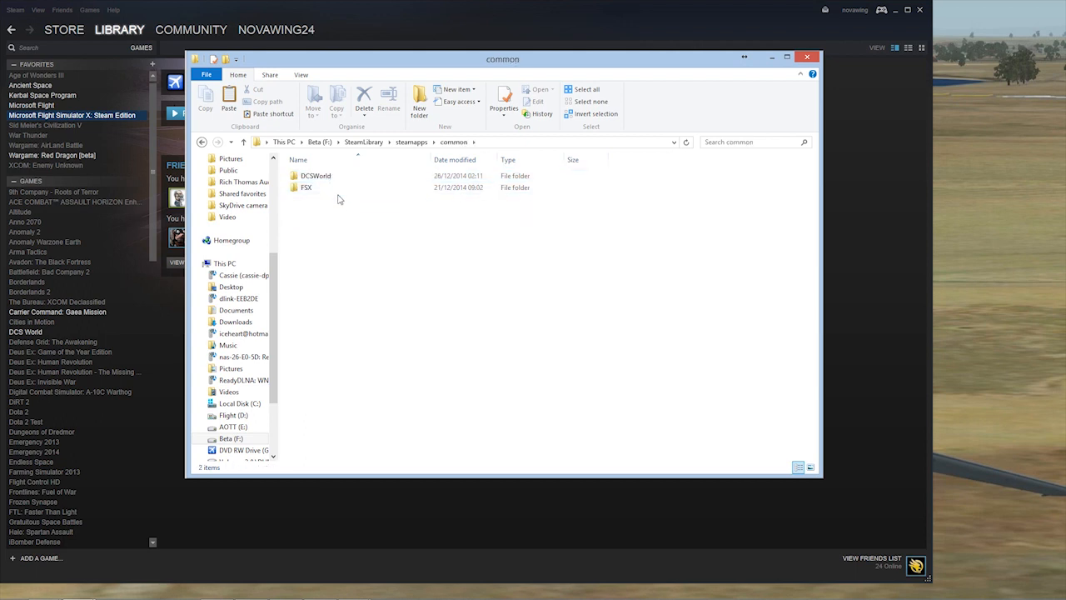
{"action": "mouse_move", "coordinate": [333, 187]}
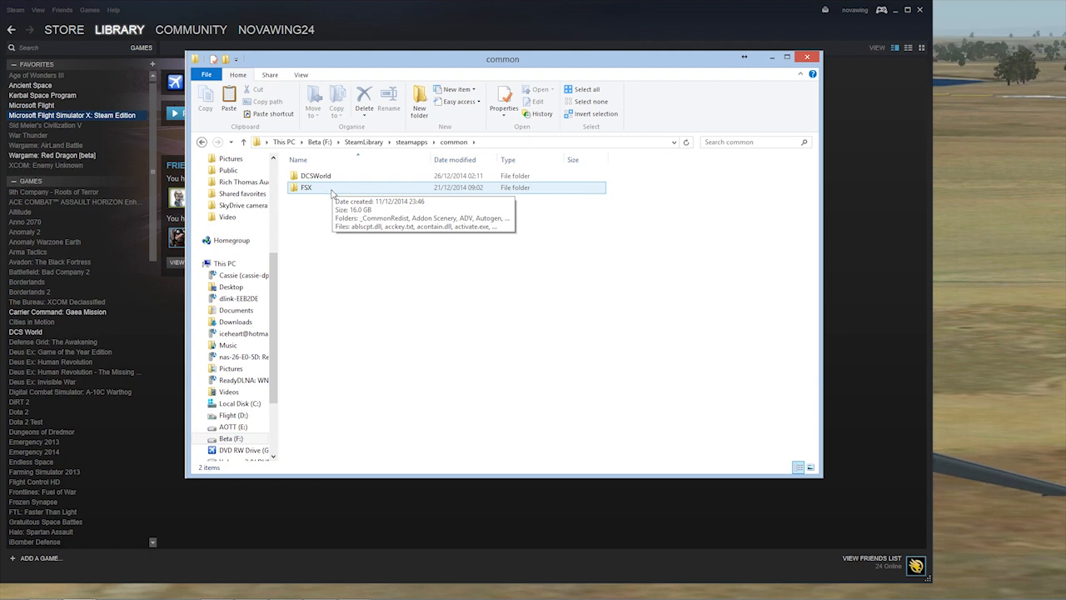
{"action": "double_click", "coordinate": [306, 187]}
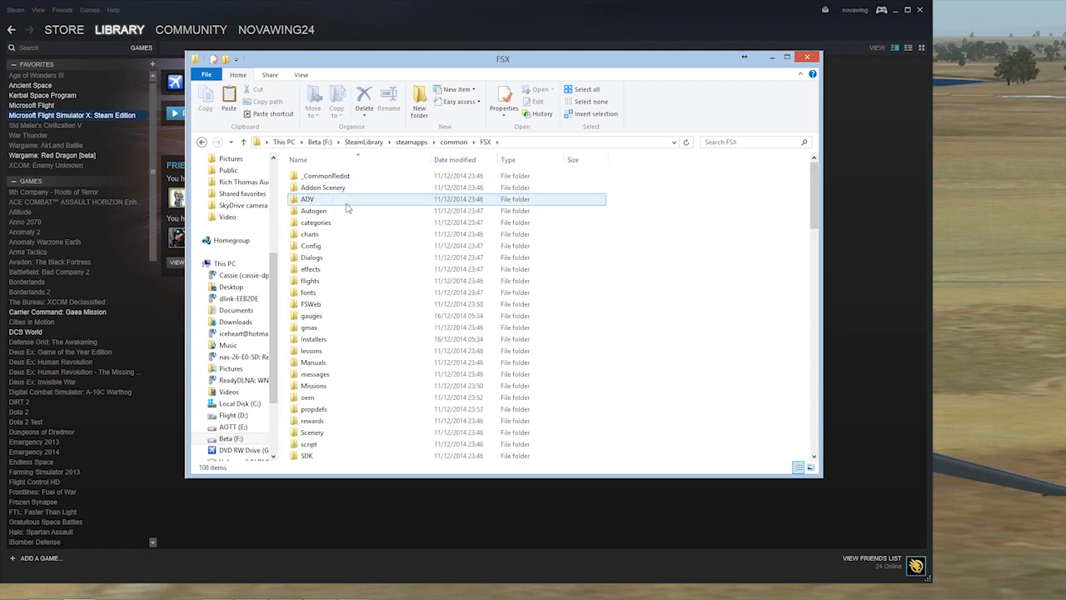
{"action": "scroll", "scroll_direction": "down", "scroll_amount": 3}
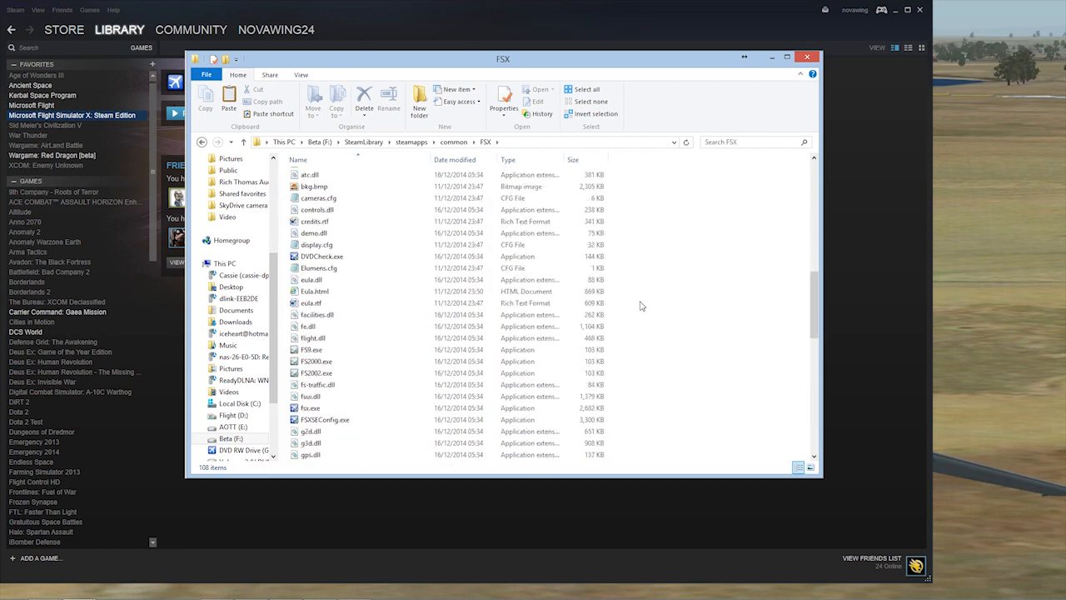
{"action": "scroll", "scroll_direction": "down", "scroll_amount": 3}
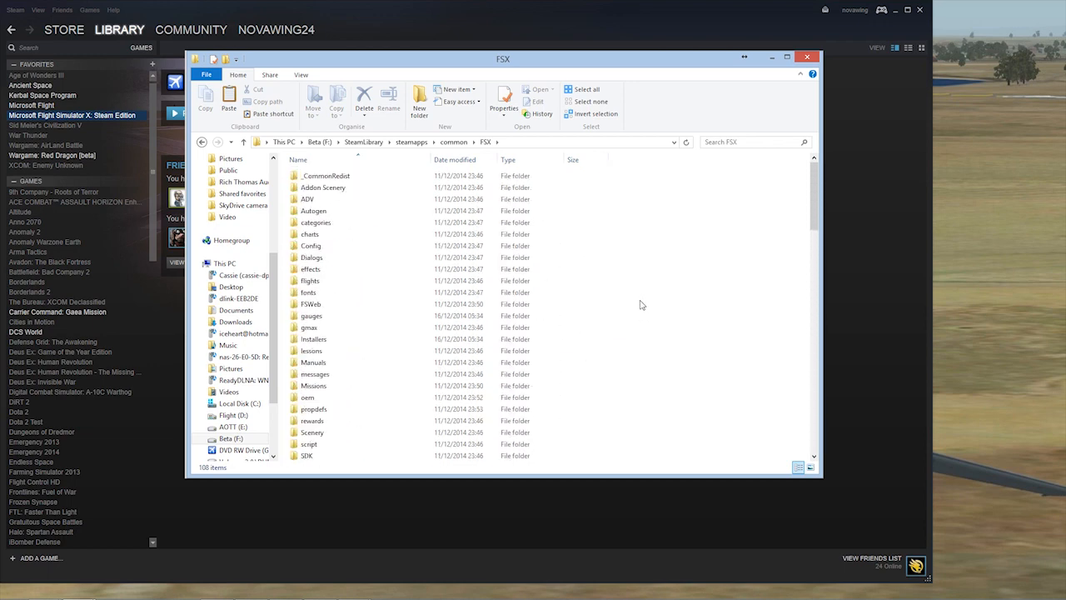
{"action": "mouse_move", "coordinate": [619, 320]}
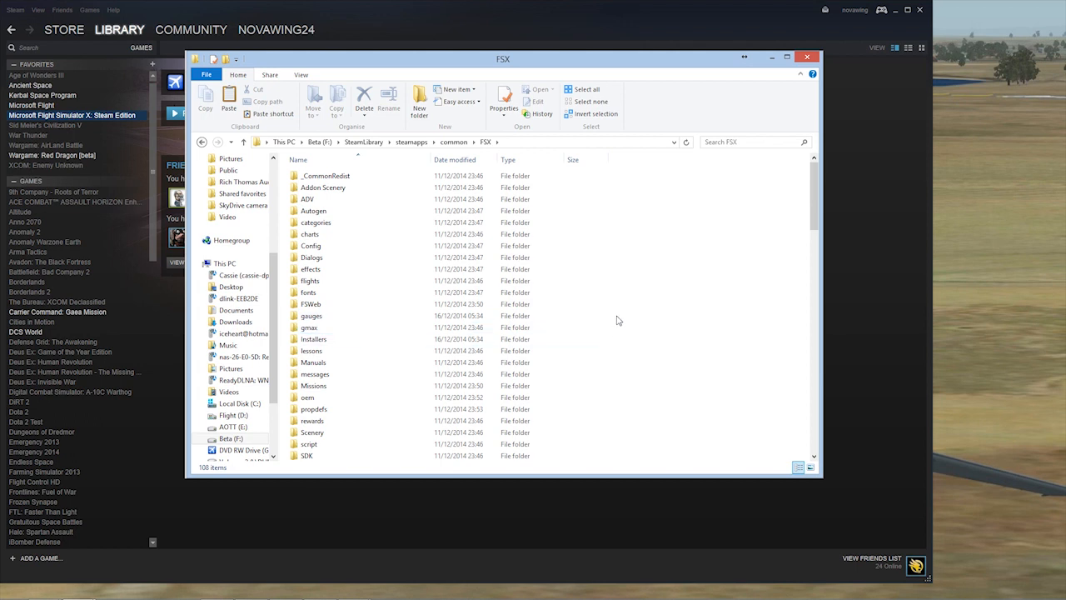
{"action": "mouse_move", "coordinate": [615, 323]}
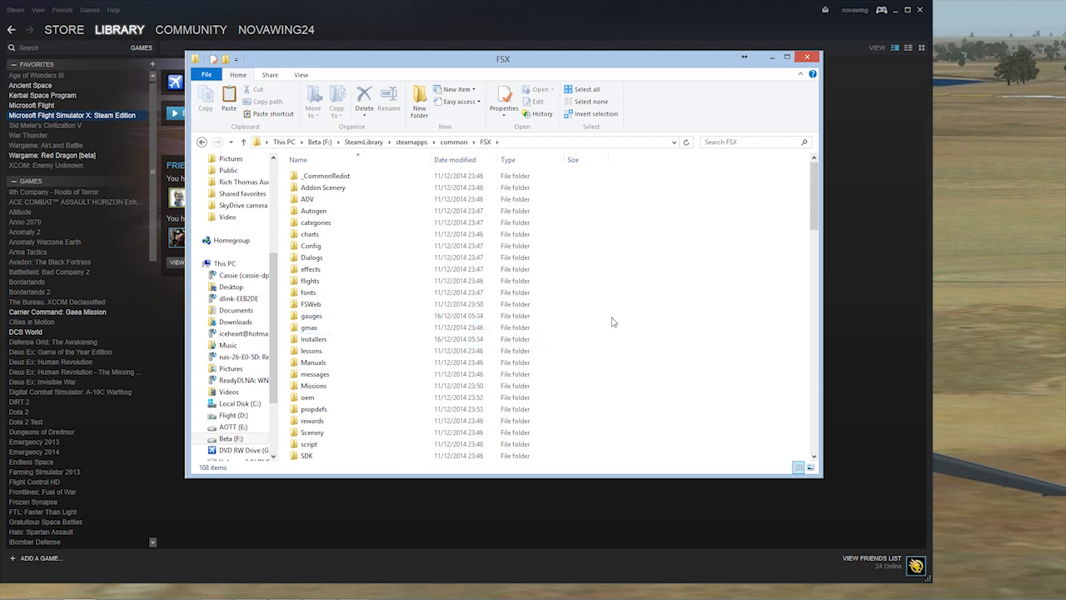
{"action": "mouse_move", "coordinate": [620, 324]}
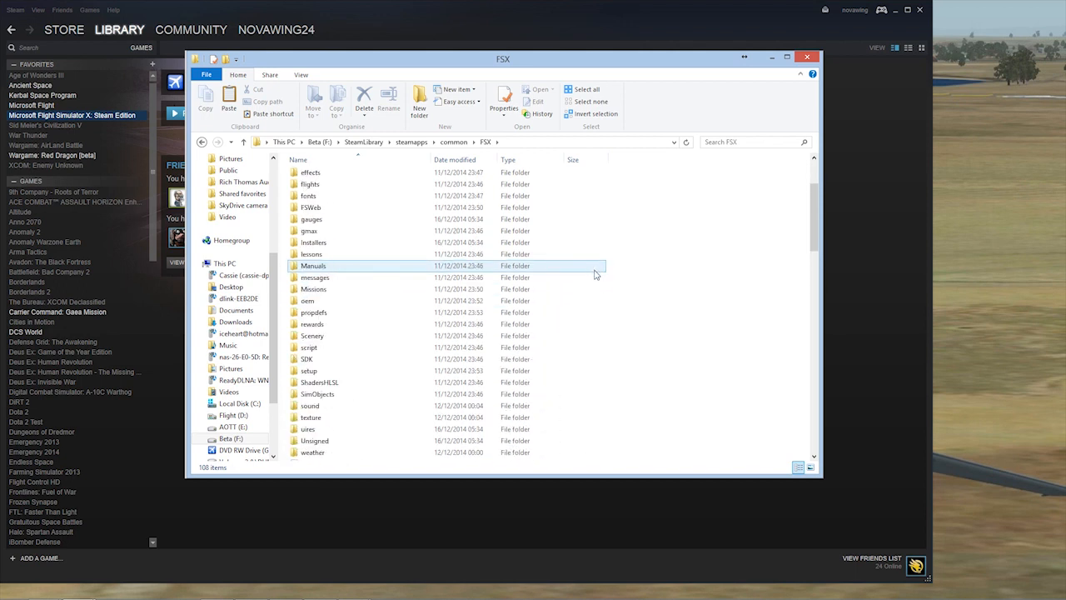
{"action": "left_click", "coordinate": [313, 290]}
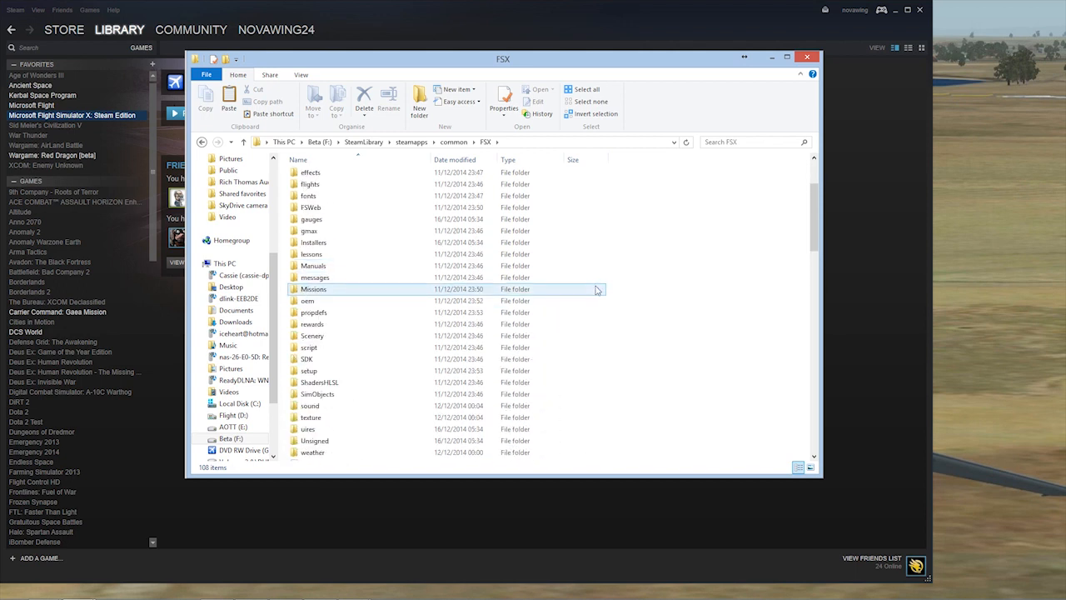
{"action": "left_click", "coordinate": [307, 358]}
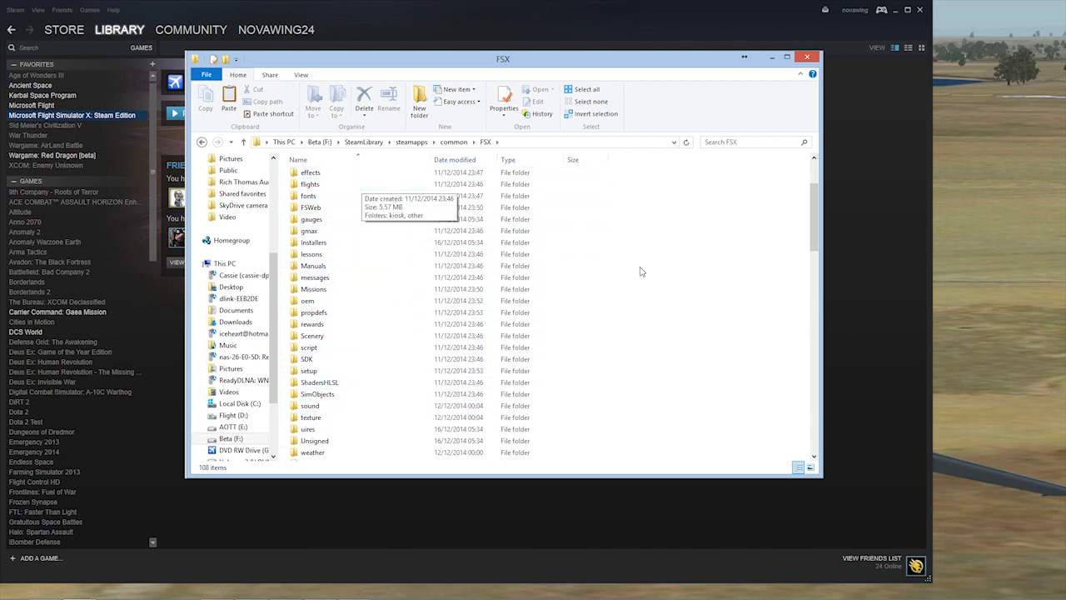
{"action": "right_click", "coordinate": [641, 270]}
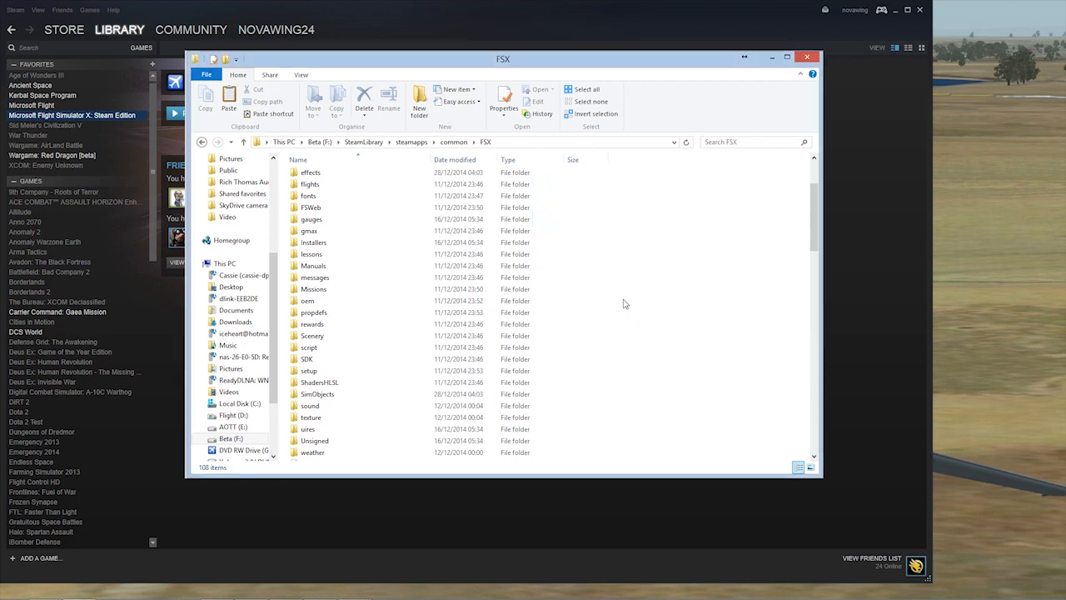
- Look inside FSX's SimObjects\Airplanes folder to check the installed aircraft
{"action": "left_click", "coordinate": [316, 360]}
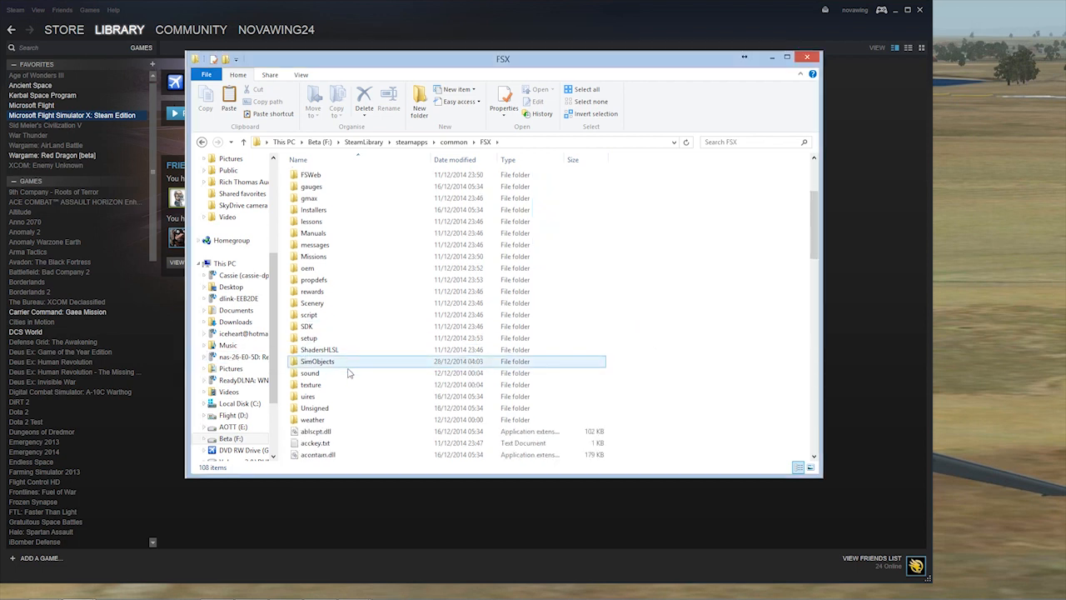
{"action": "double_click", "coordinate": [317, 360]}
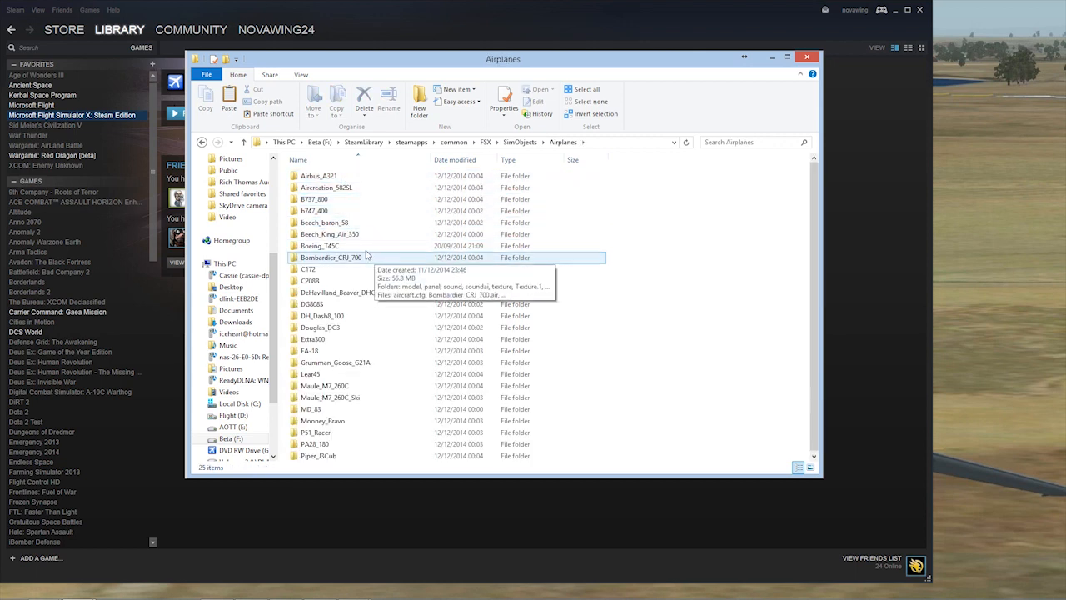
{"action": "double_click", "coordinate": [319, 245]}
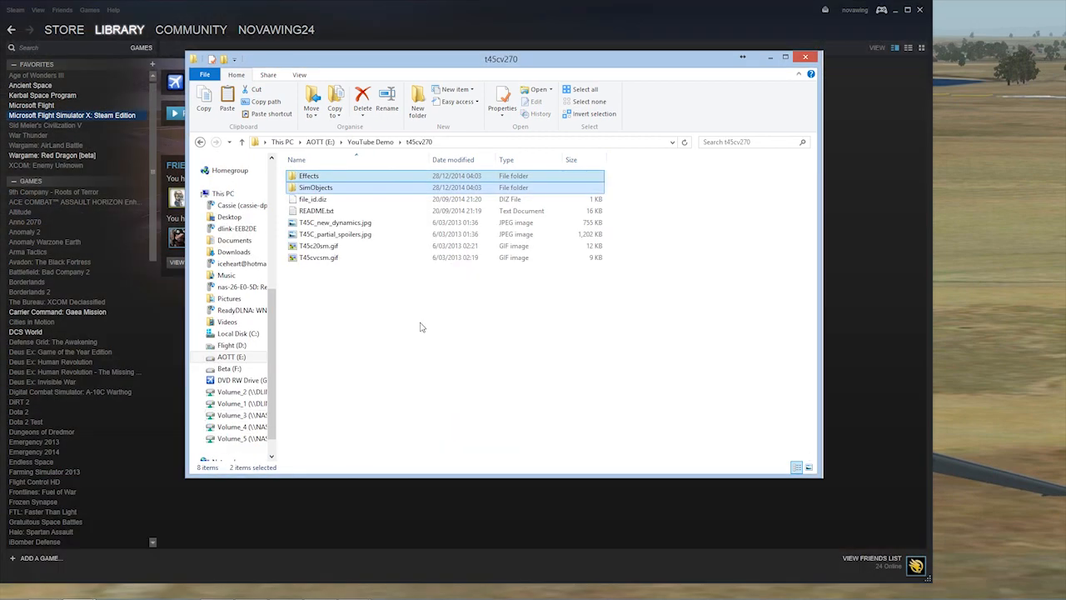
- Extract basler_bt67_v2.zip into its own folder and select its readme
{"action": "left_click", "coordinate": [242, 142]}
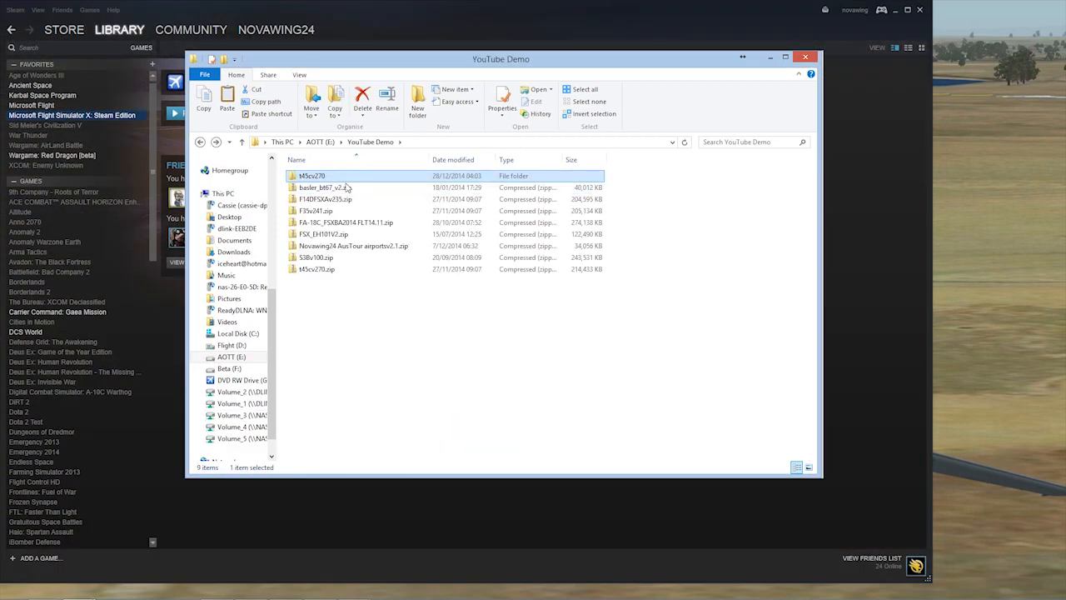
{"action": "left_click", "coordinate": [325, 187]}
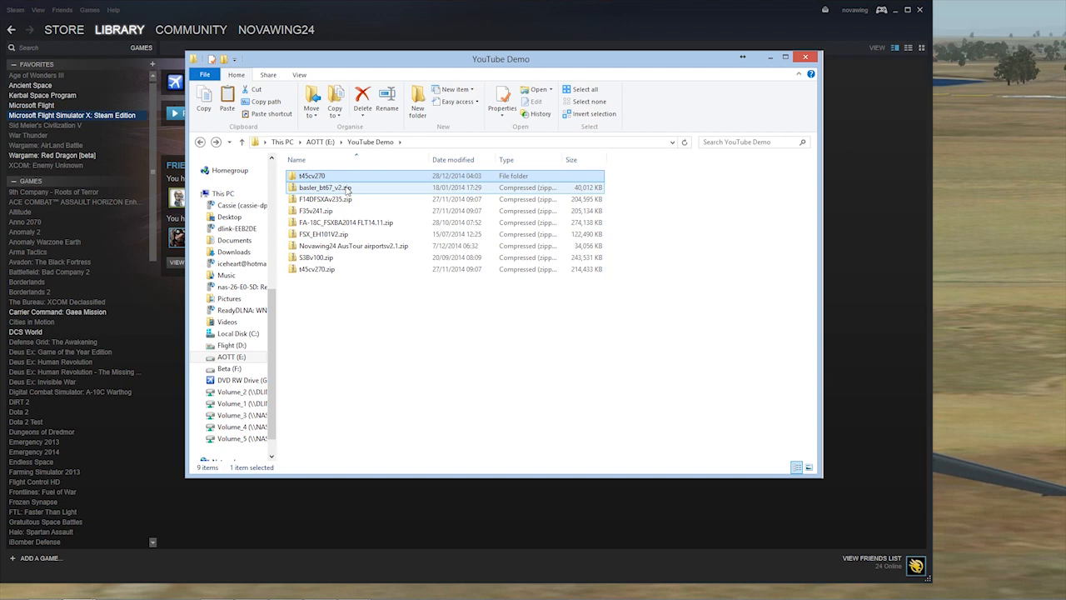
{"action": "left_click", "coordinate": [323, 187]}
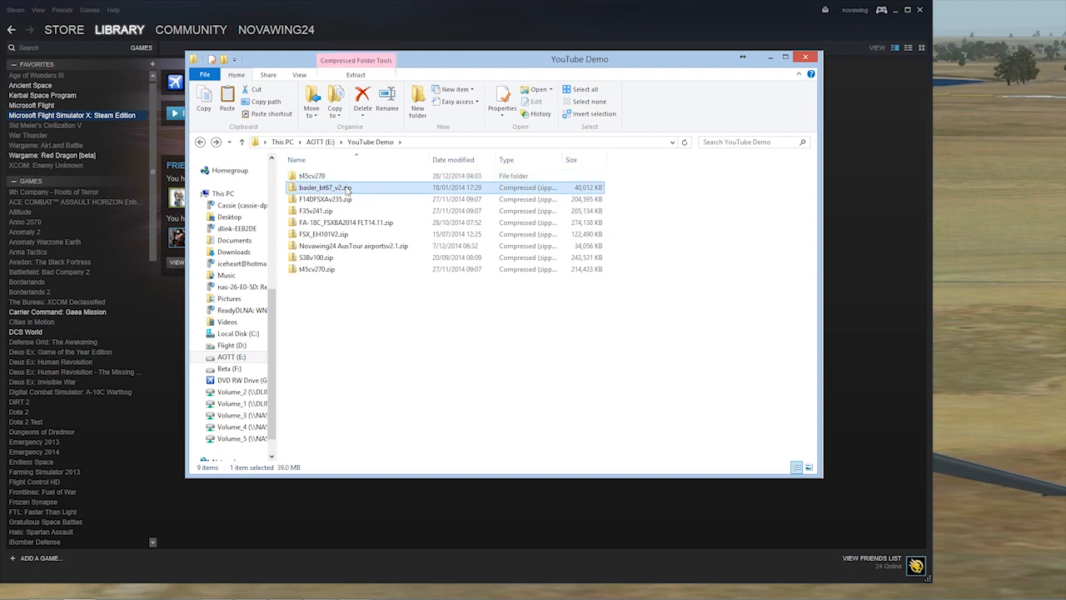
{"action": "right_click", "coordinate": [323, 187]}
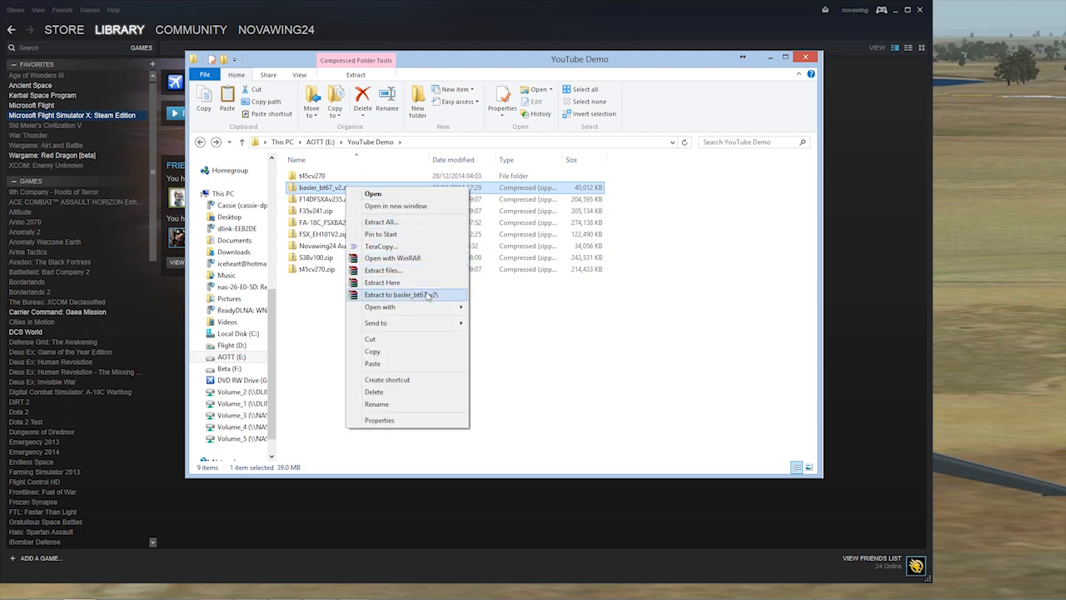
{"action": "left_click", "coordinate": [403, 295]}
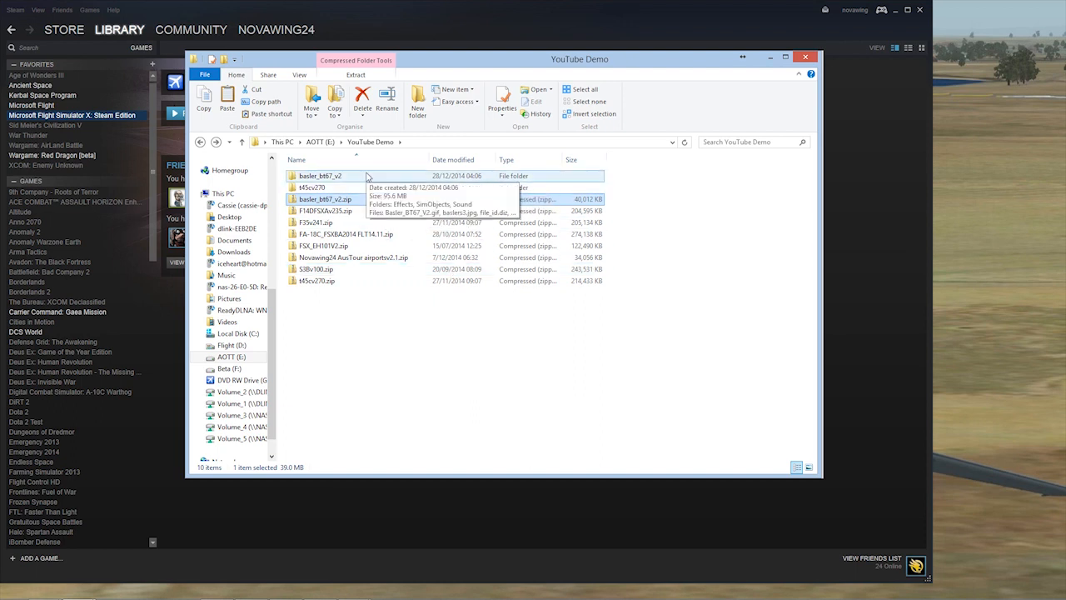
{"action": "double_click", "coordinate": [318, 177]}
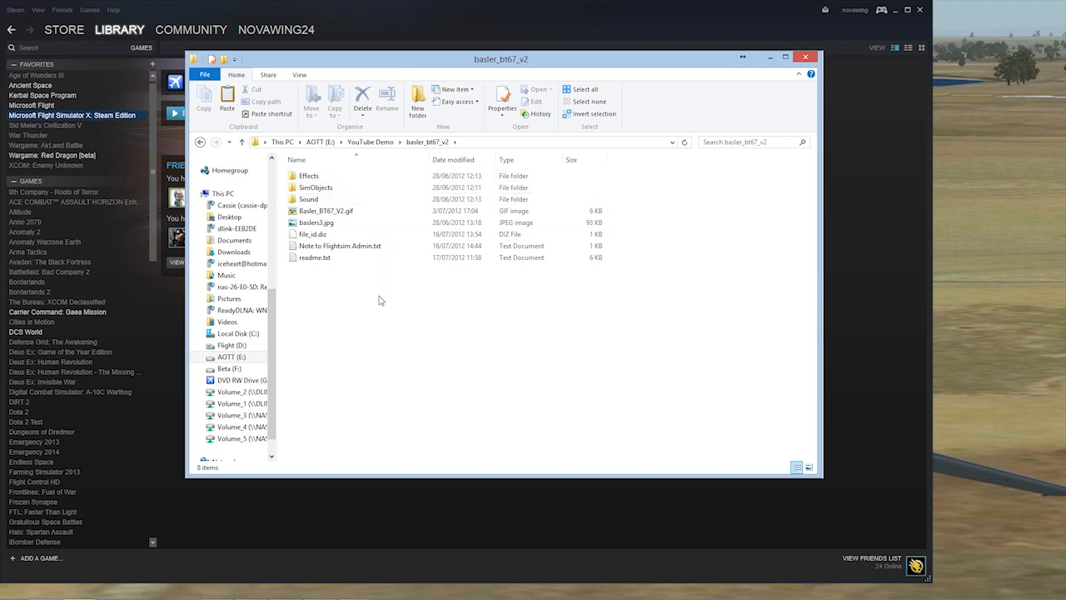
{"action": "left_click", "coordinate": [314, 256]}
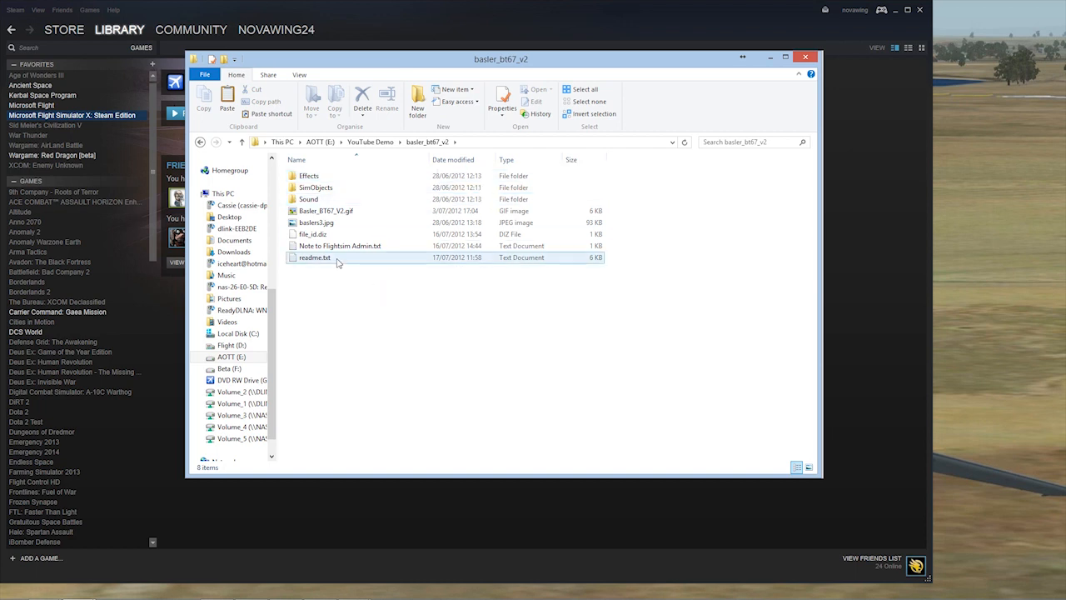
{"action": "mouse_move", "coordinate": [313, 257]}
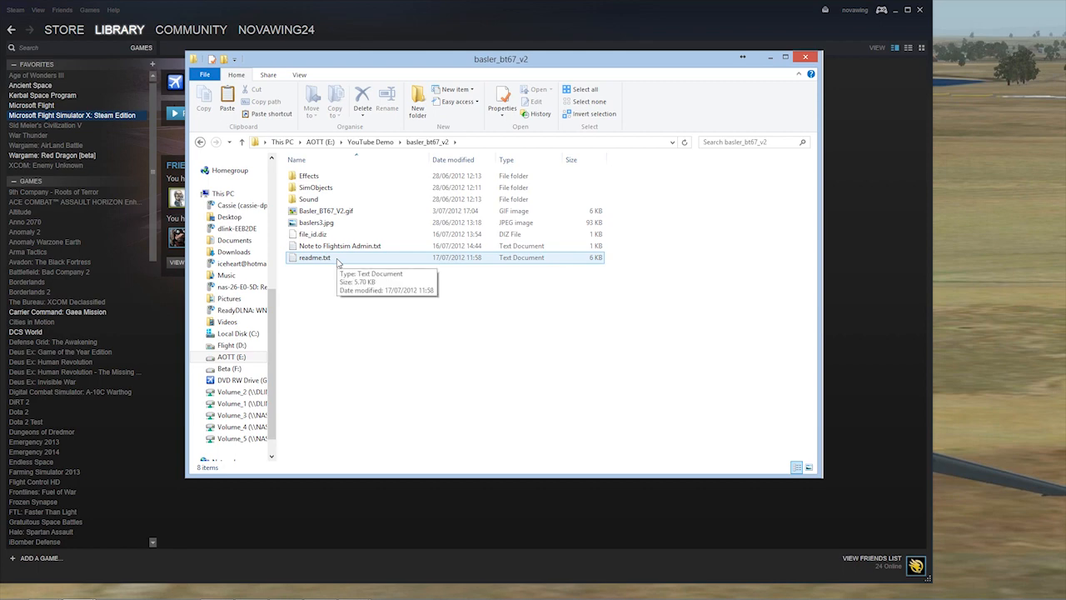
- Read the Basler BT-67 readme's installation section in Notepad
{"action": "double_click", "coordinate": [315, 256]}
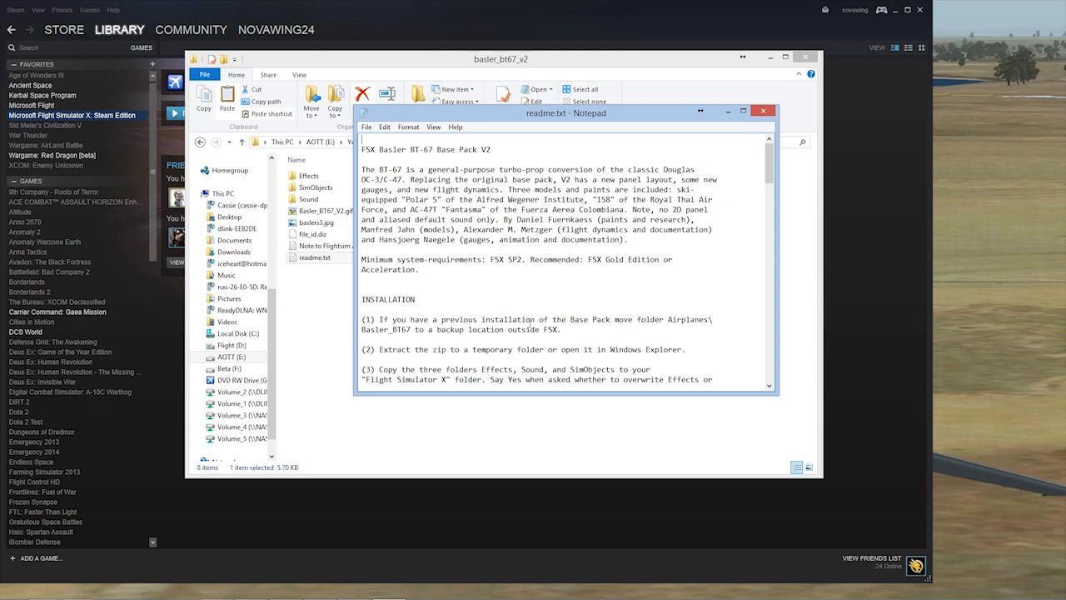
{"action": "scroll", "scroll_direction": "down", "scroll_amount": 3}
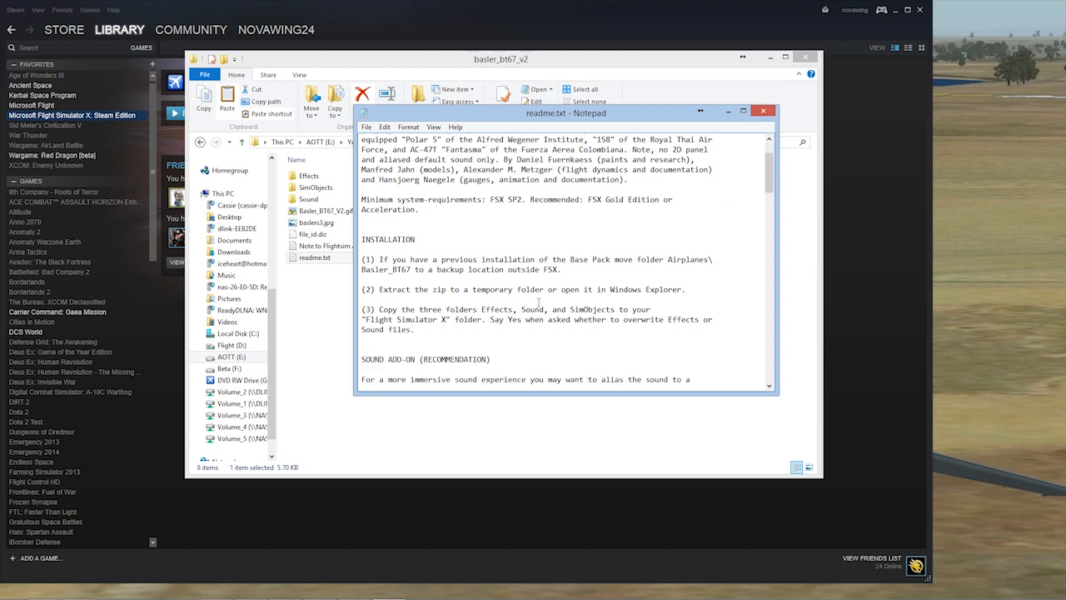
{"action": "mouse_move", "coordinate": [470, 308]}
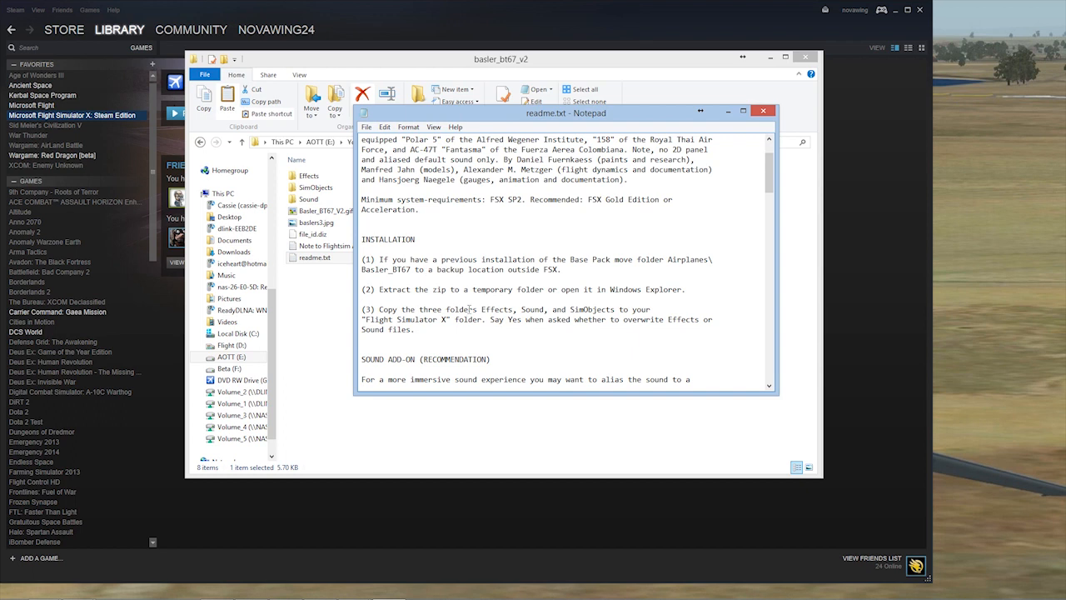
{"action": "mouse_move", "coordinate": [331, 300]}
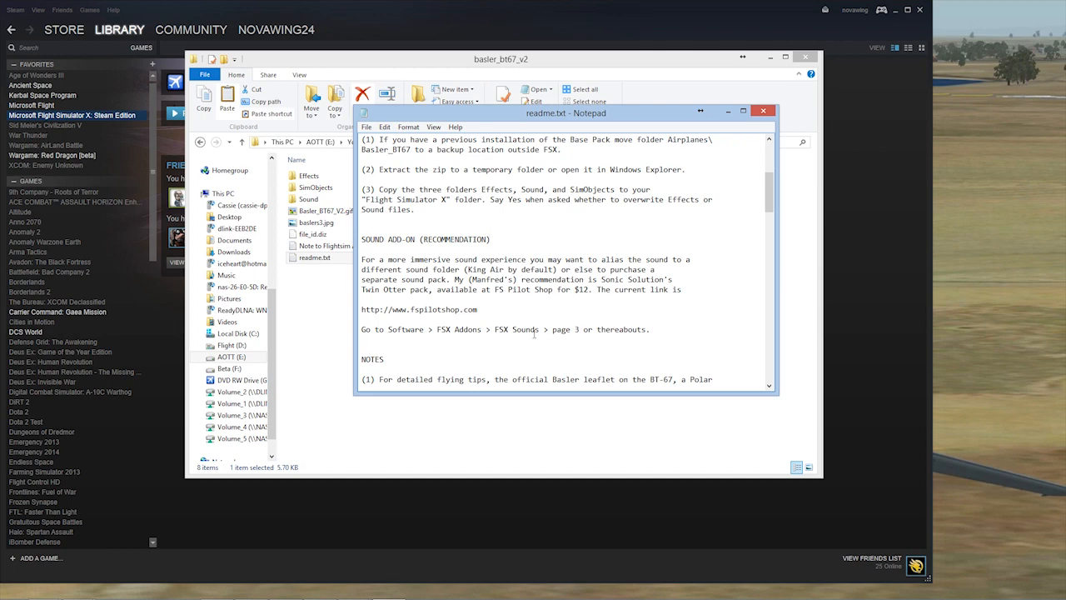
{"action": "scroll", "scroll_direction": "down", "scroll_amount": 3}
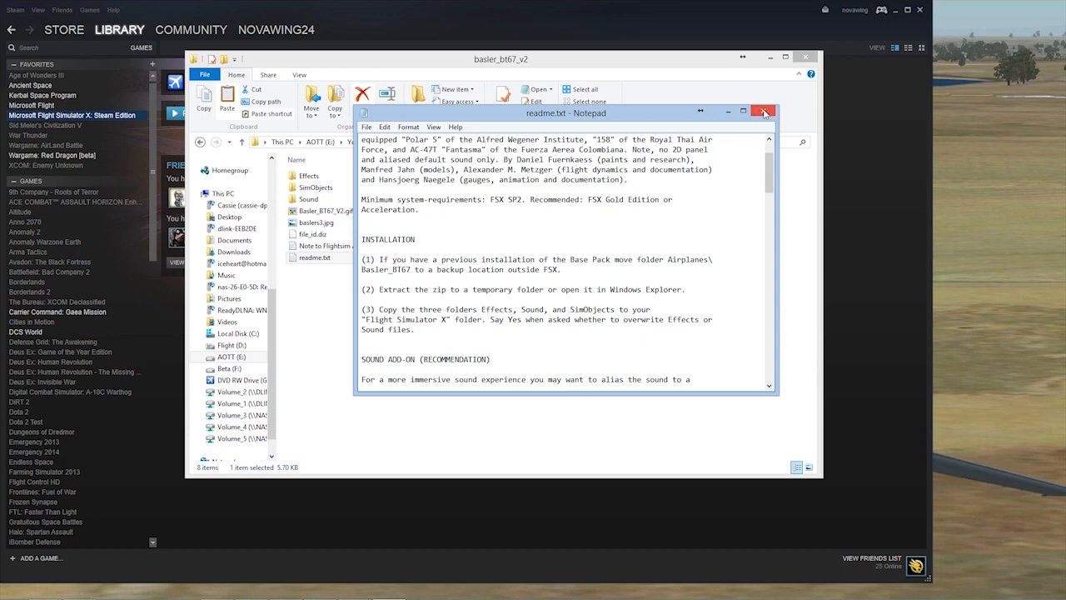
- Close the readme and switch to the FSX installation folder window
{"action": "left_click", "coordinate": [763, 113]}
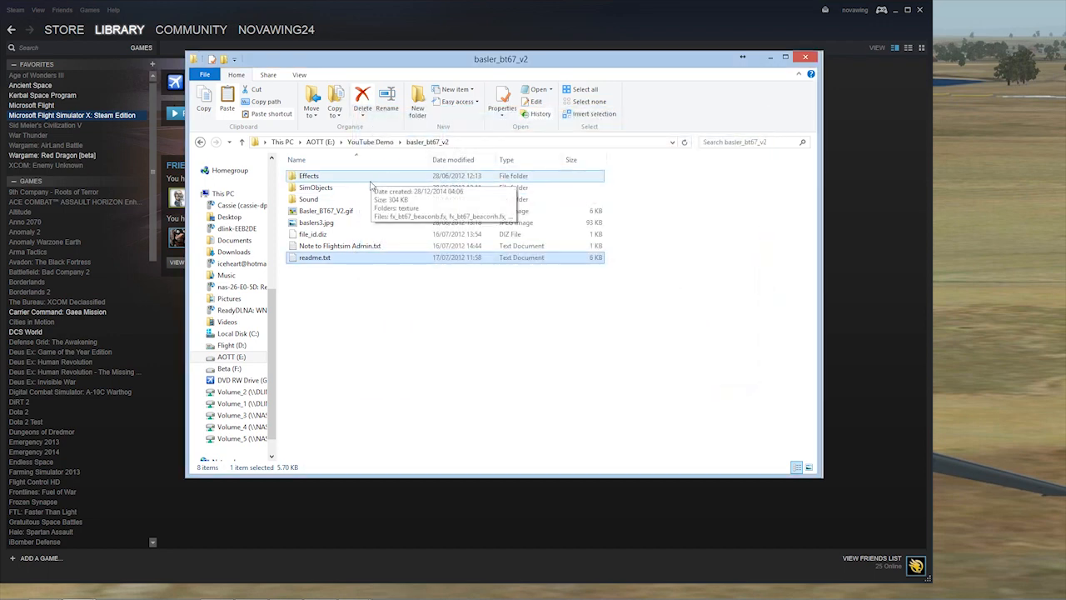
{"action": "mouse_move", "coordinate": [365, 183]}
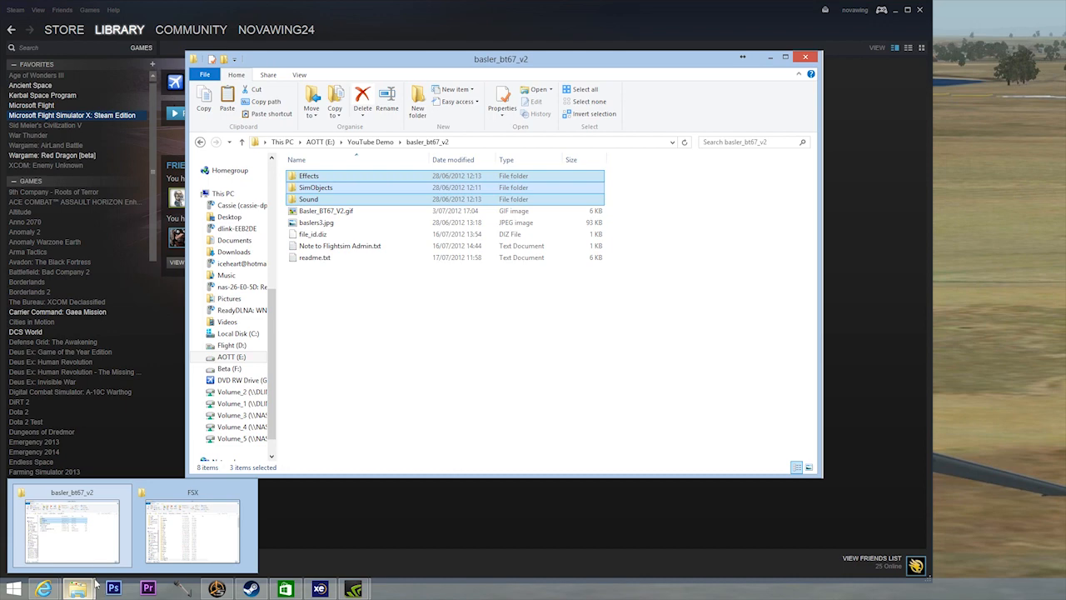
{"action": "left_click", "coordinate": [192, 525]}
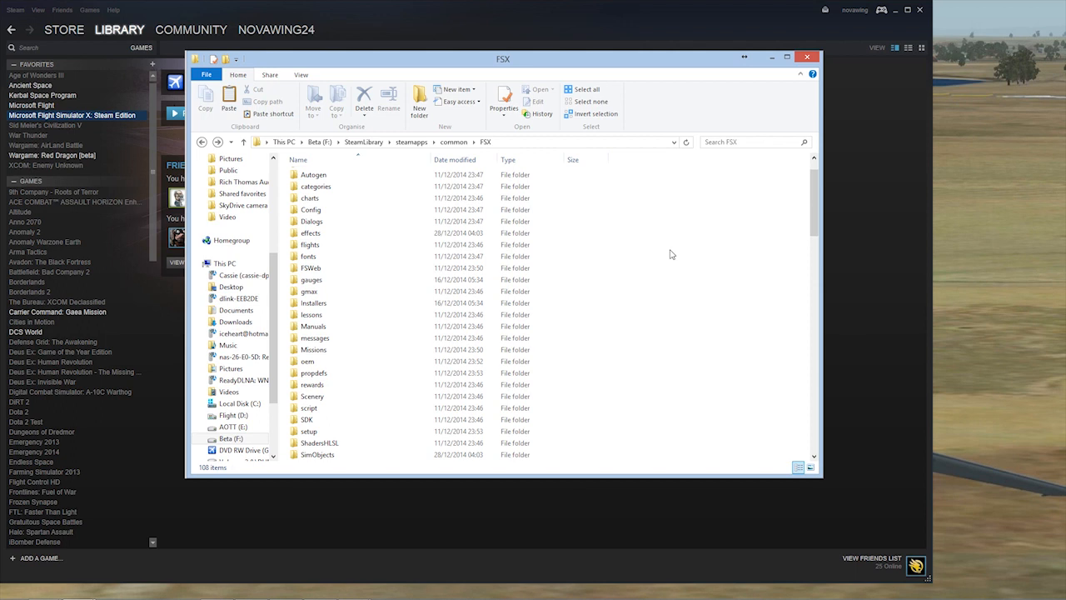
- Step up to steamapps and back through common into the FSX installation folder
{"action": "left_click", "coordinate": [310, 234]}
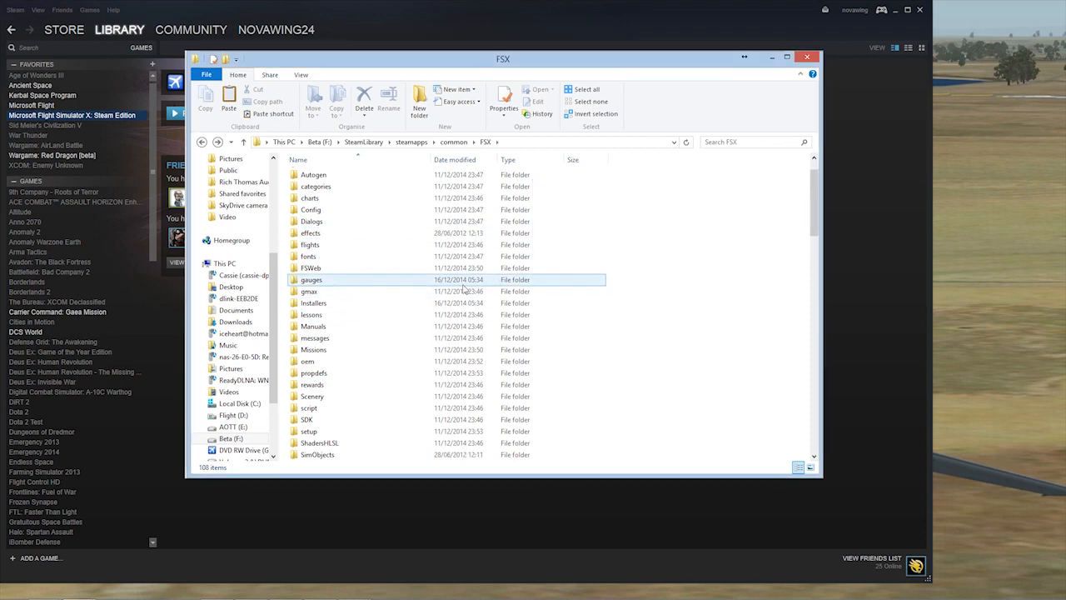
{"action": "mouse_move", "coordinate": [447, 280]}
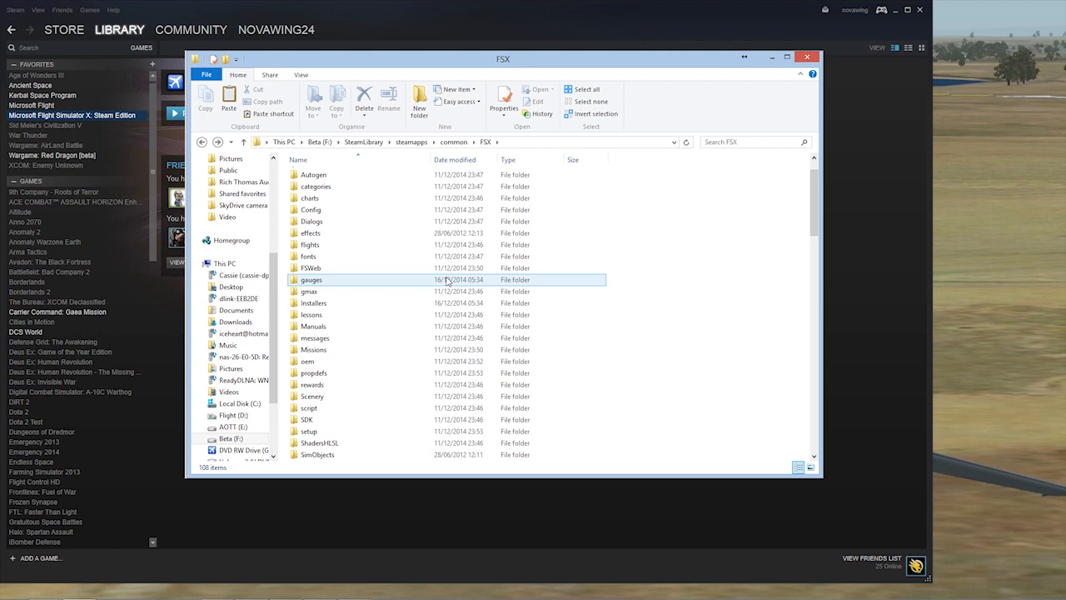
{"action": "mouse_move", "coordinate": [444, 280]}
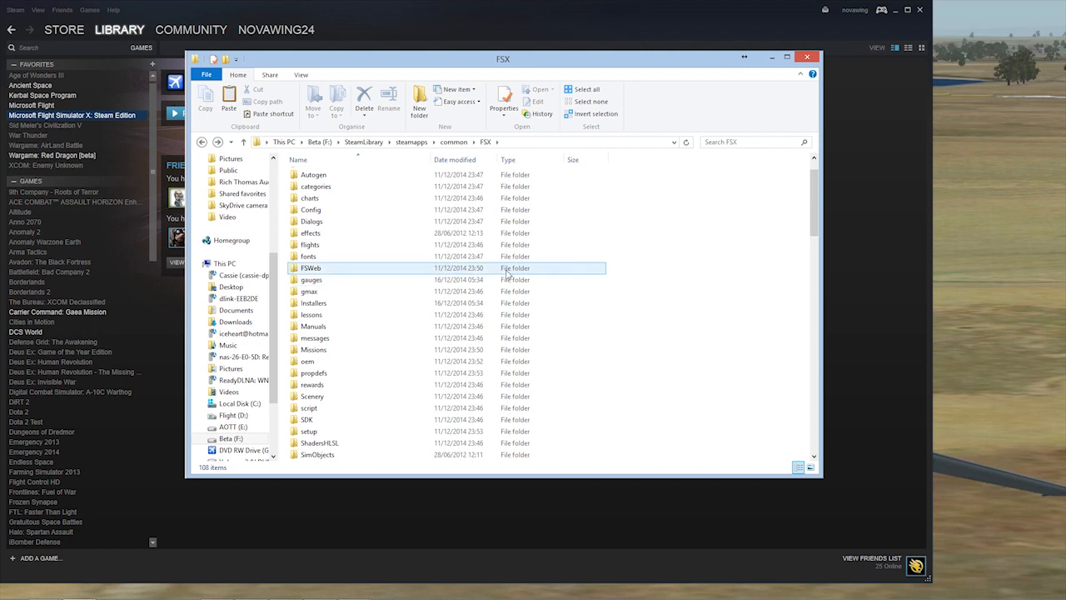
{"action": "mouse_move", "coordinate": [540, 276]}
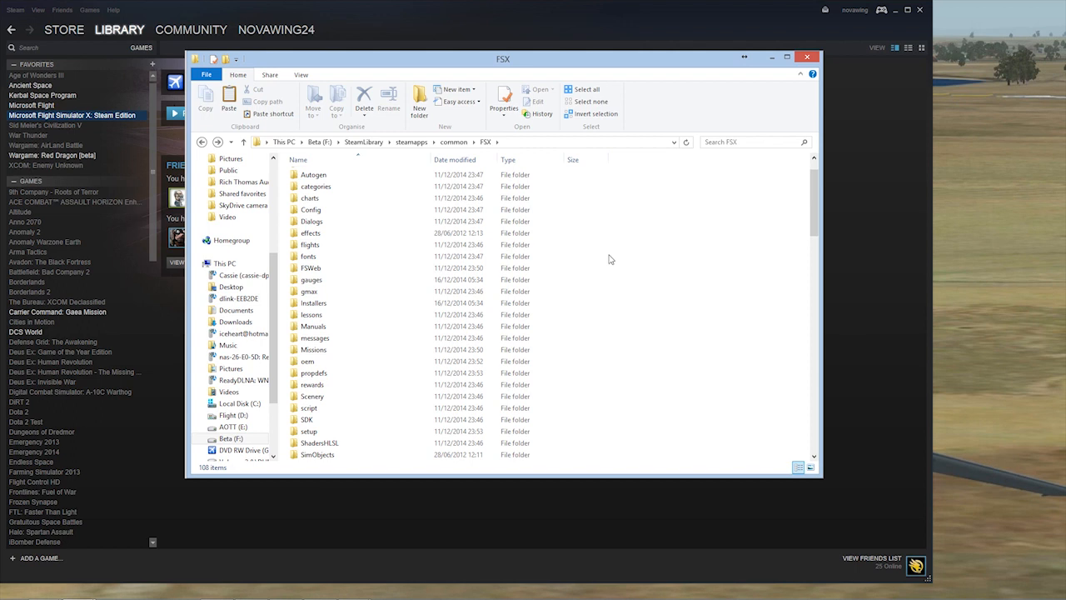
{"action": "mouse_move", "coordinate": [629, 270]}
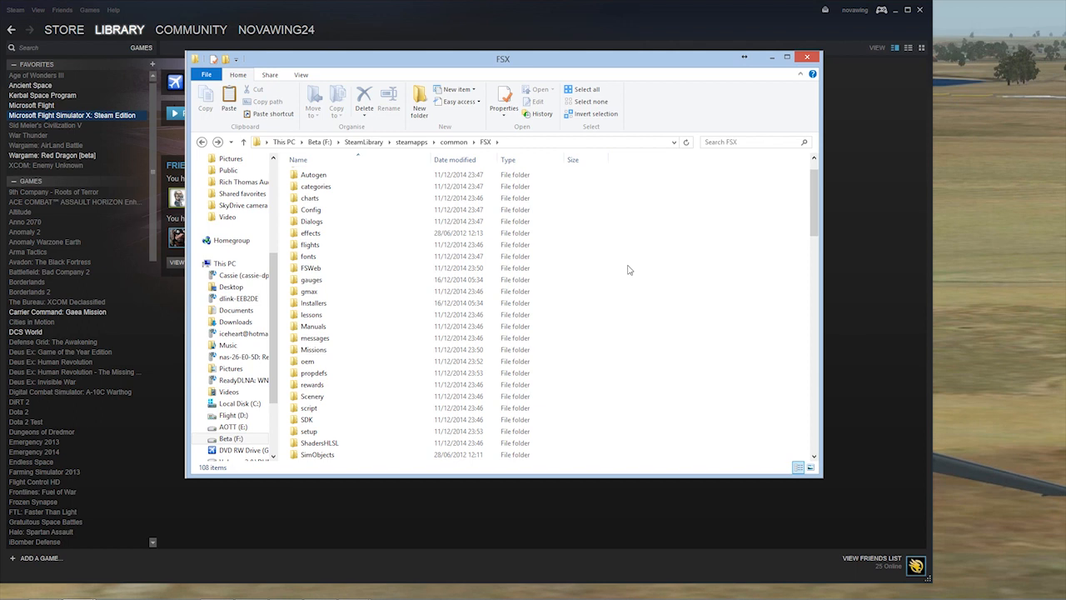
{"action": "left_click", "coordinate": [243, 142]}
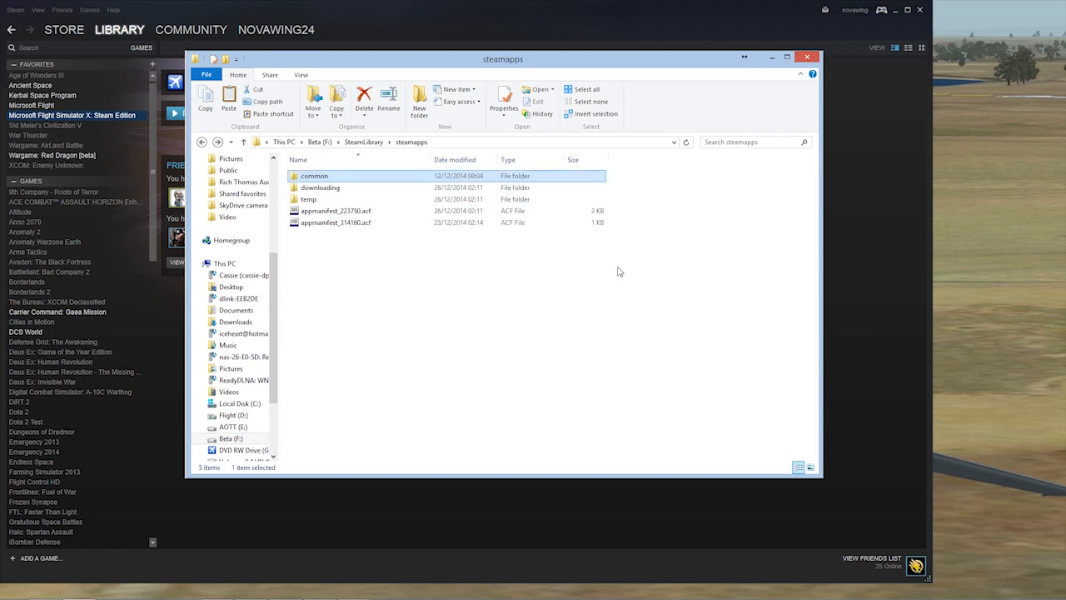
{"action": "double_click", "coordinate": [313, 175]}
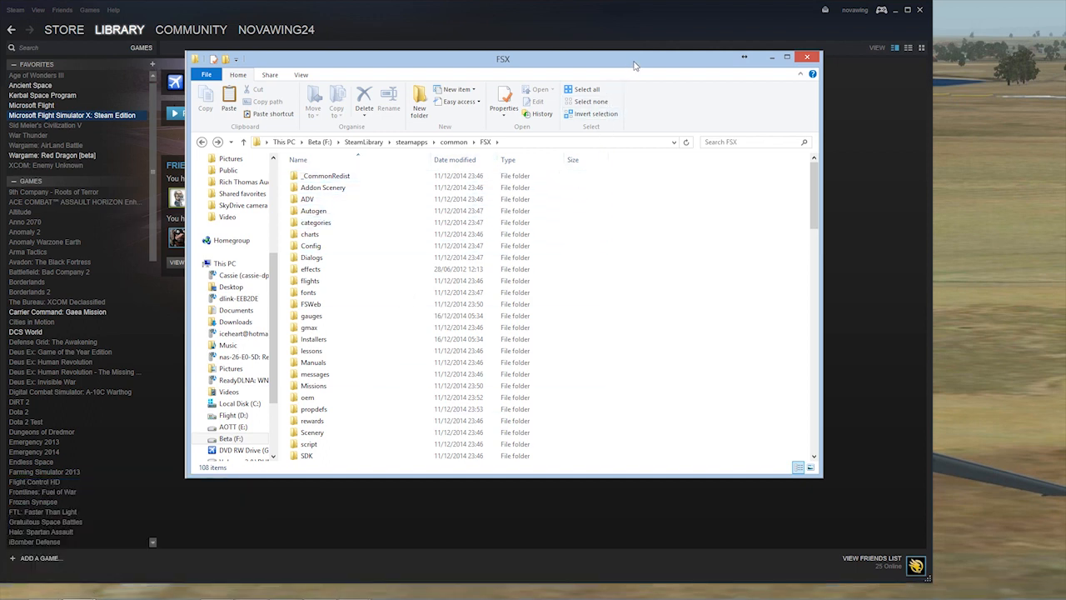
{"action": "mouse_move", "coordinate": [607, 263]}
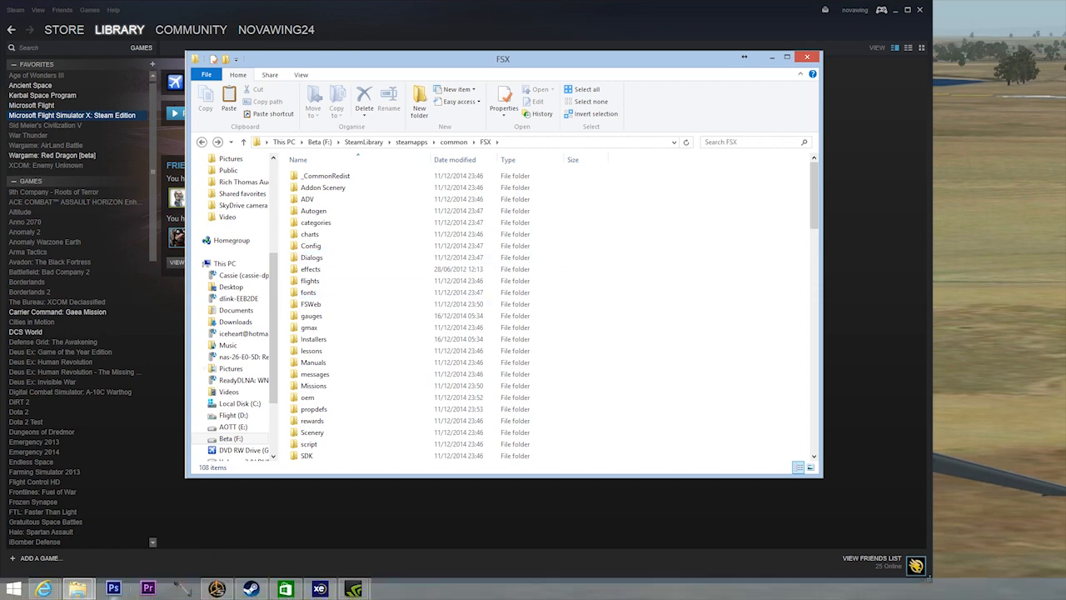
{"action": "mouse_move", "coordinate": [80, 586]}
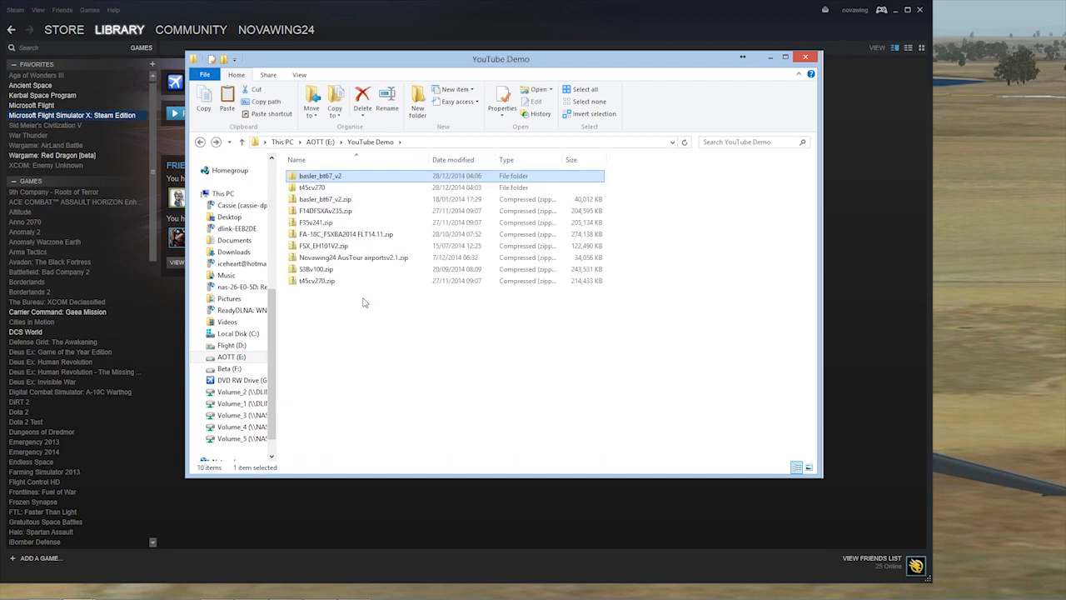
{"action": "mouse_move", "coordinate": [370, 320]}
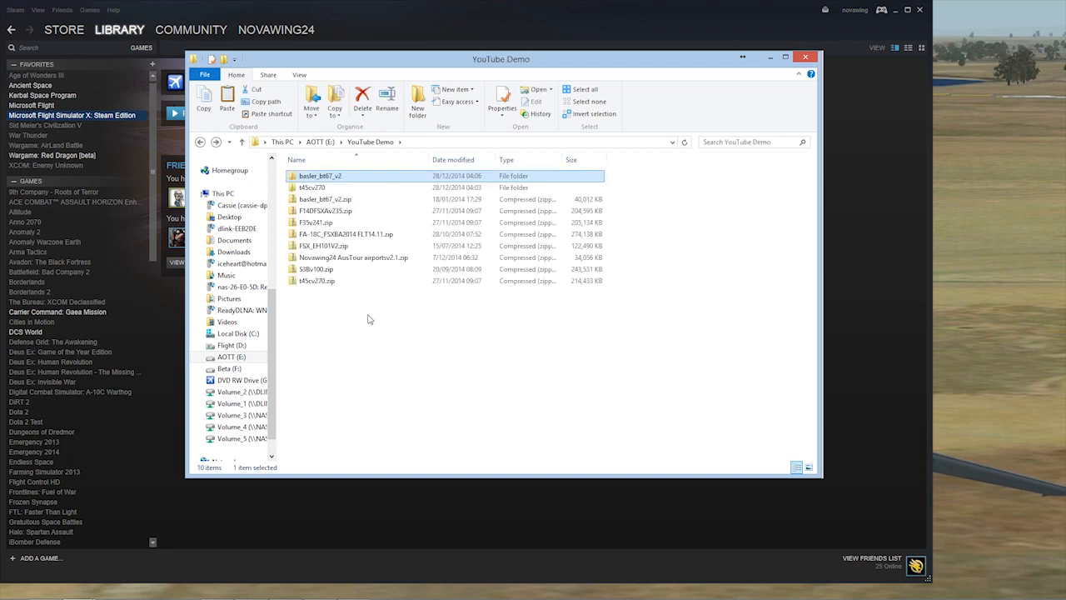
{"action": "mouse_move", "coordinate": [373, 300]}
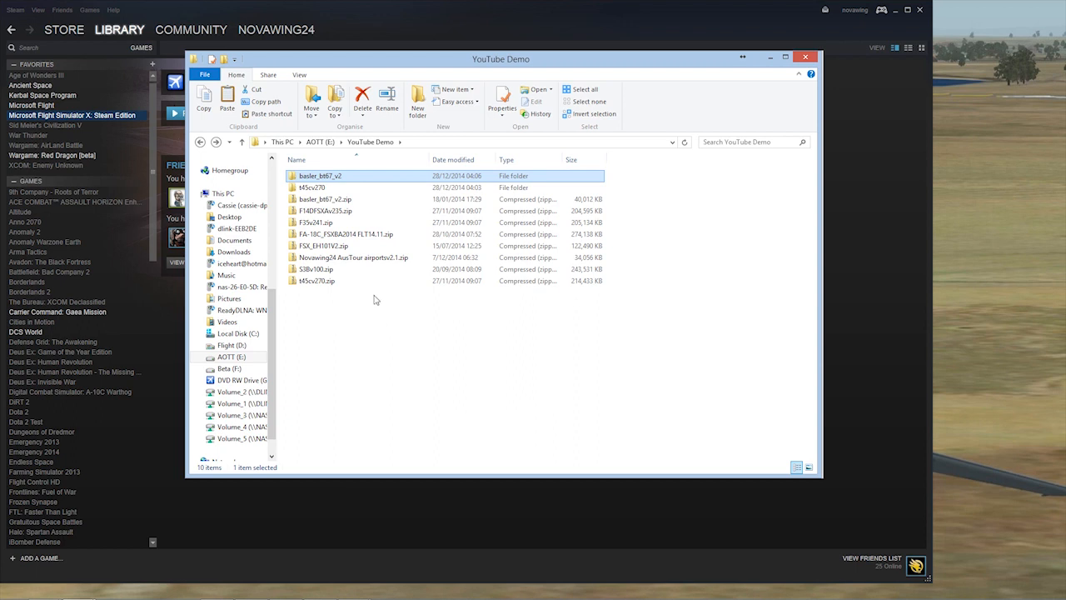
{"action": "mouse_move", "coordinate": [364, 256]}
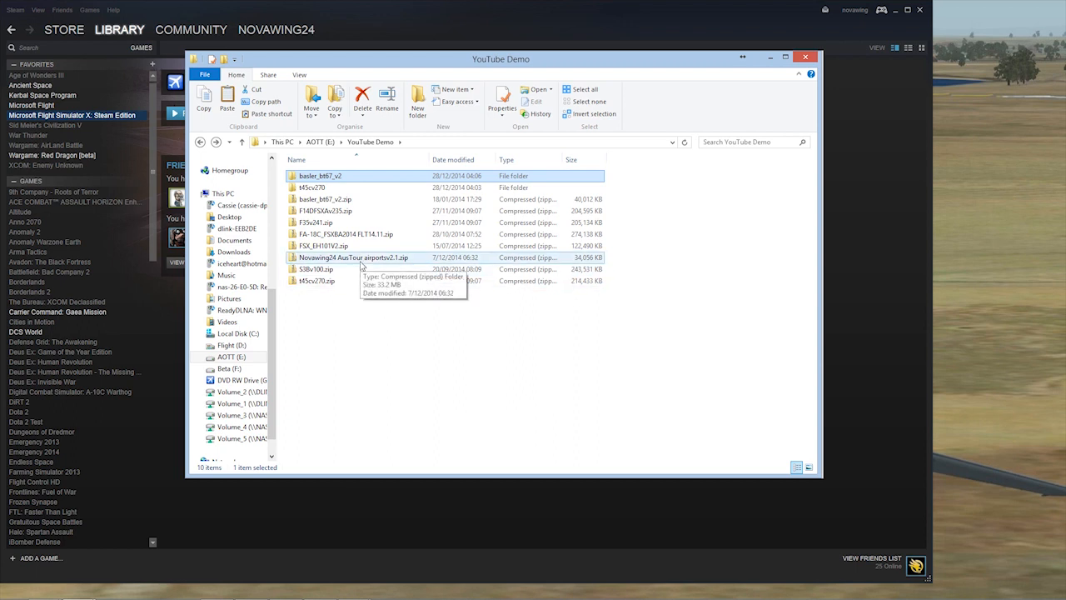
- Extract the Novawing24 AusTour airportsv2.1.zip archive into its own folder in YouTube Demo
{"action": "right_click", "coordinate": [353, 256]}
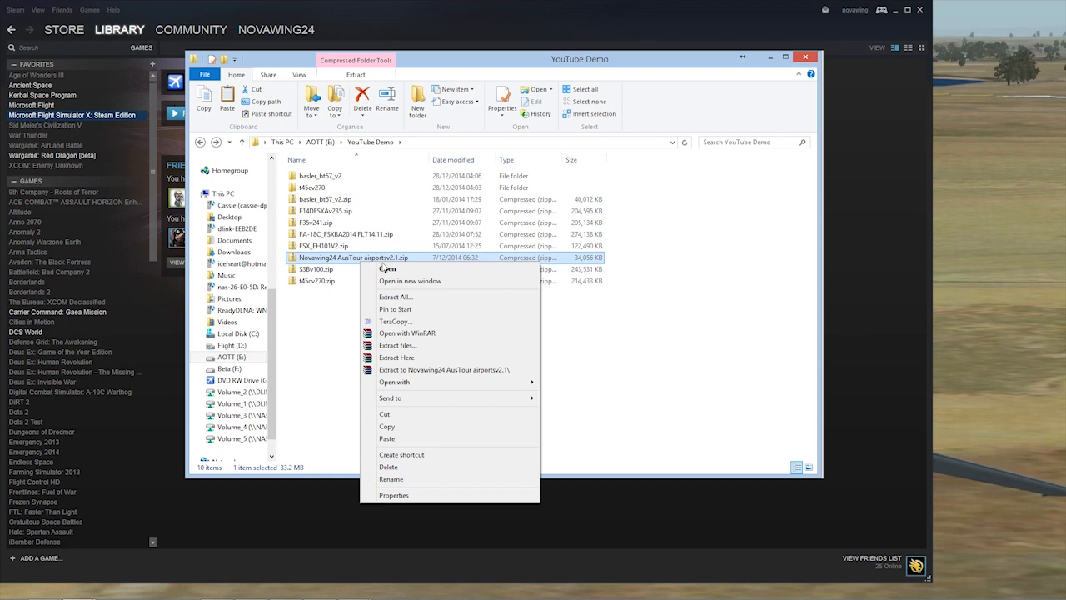
{"action": "mouse_move", "coordinate": [432, 370]}
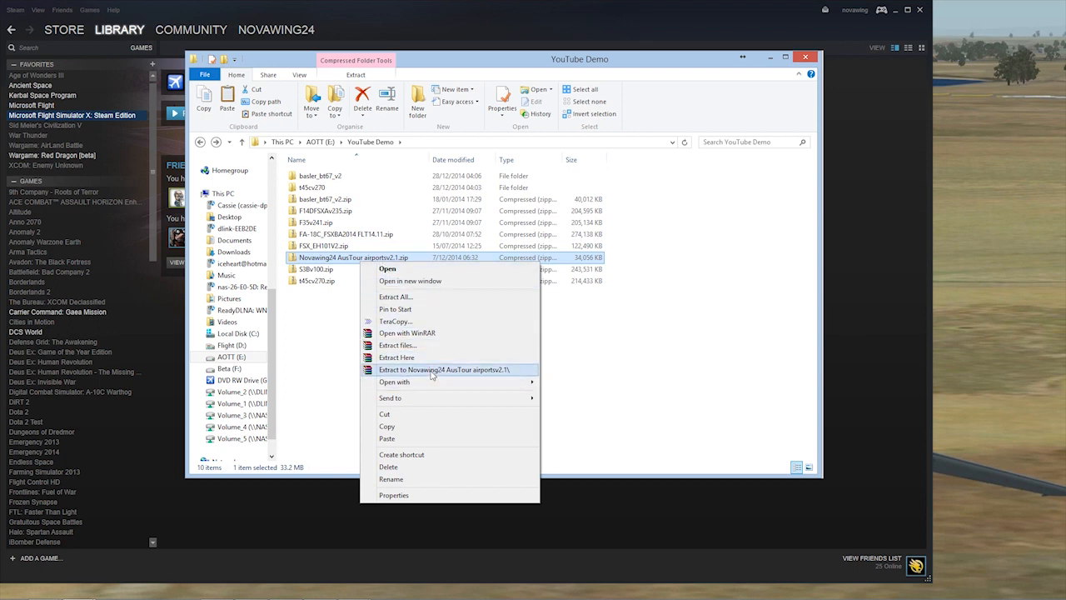
{"action": "left_click", "coordinate": [446, 370]}
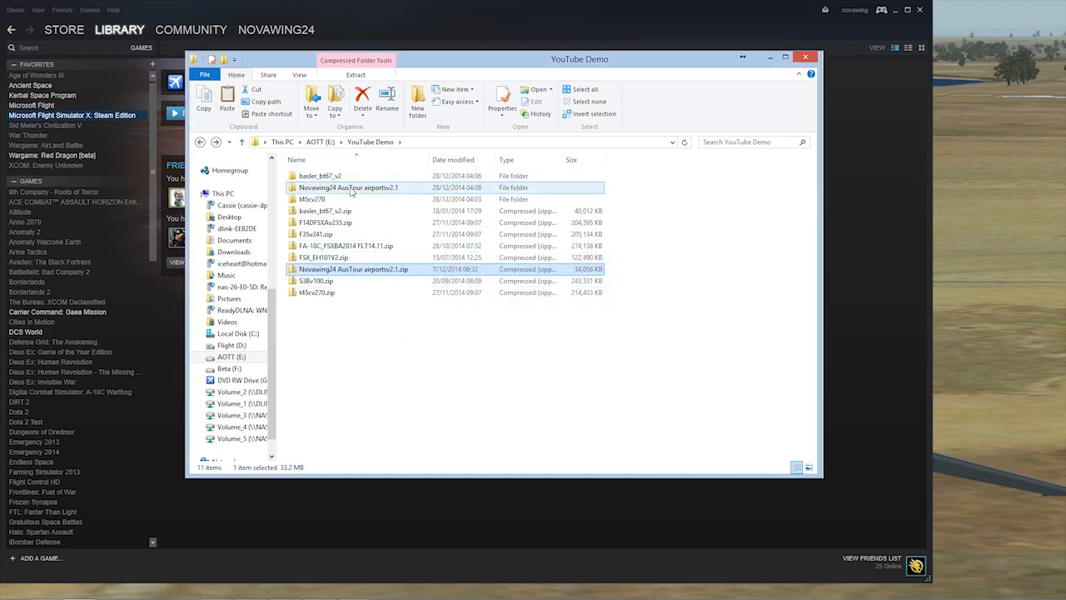
{"action": "mouse_move", "coordinate": [349, 186]}
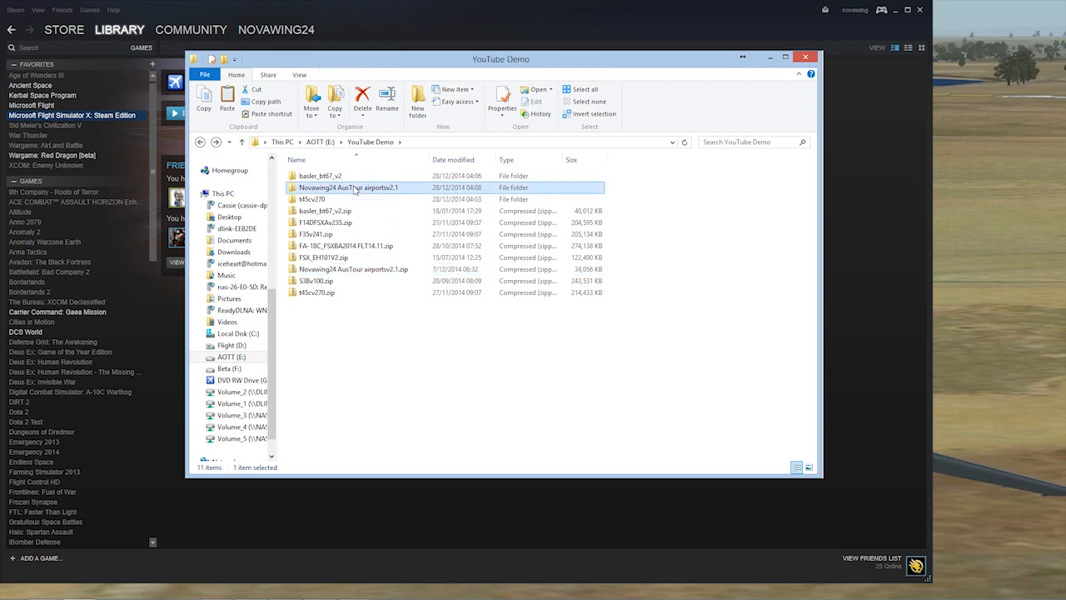
- Open the extracted AusTour airports folder's README.txt in Notepad and read the instructions
{"action": "double_click", "coordinate": [350, 186]}
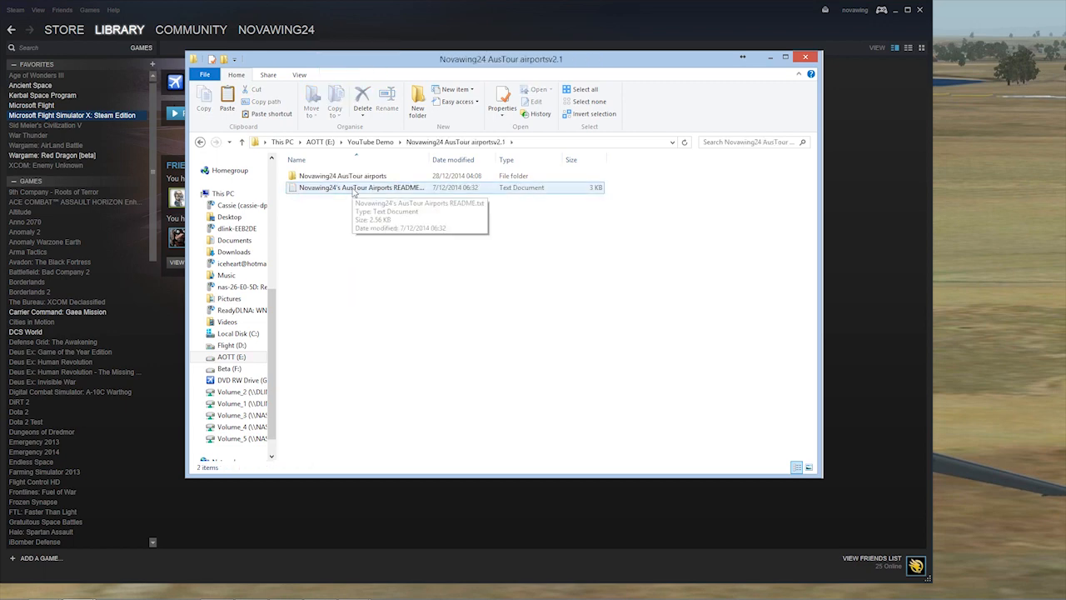
{"action": "double_click", "coordinate": [360, 187]}
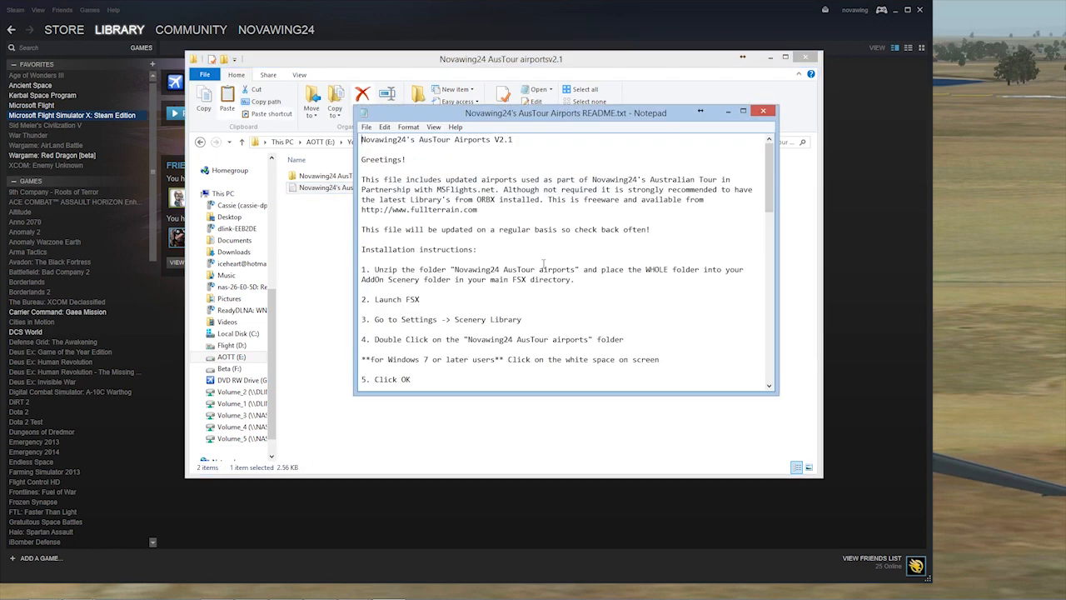
{"action": "scroll", "scroll_direction": "down", "scroll_amount": 3}
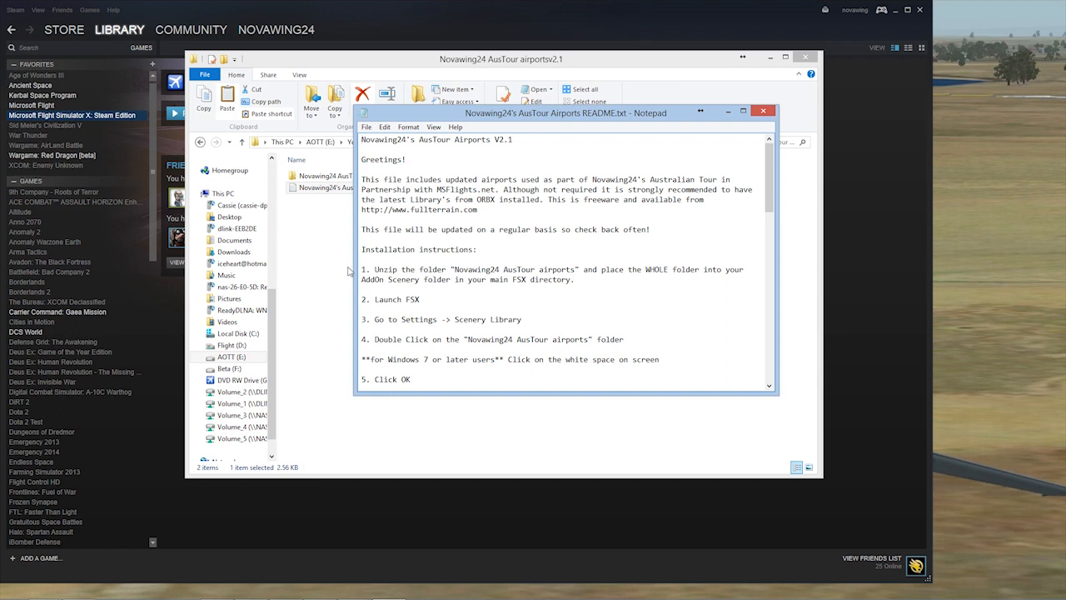
{"action": "mouse_move", "coordinate": [474, 282]}
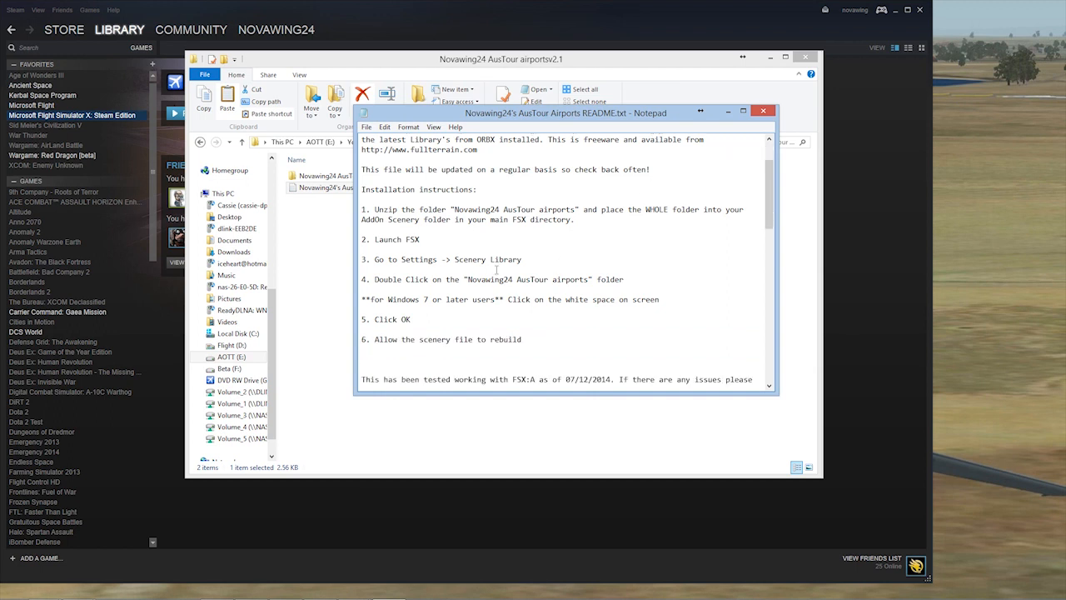
{"action": "mouse_move", "coordinate": [458, 300]}
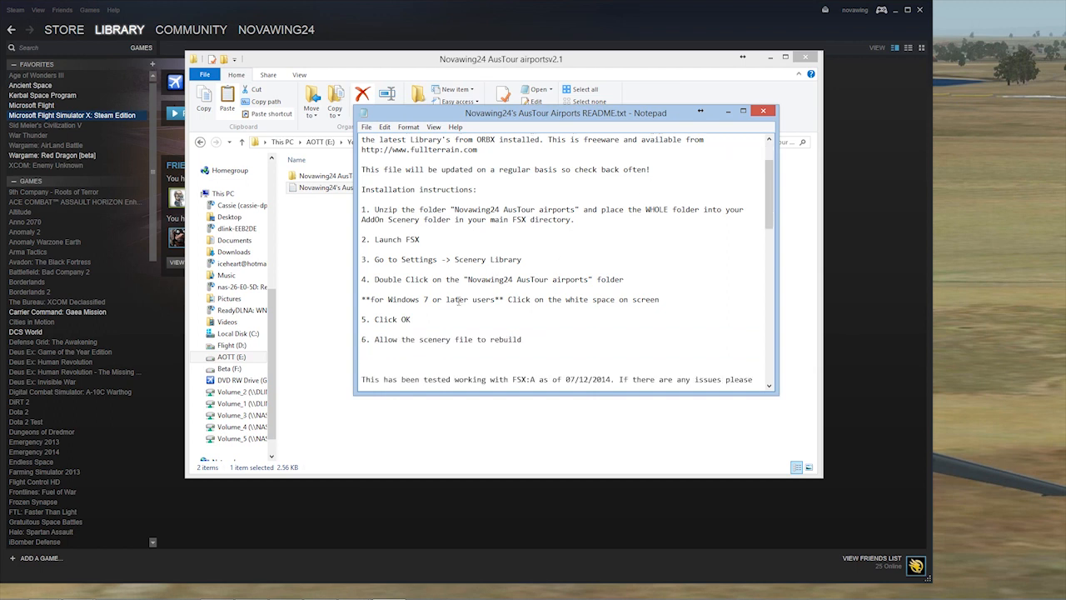
{"action": "mouse_move", "coordinate": [764, 110]}
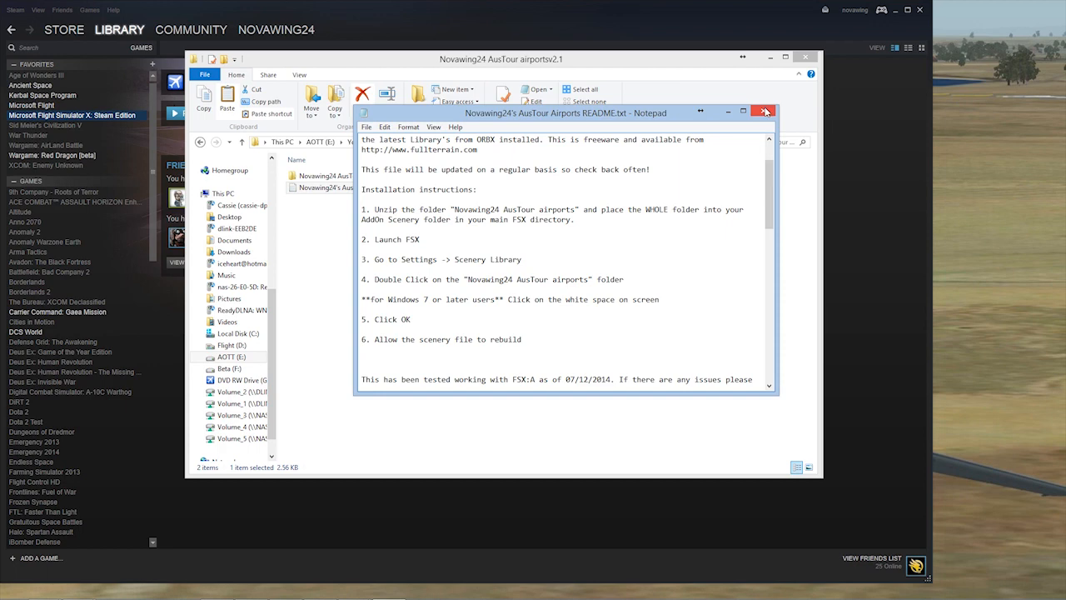
- Close the README and copy the Novawing24 AusTour airports folder
{"action": "left_click", "coordinate": [764, 111]}
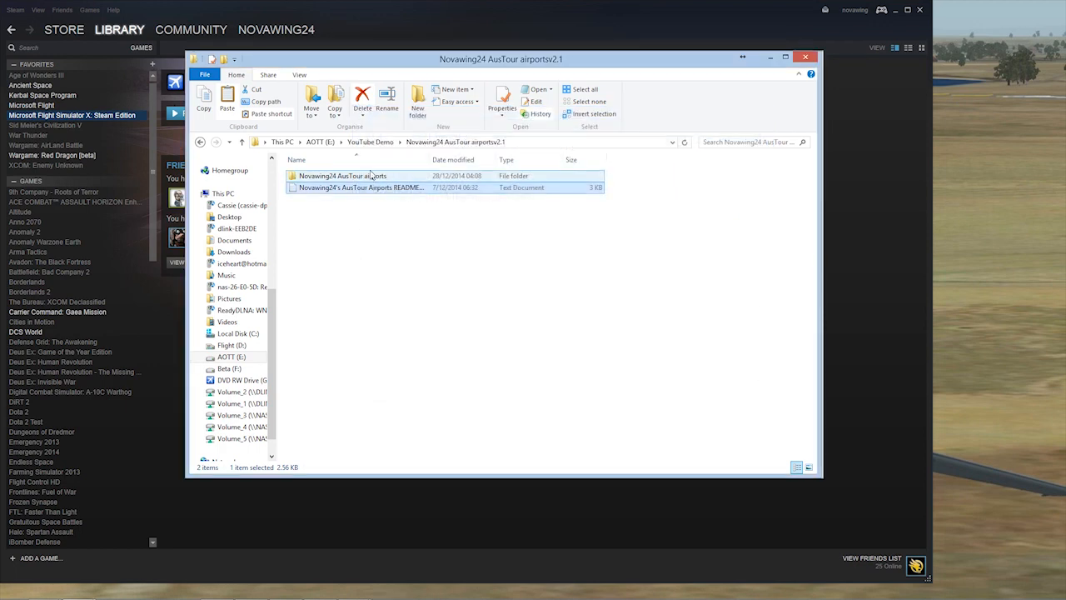
{"action": "left_click", "coordinate": [344, 177]}
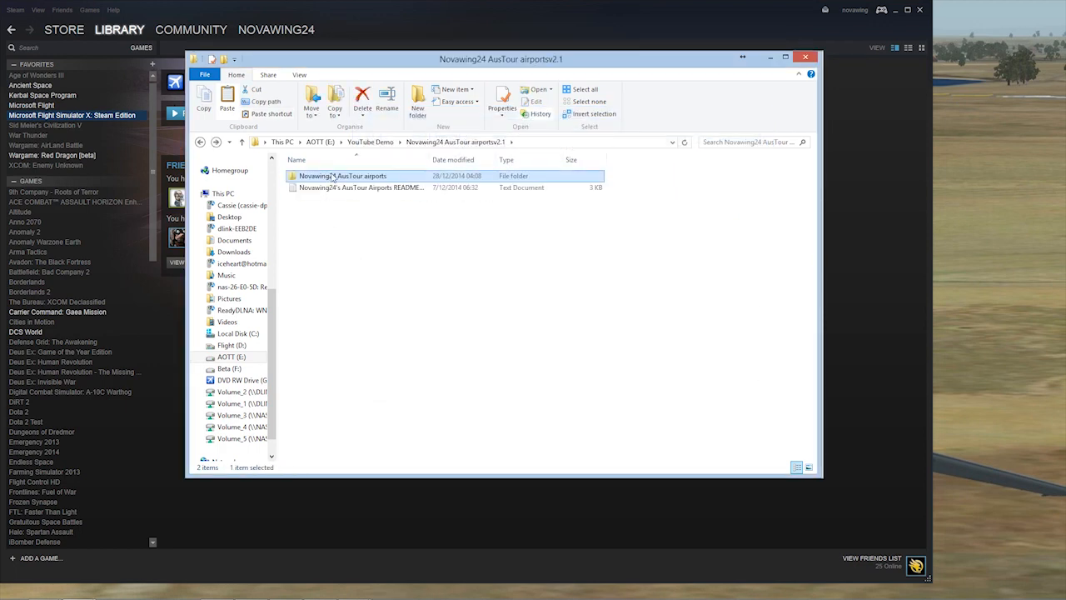
{"action": "right_click", "coordinate": [342, 175]}
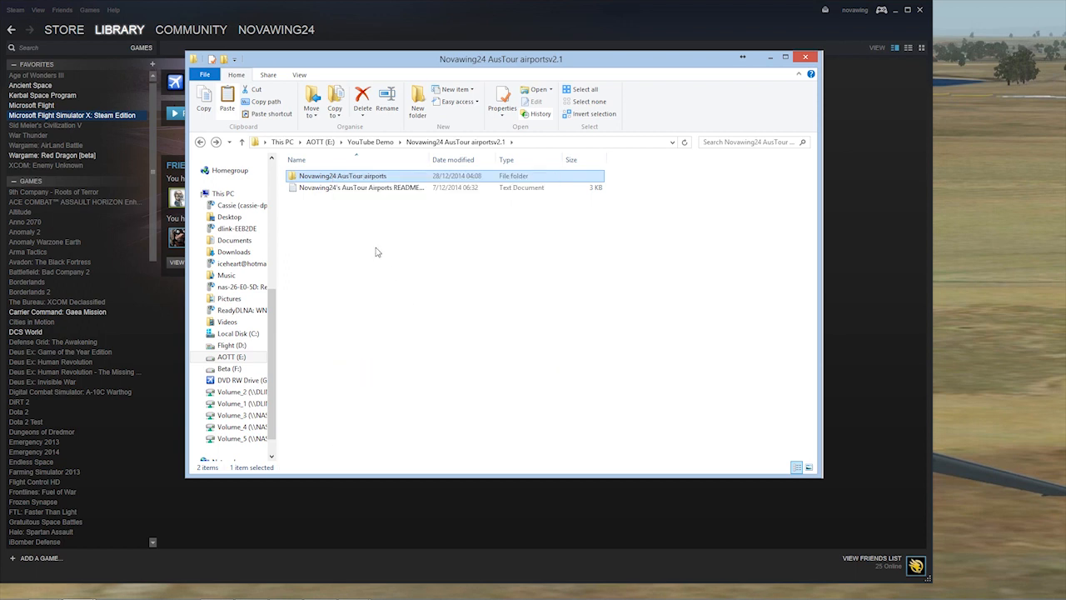
{"action": "left_click", "coordinate": [375, 252]}
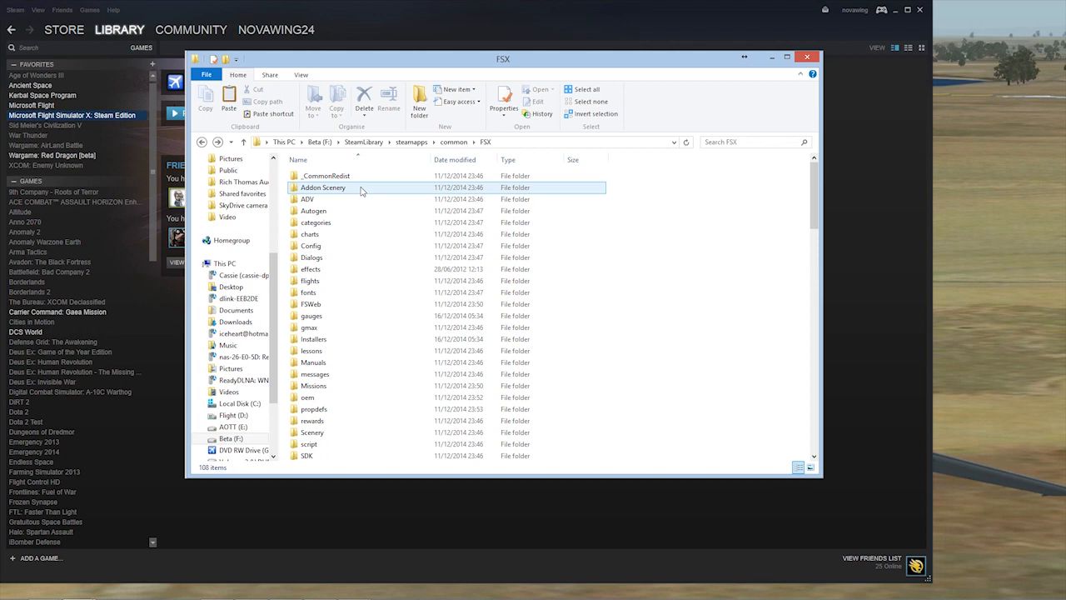
{"action": "mouse_move", "coordinate": [362, 192]}
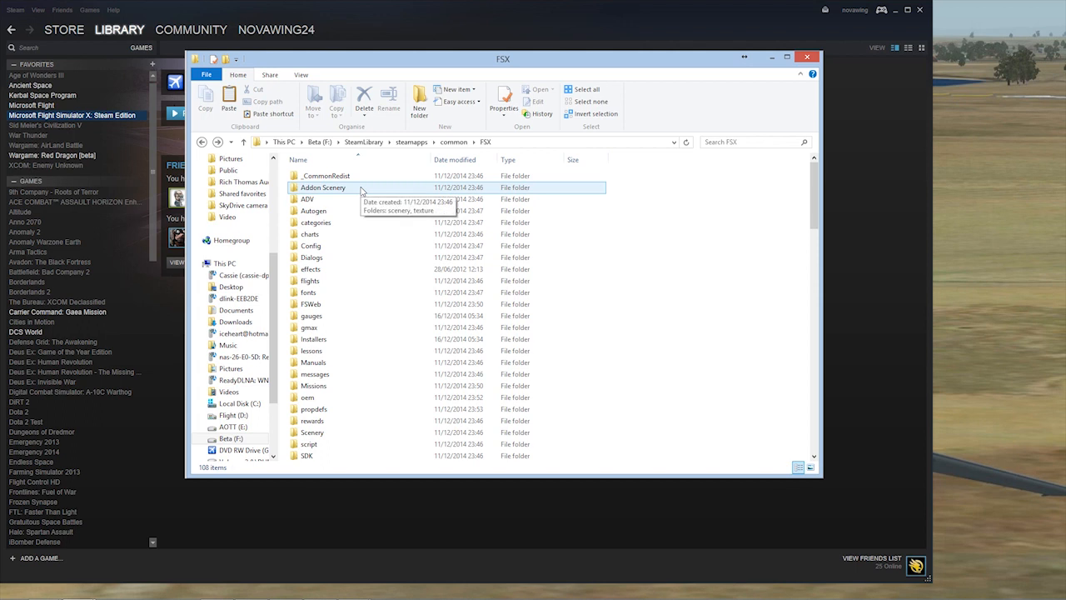
- Paste the Novawing24 AusTour airports folder into FSX's Addon Scenery folder beside scenery and texture
{"action": "double_click", "coordinate": [323, 187]}
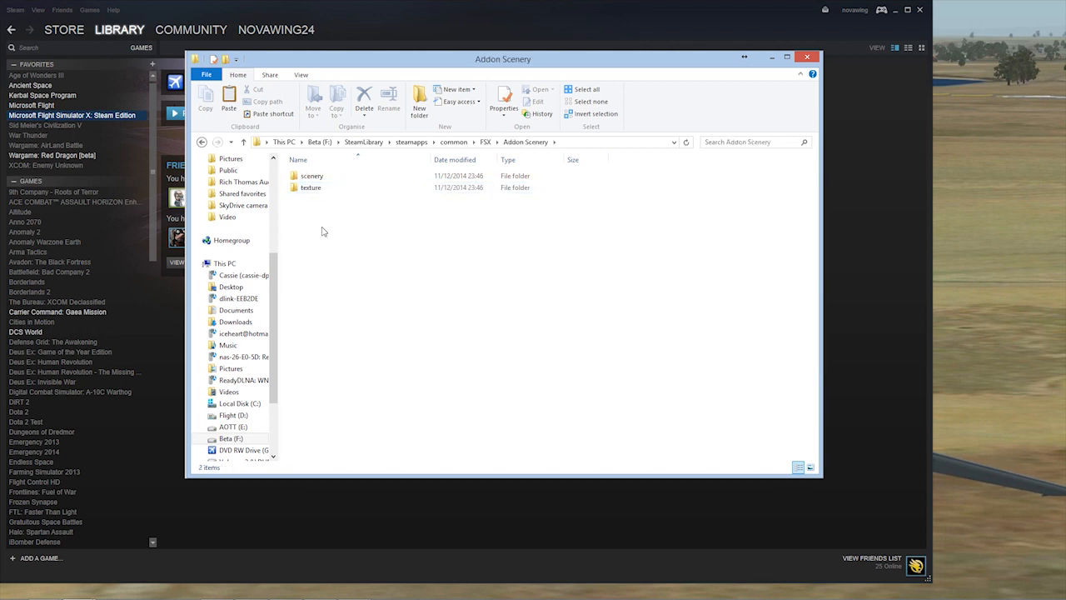
{"action": "right_click", "coordinate": [320, 220]}
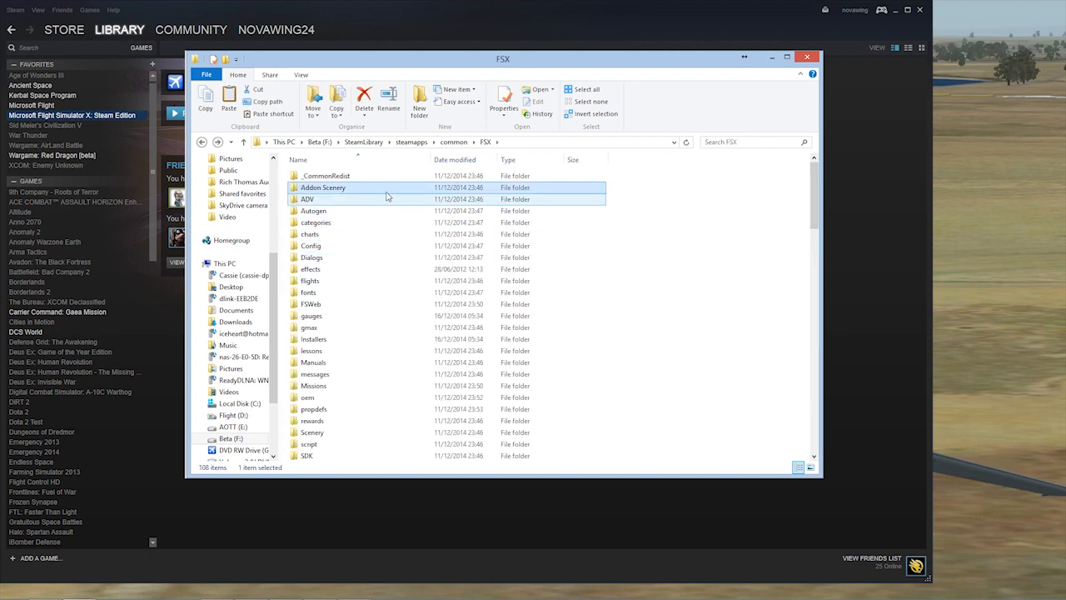
{"action": "left_click", "coordinate": [331, 187]}
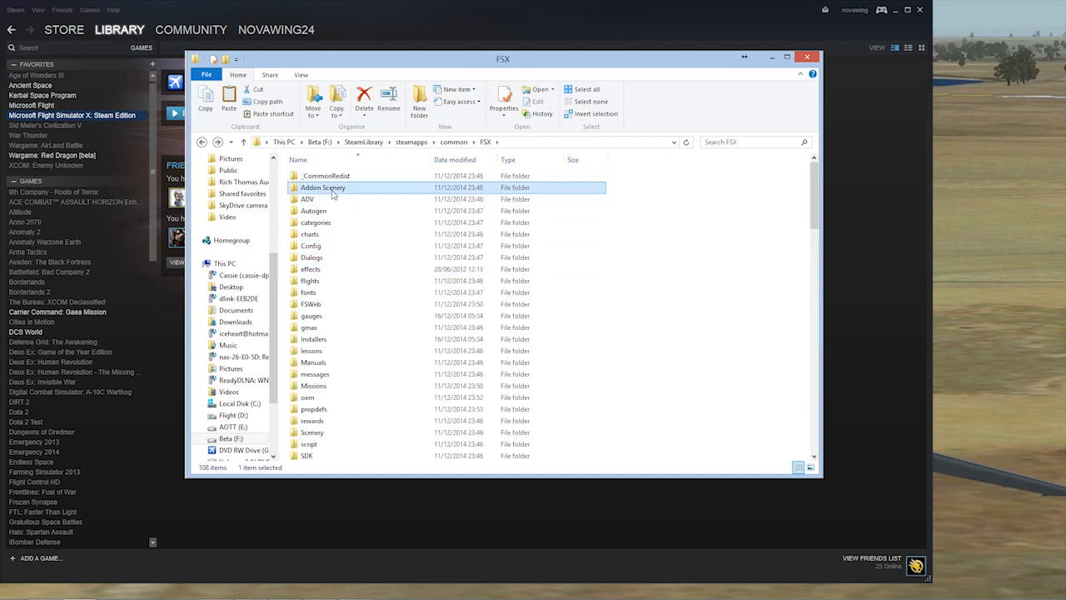
{"action": "double_click", "coordinate": [323, 186]}
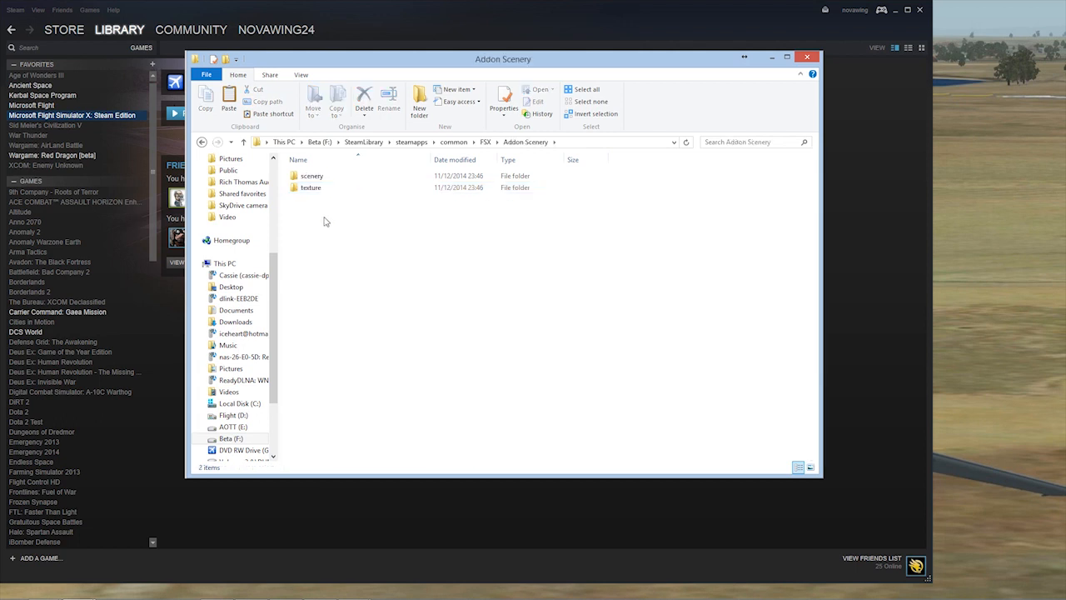
{"action": "right_click", "coordinate": [325, 220]}
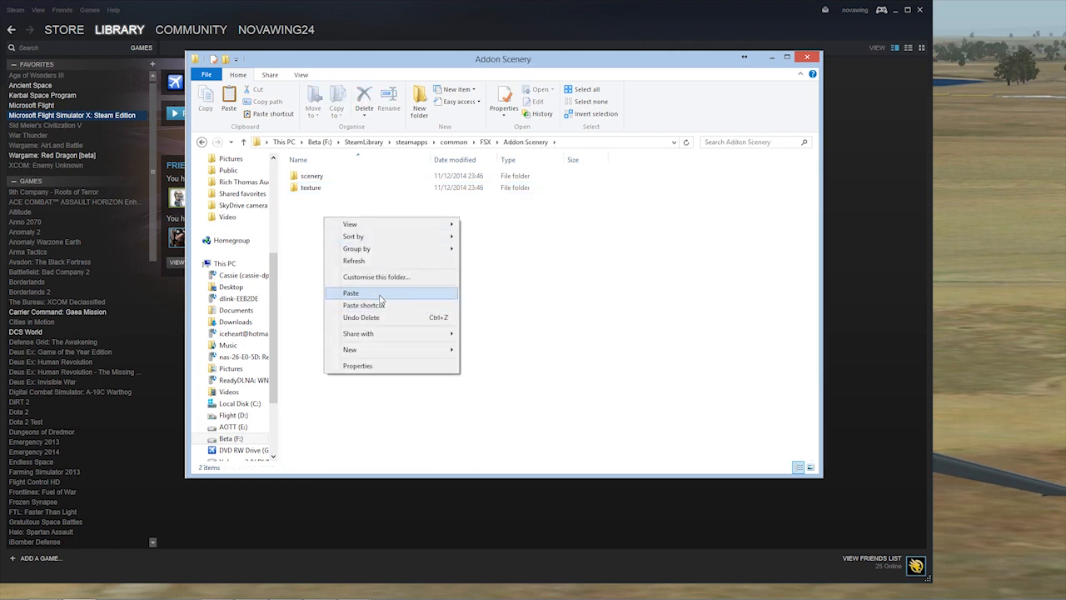
{"action": "left_click", "coordinate": [350, 294]}
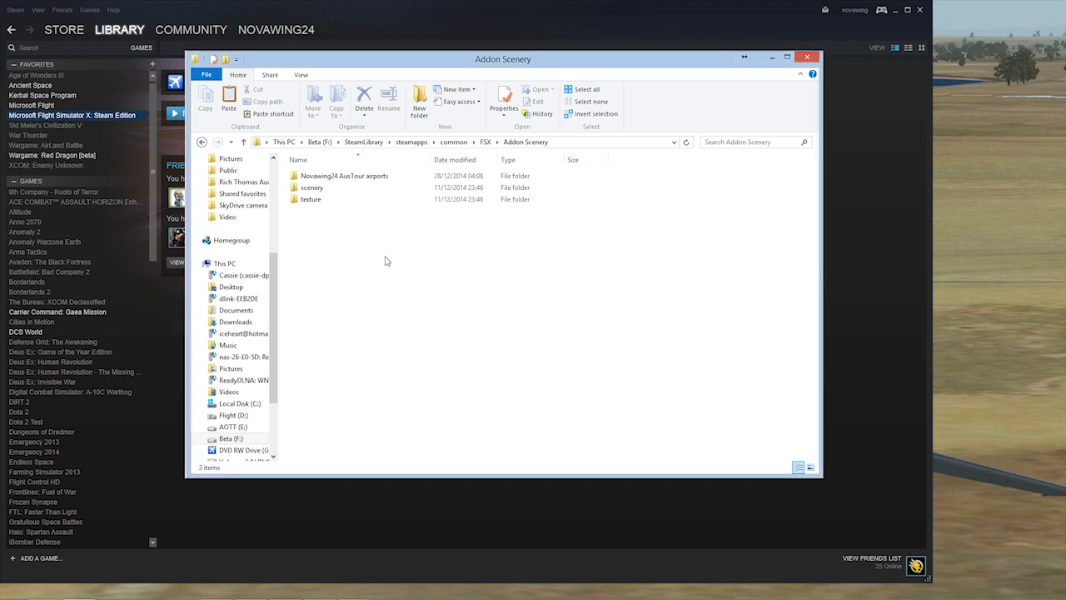
{"action": "mouse_move", "coordinate": [353, 257]}
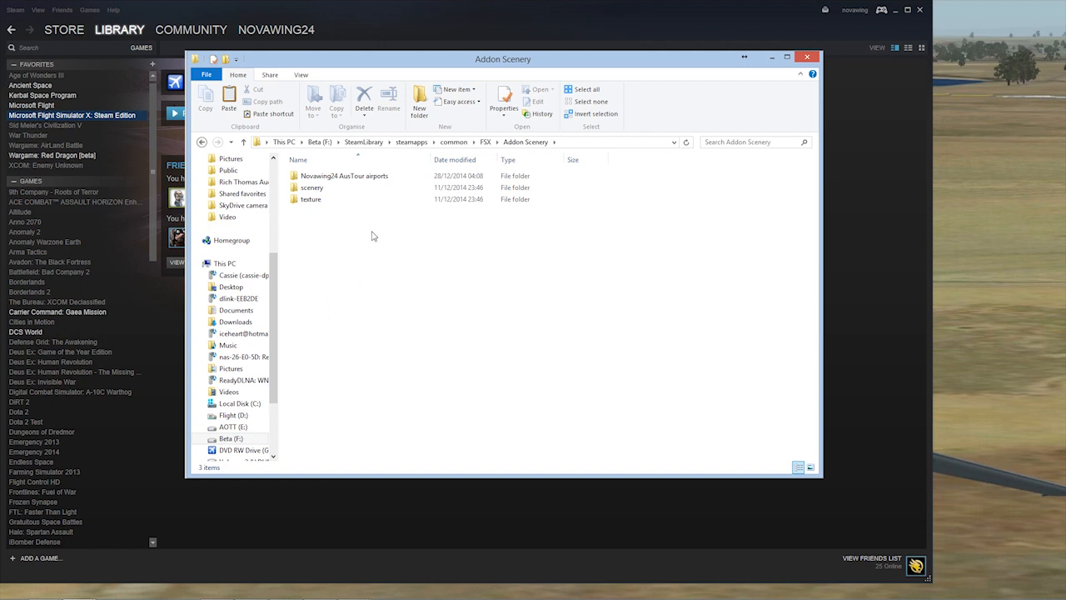
{"action": "mouse_move", "coordinate": [395, 13]}
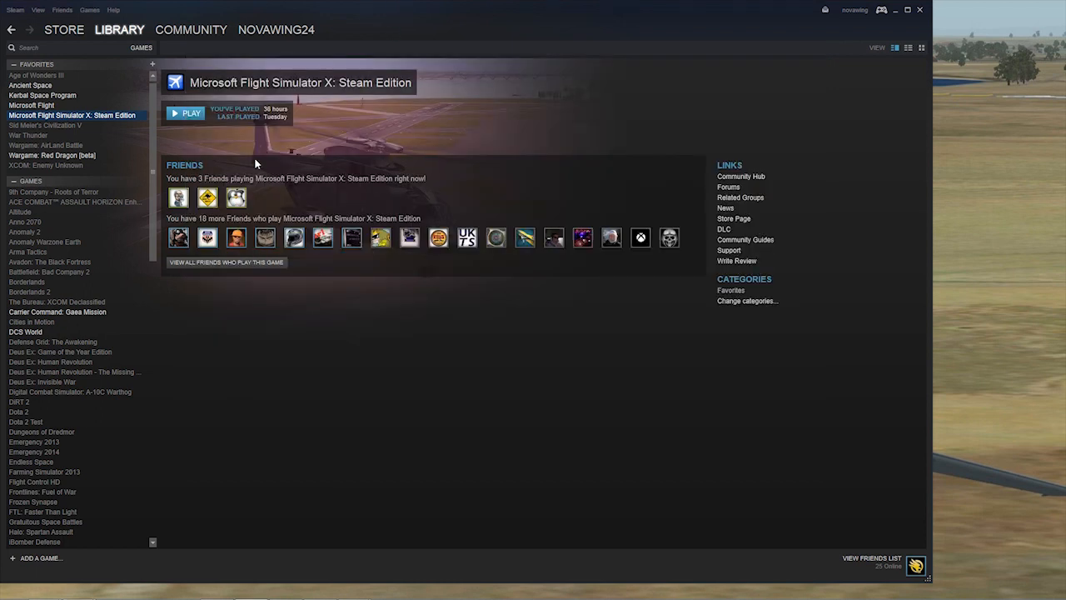
{"action": "mouse_move", "coordinate": [113, 123]}
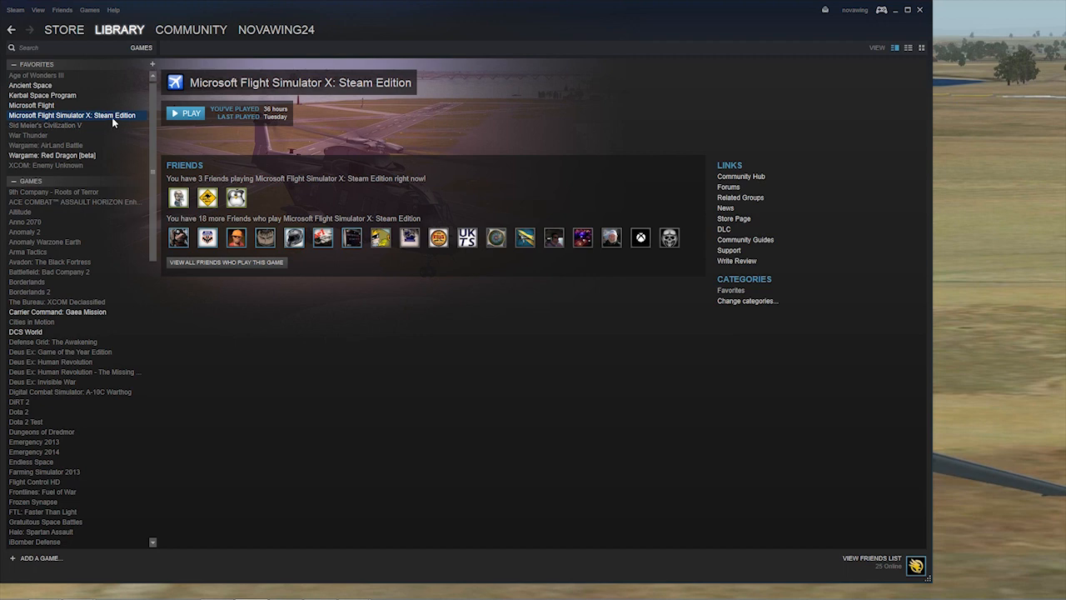
{"action": "mouse_move", "coordinate": [187, 114]}
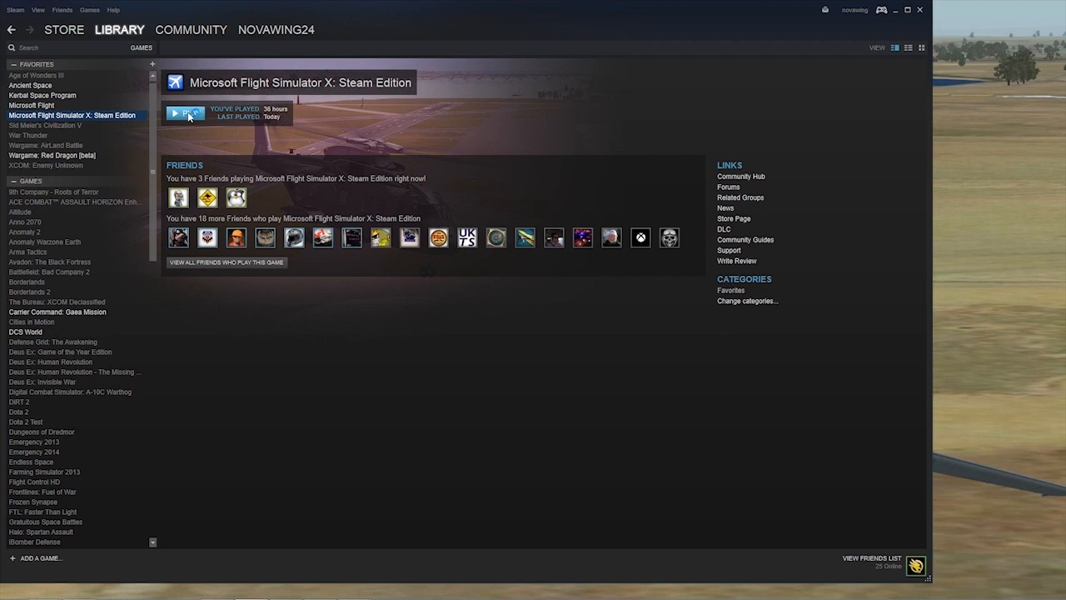
- Launch Microsoft Flight Simulator X: Steam Edition from the Steam library
{"action": "left_click", "coordinate": [183, 113]}
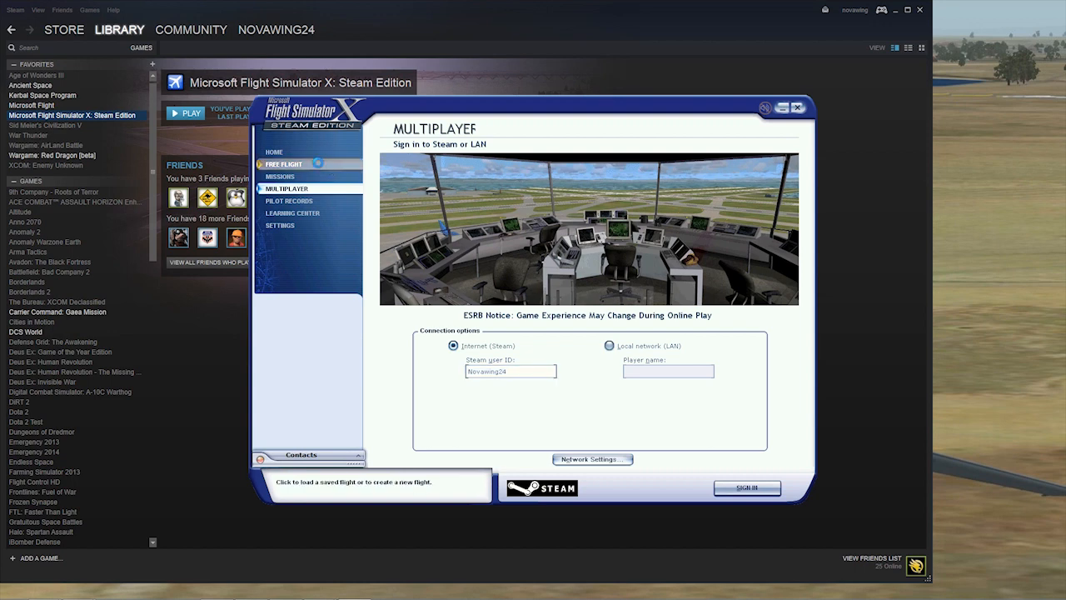
- In Free Flight's Select Aircraft list, view a Basler BT-67 variant's details and cancel back to the list
{"action": "left_click", "coordinate": [284, 165]}
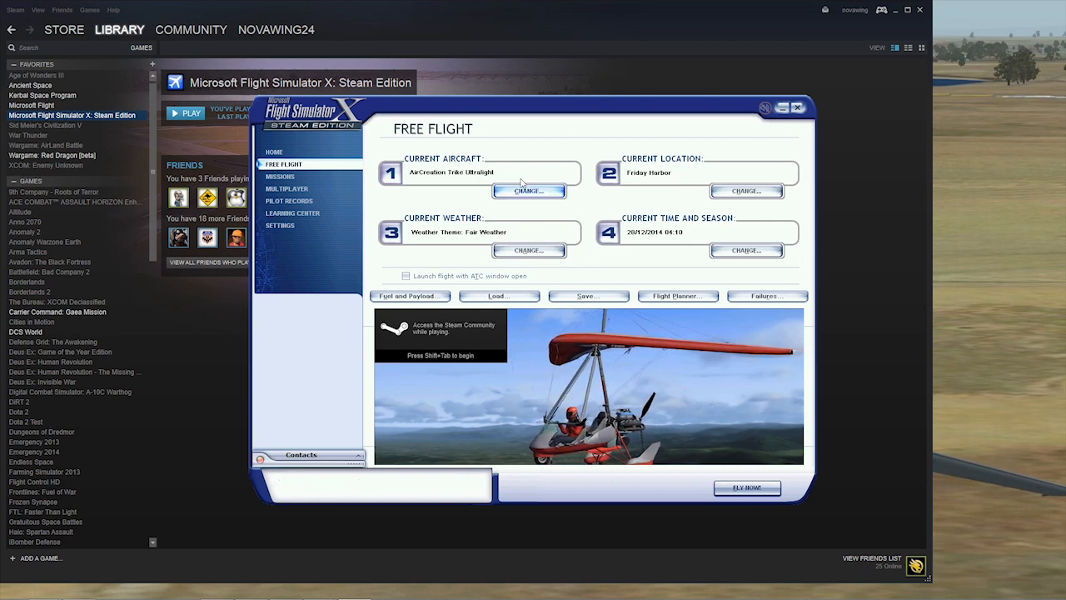
{"action": "left_click", "coordinate": [530, 190]}
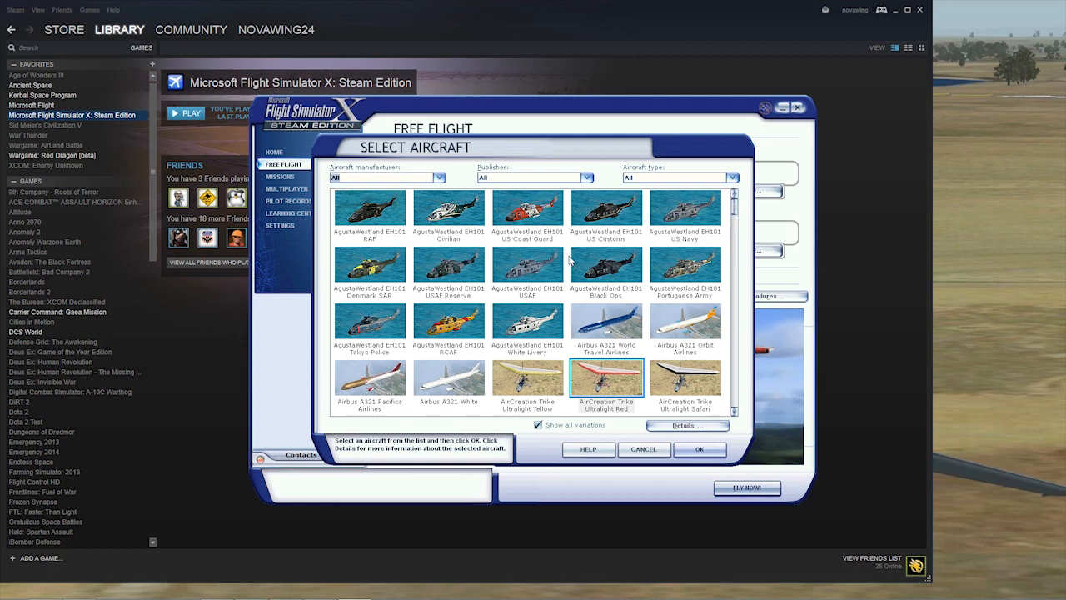
{"action": "mouse_move", "coordinate": [548, 416]}
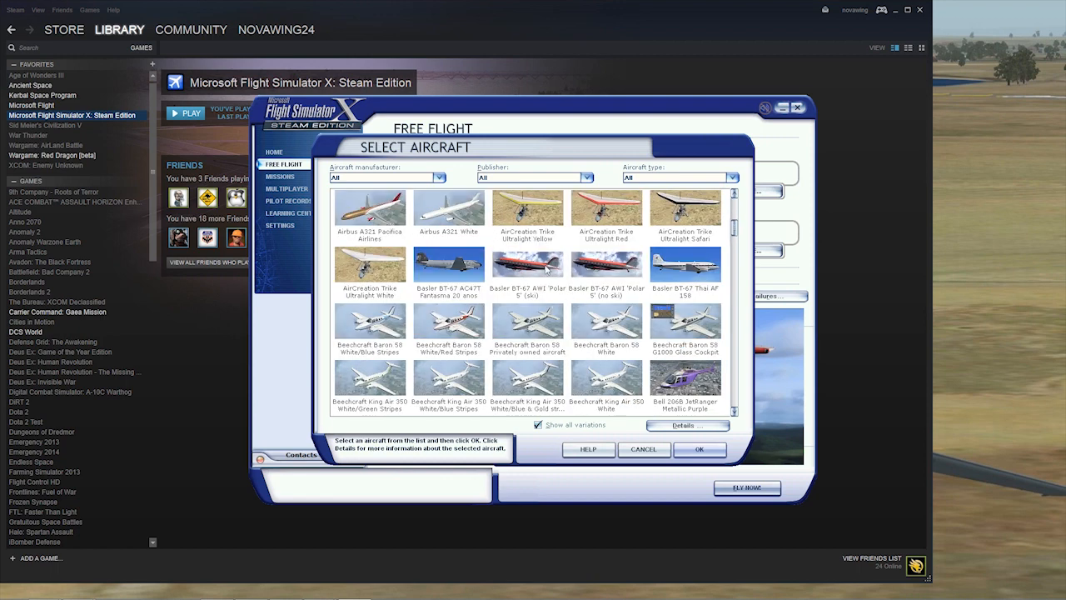
{"action": "left_click", "coordinate": [450, 265]}
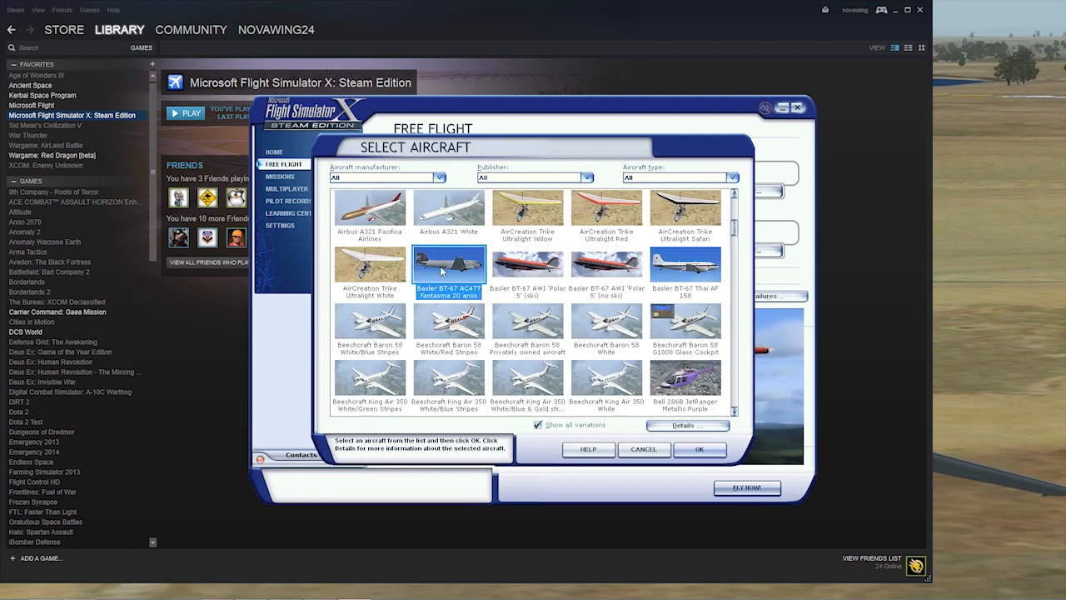
{"action": "mouse_move", "coordinate": [525, 273]}
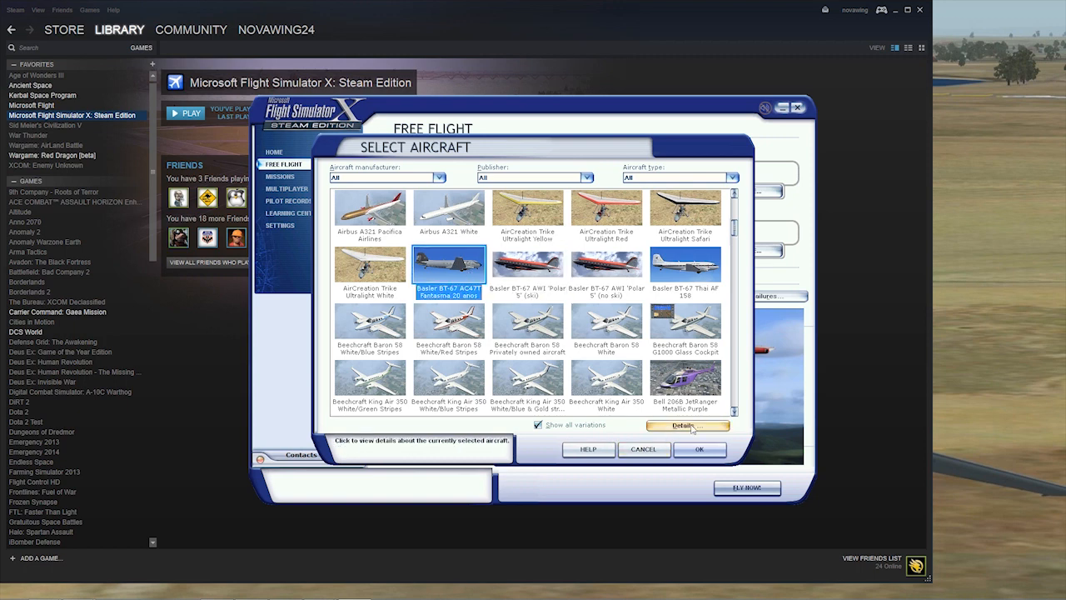
{"action": "left_click", "coordinate": [687, 426]}
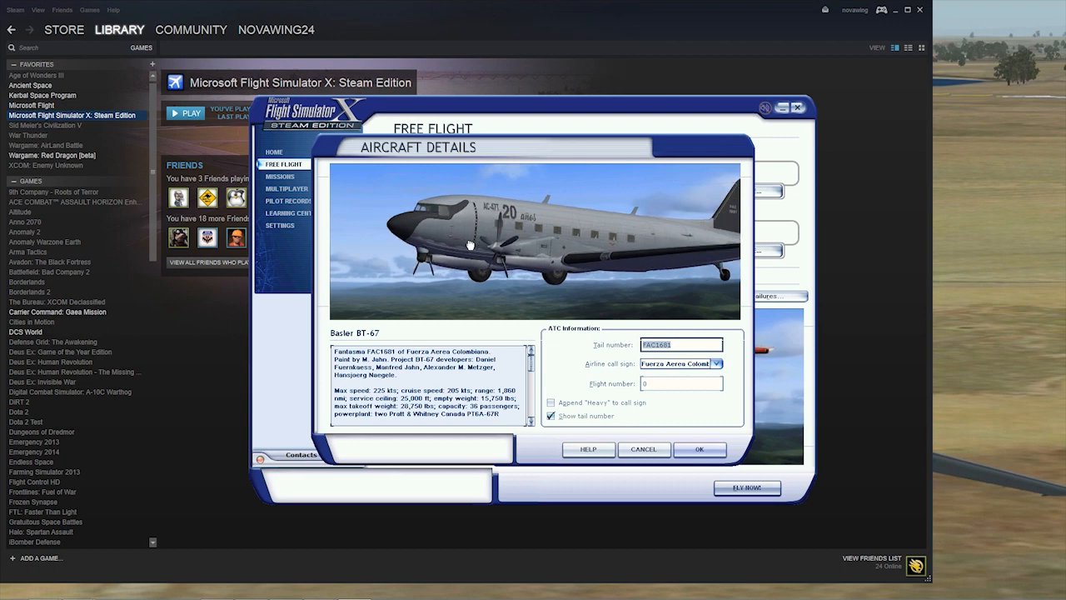
{"action": "mouse_move", "coordinate": [643, 450]}
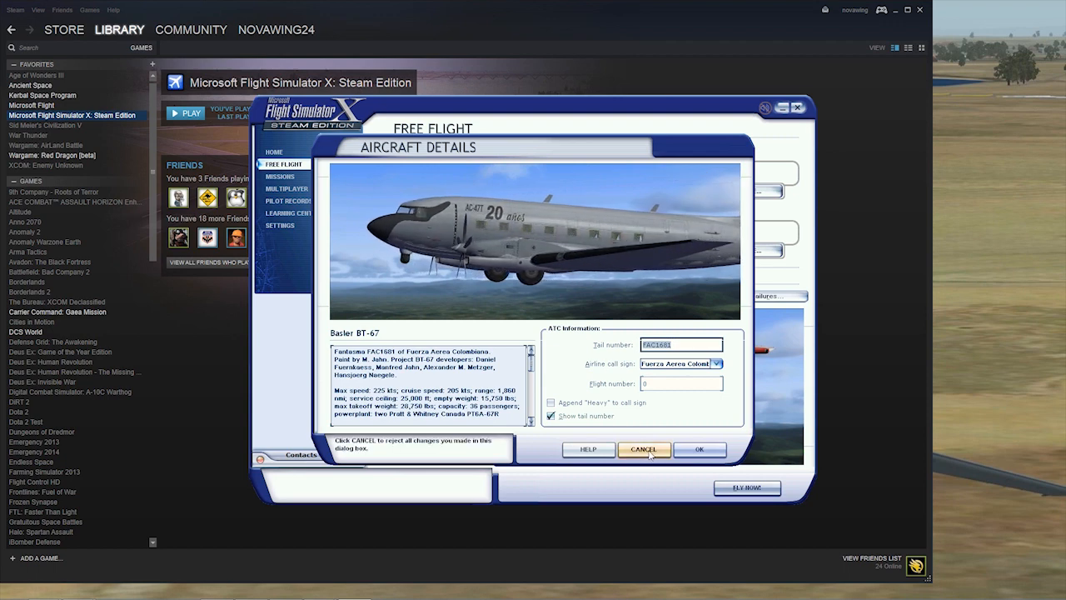
{"action": "left_click", "coordinate": [643, 450]}
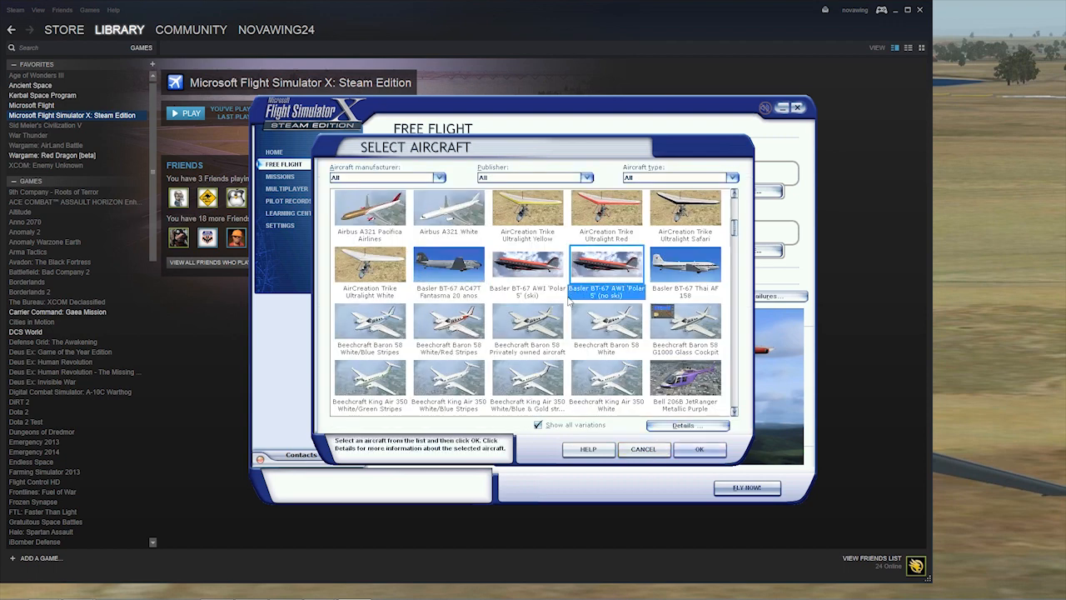
- Make the Boeing T-45C Goshawk in U.S. Navy 2-TW-200 livery the current aircraft
{"action": "scroll", "scroll_direction": "down", "scroll_amount": 3}
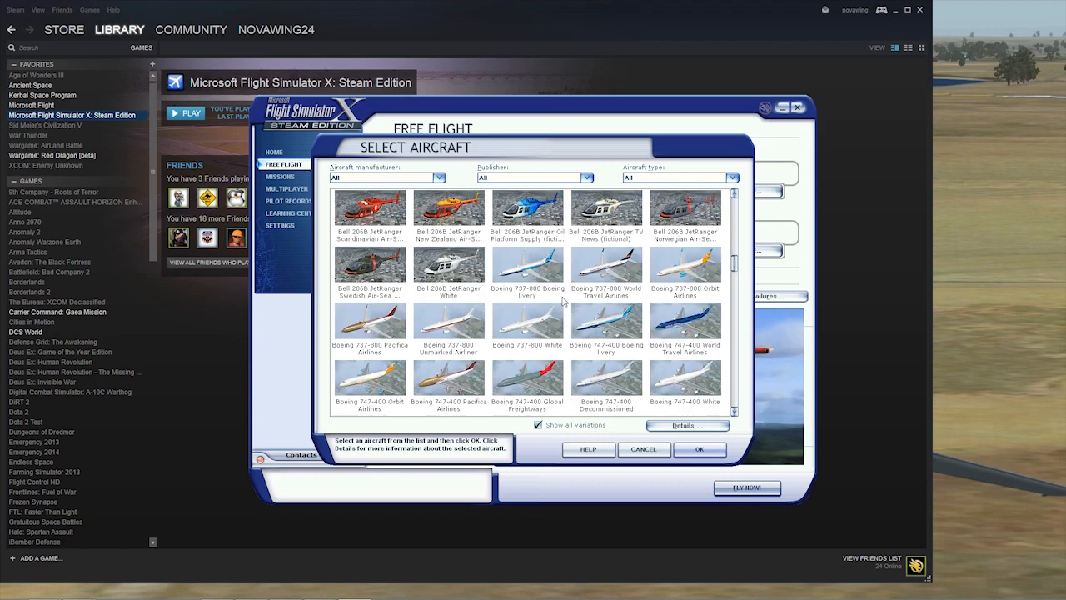
{"action": "scroll", "scroll_direction": "down", "scroll_amount": 3}
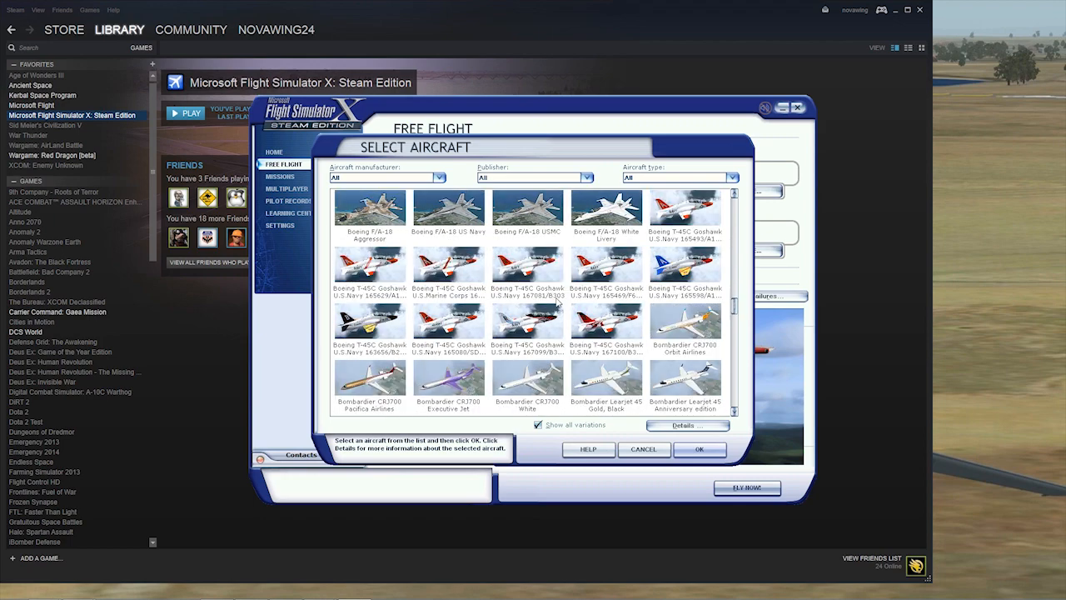
{"action": "left_click", "coordinate": [607, 280]}
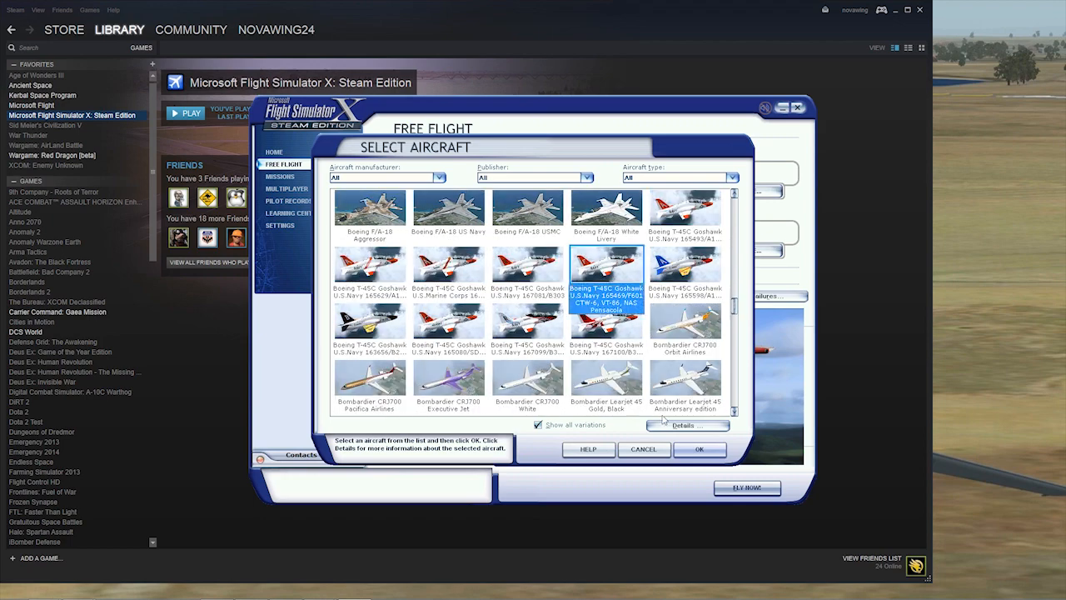
{"action": "left_click", "coordinate": [686, 425]}
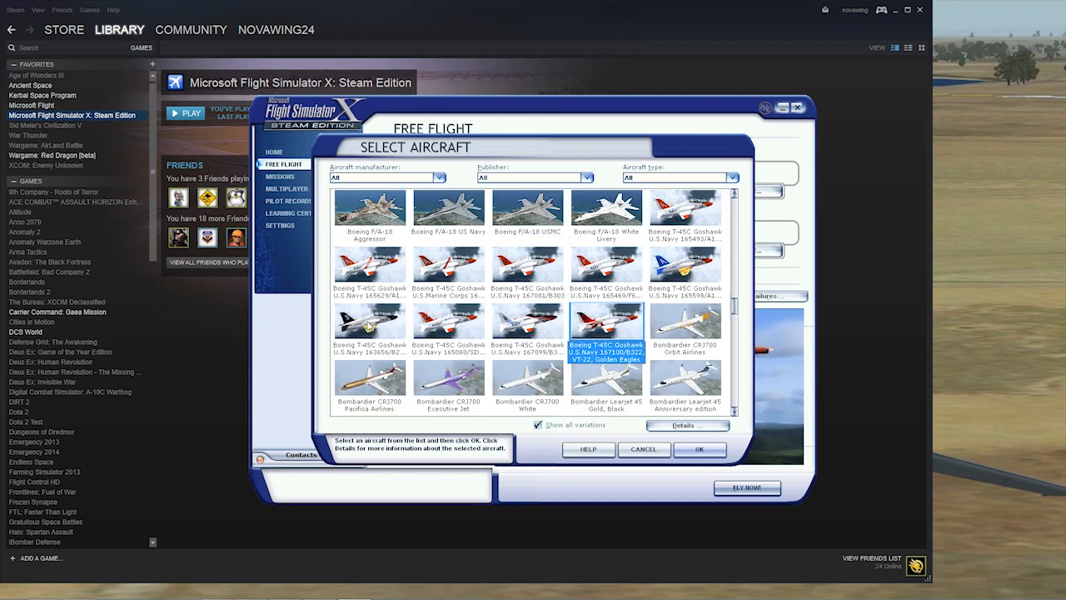
{"action": "left_click", "coordinate": [370, 325]}
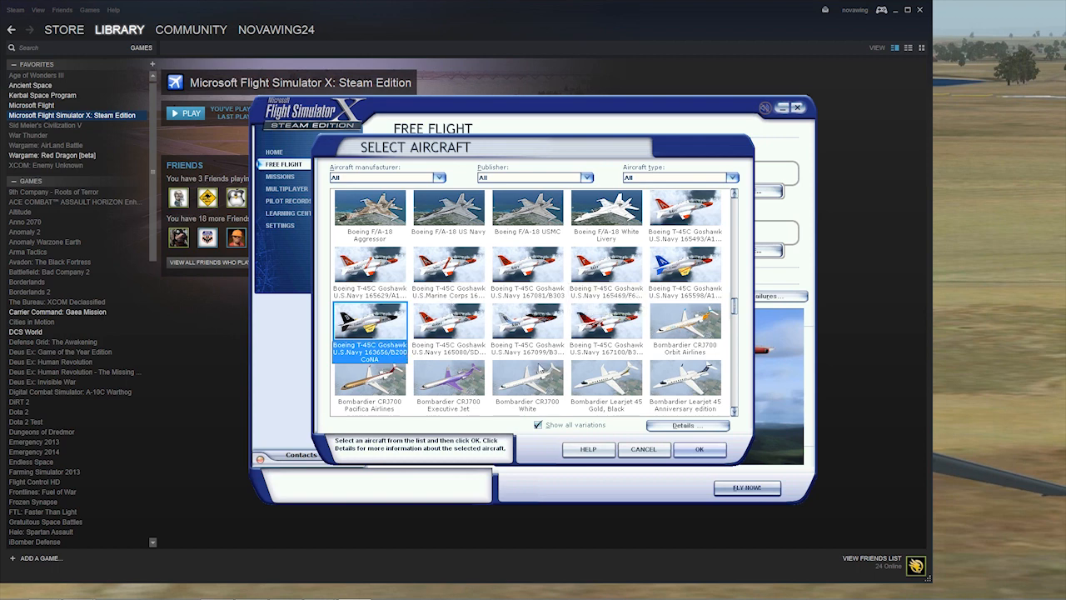
{"action": "mouse_move", "coordinate": [440, 349]}
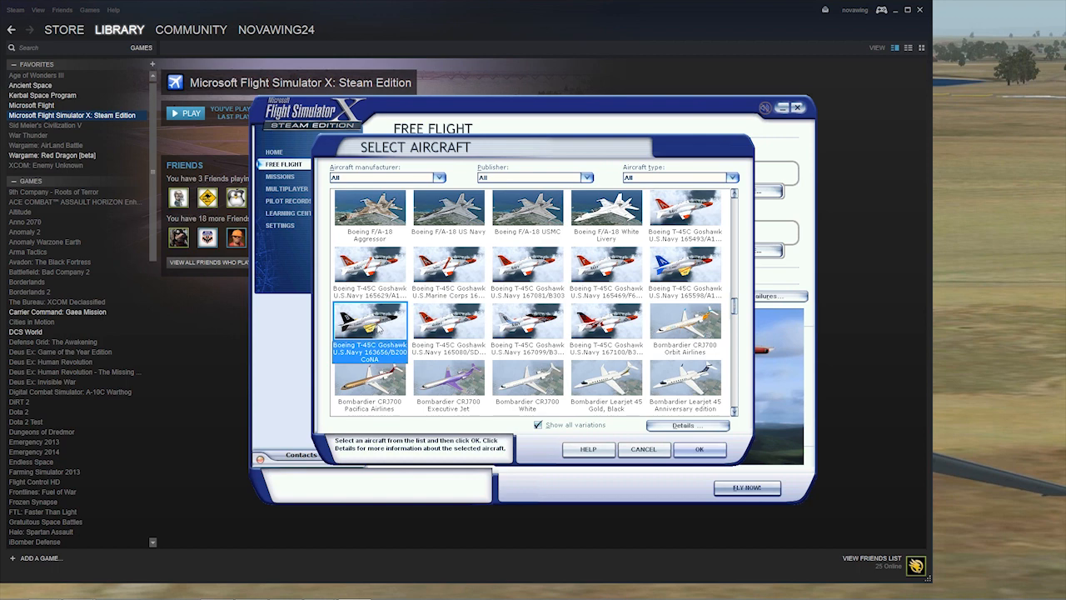
{"action": "left_click", "coordinate": [700, 450]}
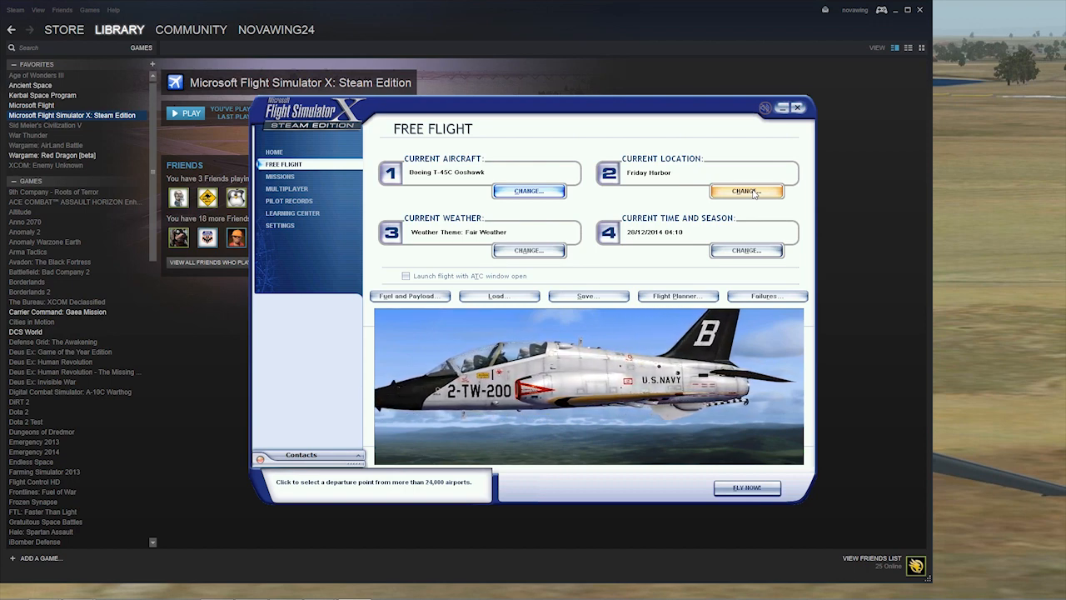
- Set the departure to airport ID YMES, East Sale (Military), starting from a parking spot
{"action": "left_click", "coordinate": [747, 192]}
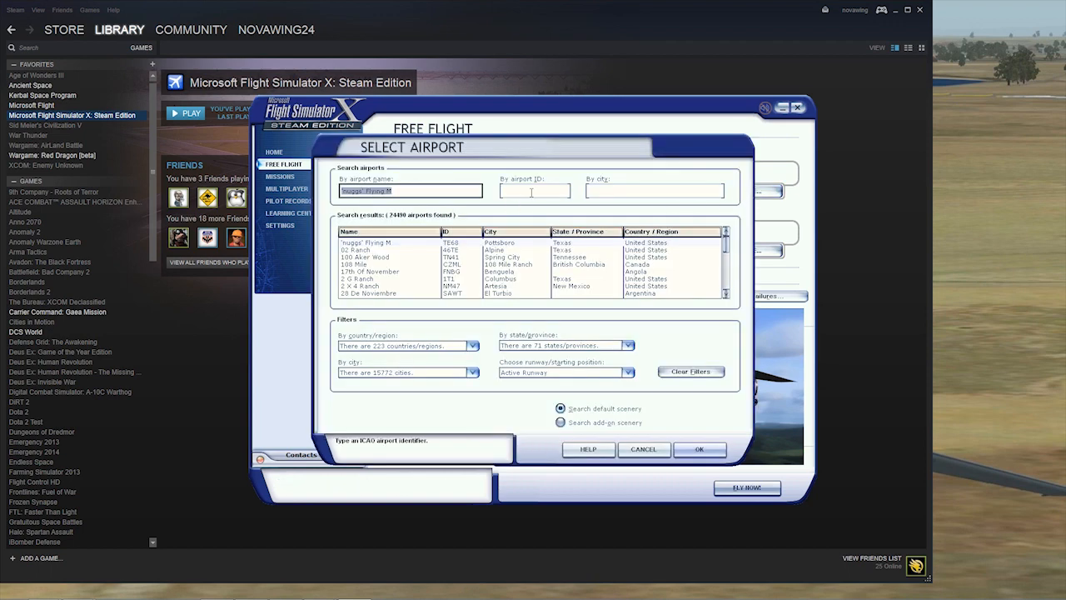
{"action": "left_click", "coordinate": [535, 190]}
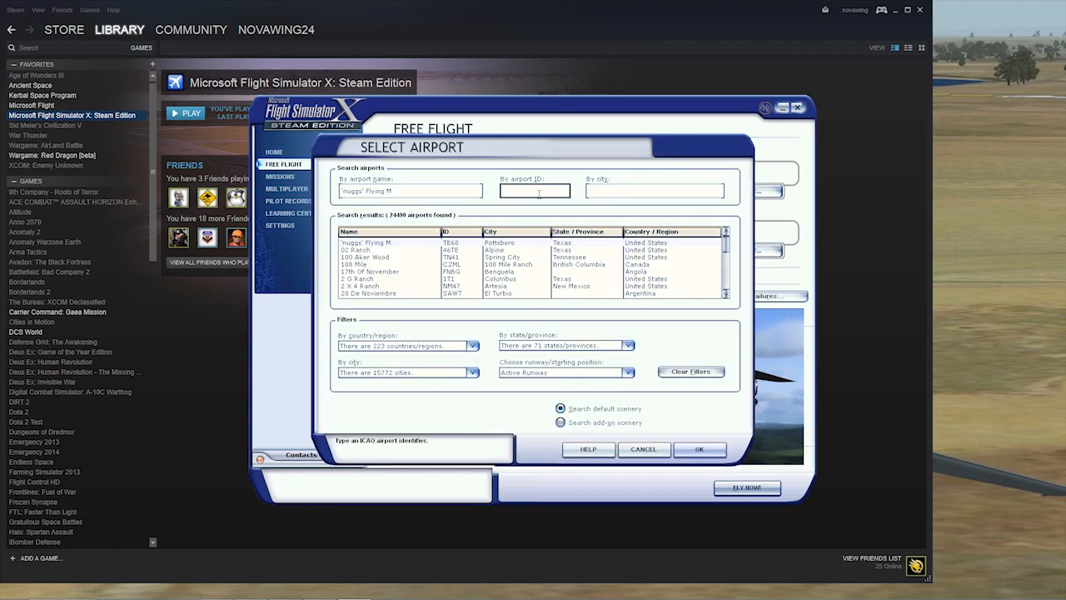
{"action": "type", "text": "ysr"}
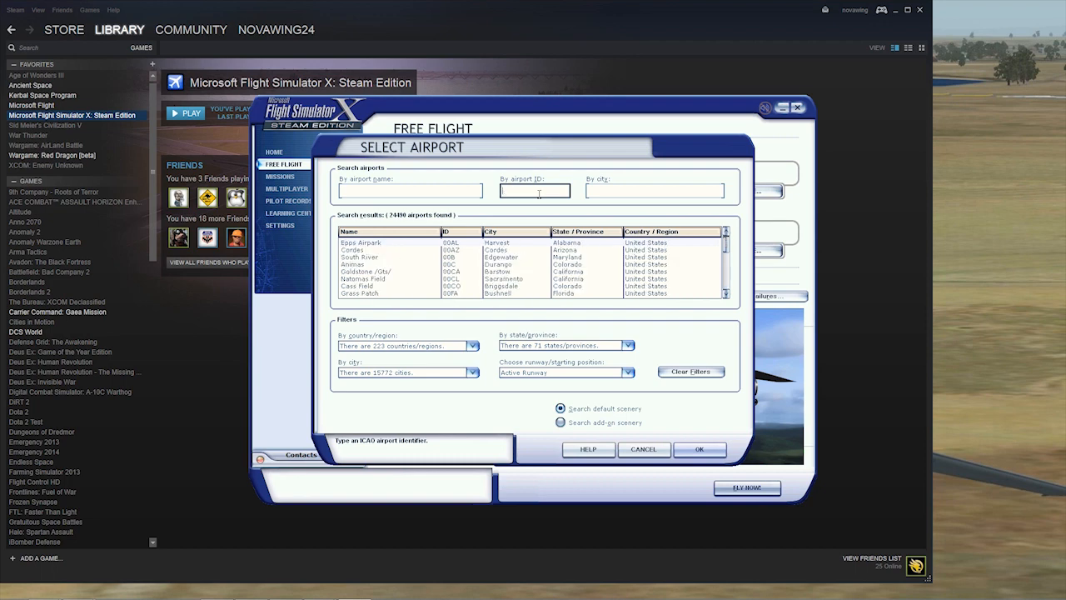
{"action": "type", "text": "ymes"}
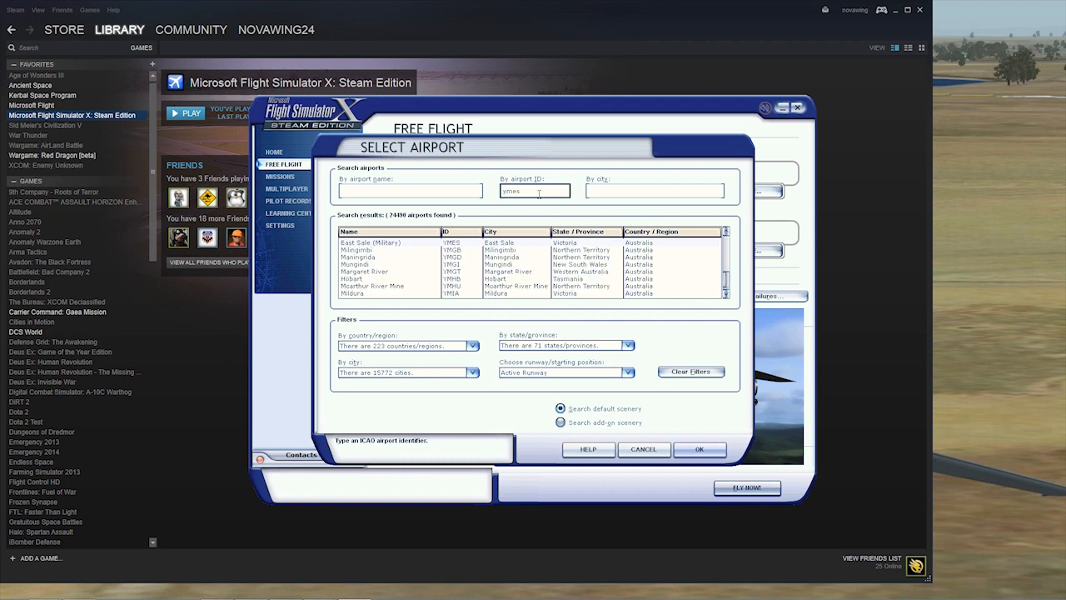
{"action": "left_click", "coordinate": [370, 242]}
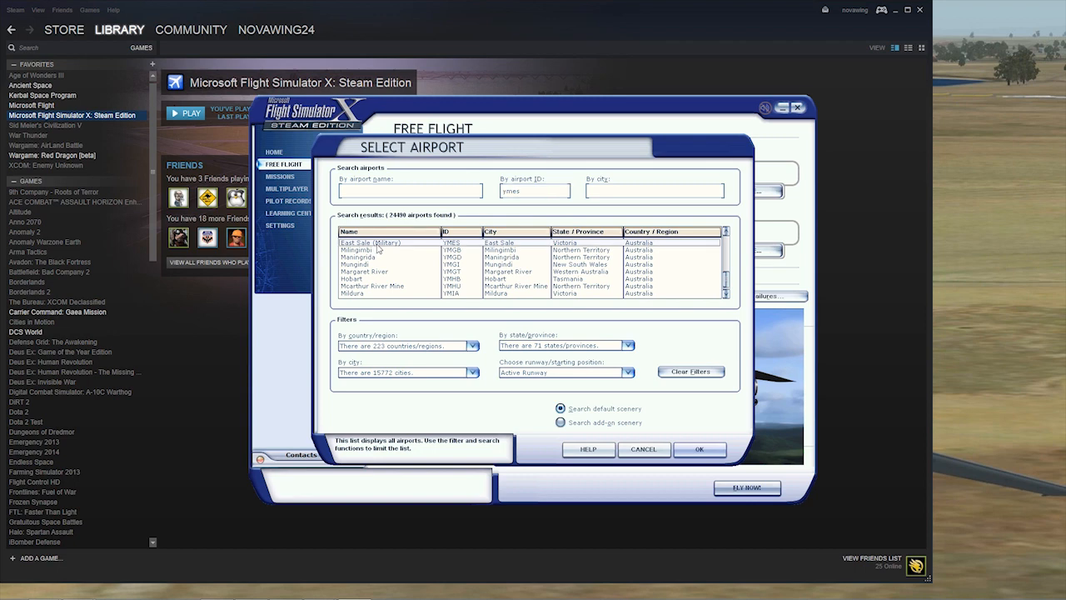
{"action": "mouse_move", "coordinate": [310, 189]}
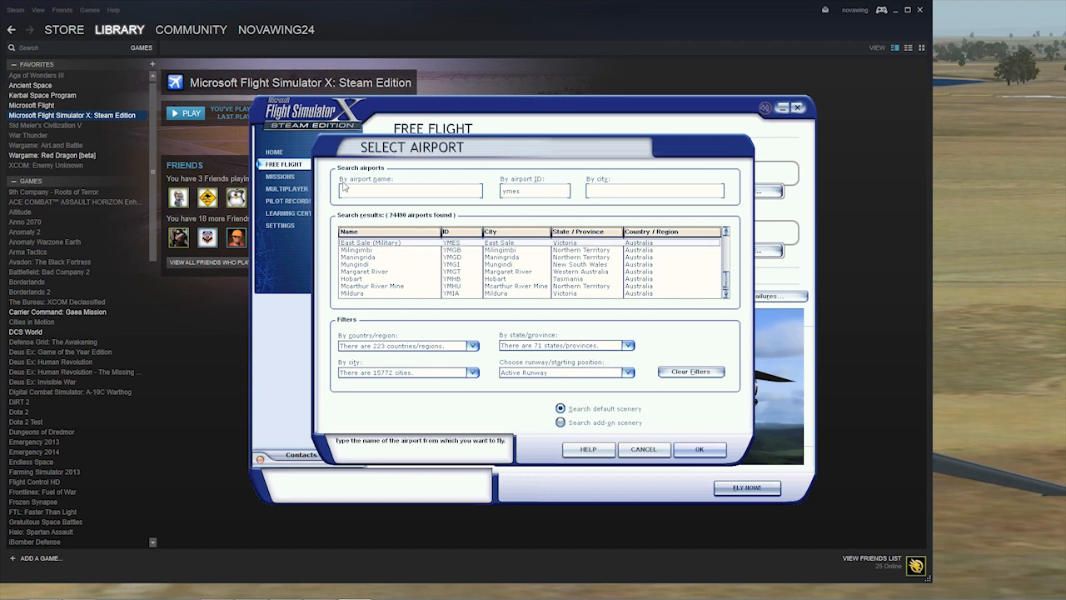
{"action": "mouse_move", "coordinate": [400, 243]}
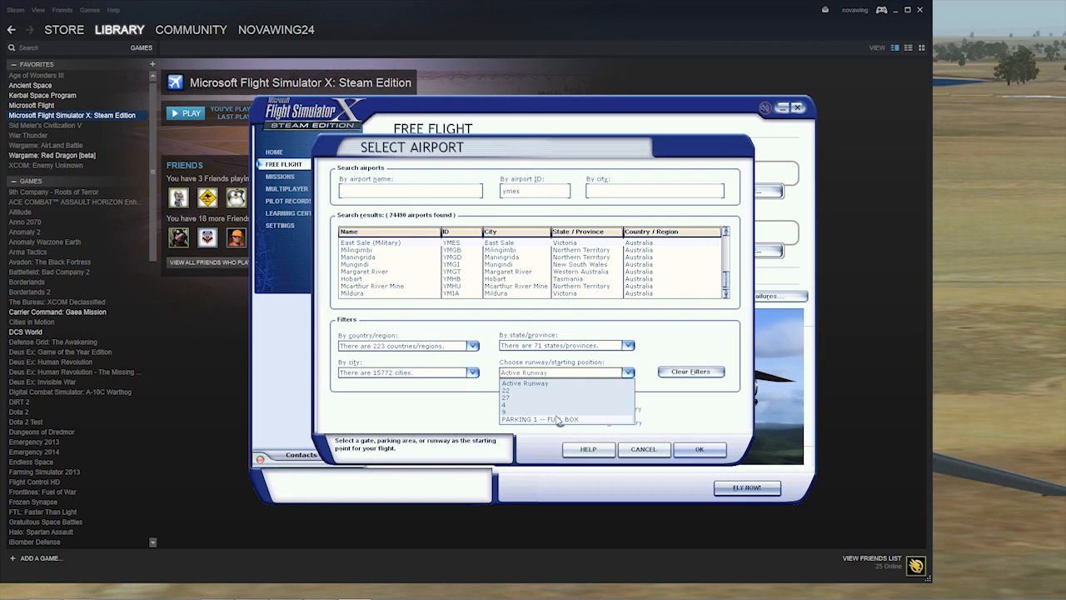
{"action": "left_click", "coordinate": [547, 420]}
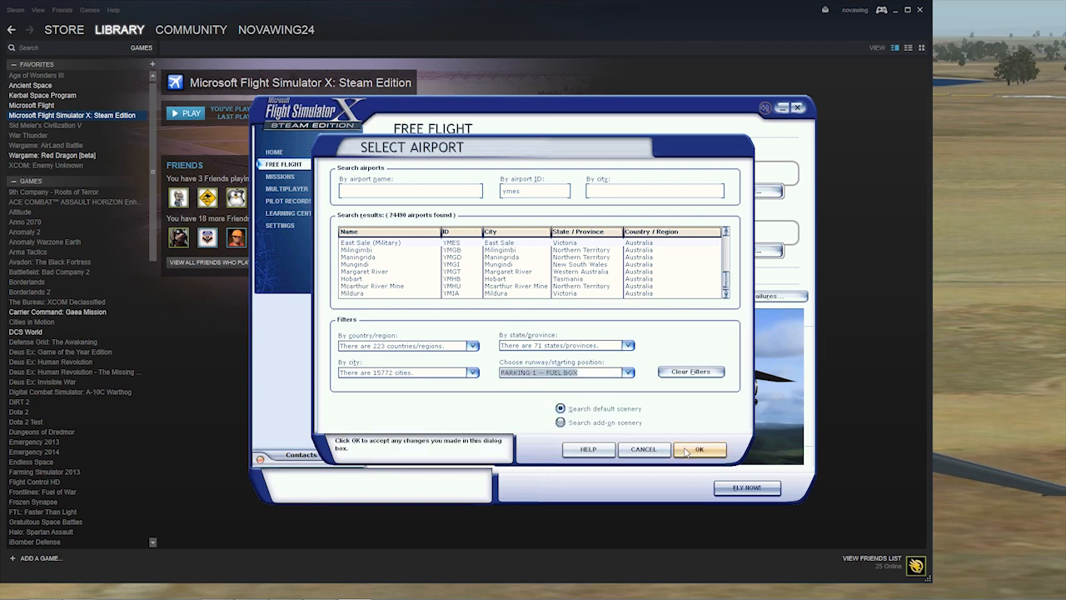
{"action": "left_click", "coordinate": [700, 450]}
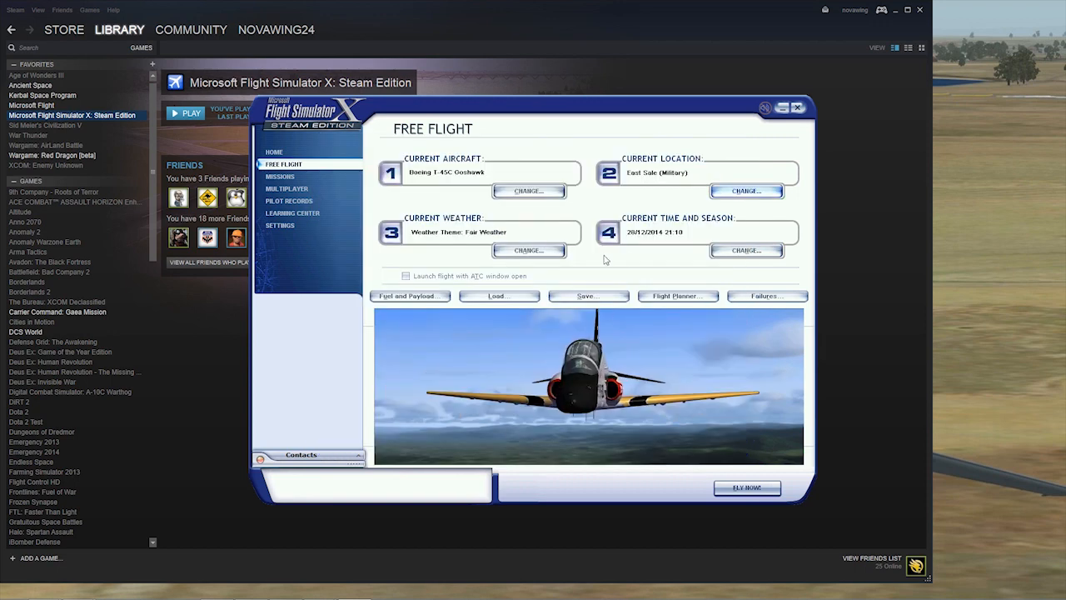
- Set the flight time to Day and start the free flight with Fly Now
{"action": "left_click", "coordinate": [746, 250]}
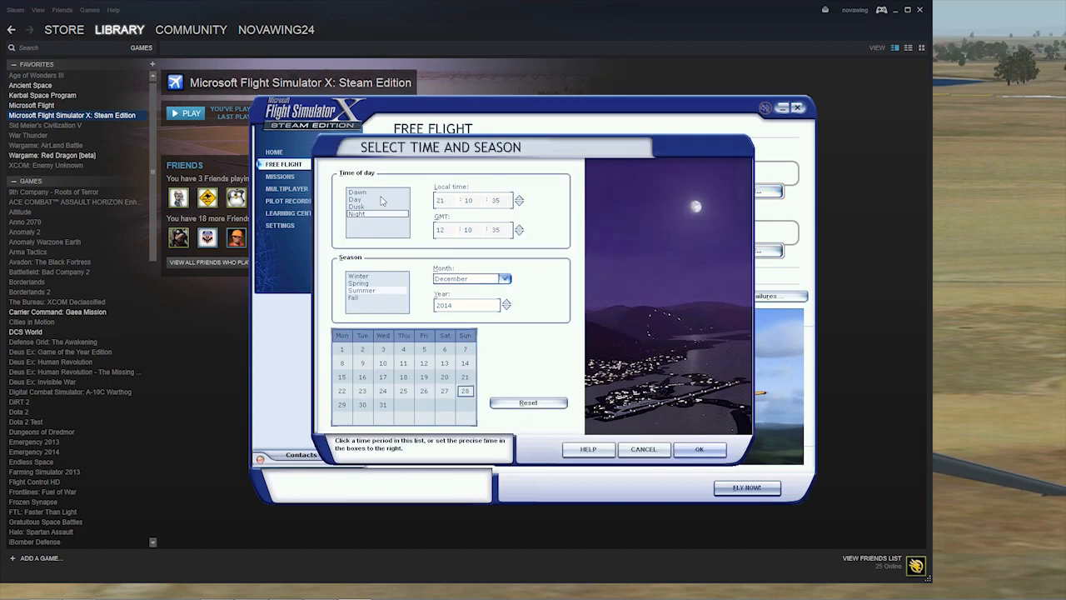
{"action": "left_click", "coordinate": [700, 450]}
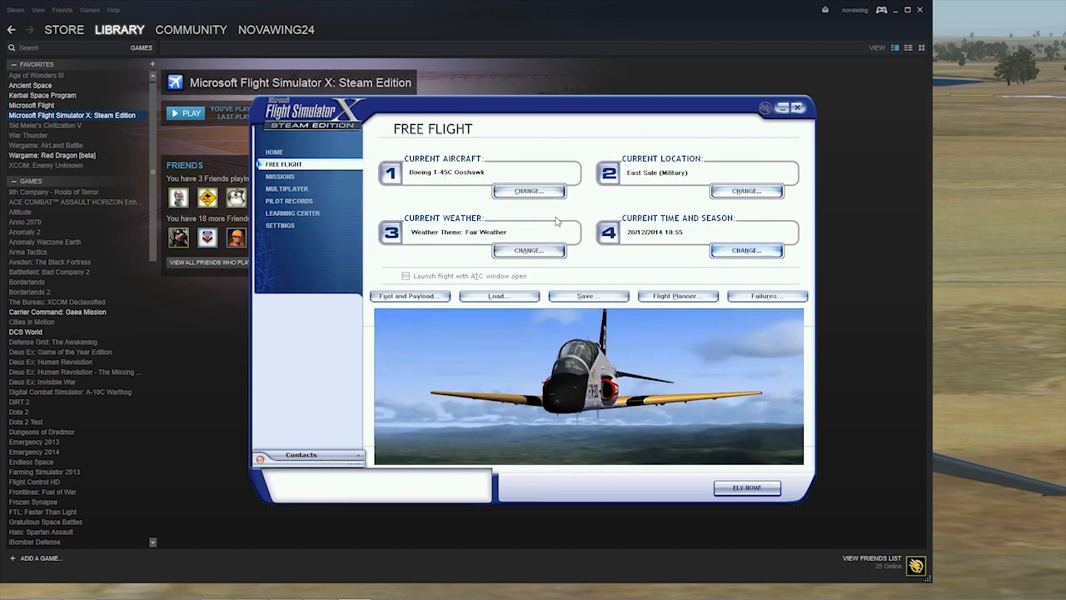
{"action": "left_click", "coordinate": [747, 487]}
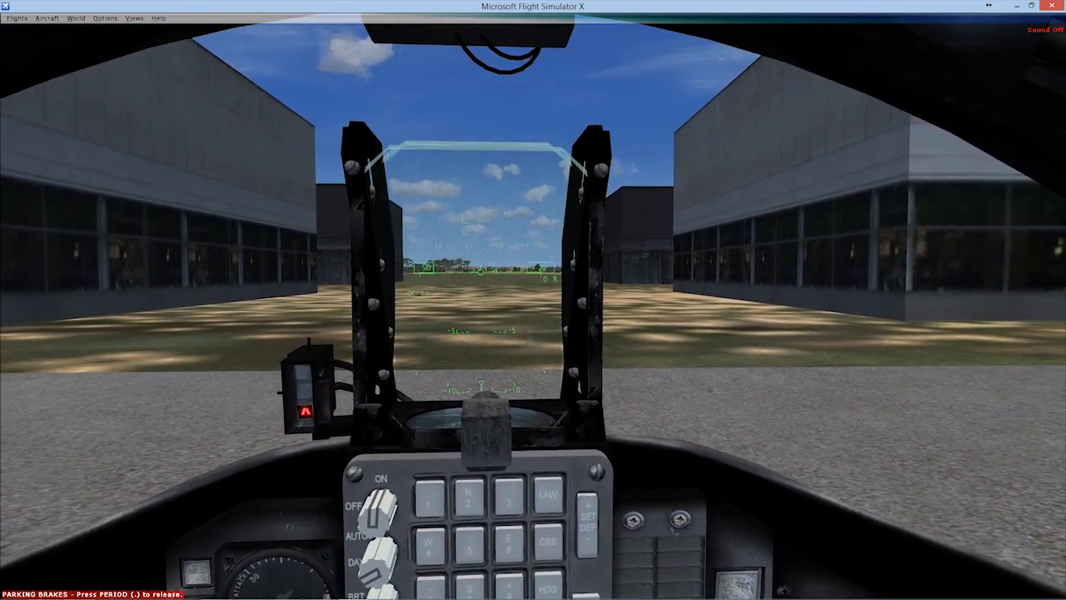
- View the parked Goshawk from the cockpit and external spot view, then begin ending the flight
{"action": "key", "text": "s"}
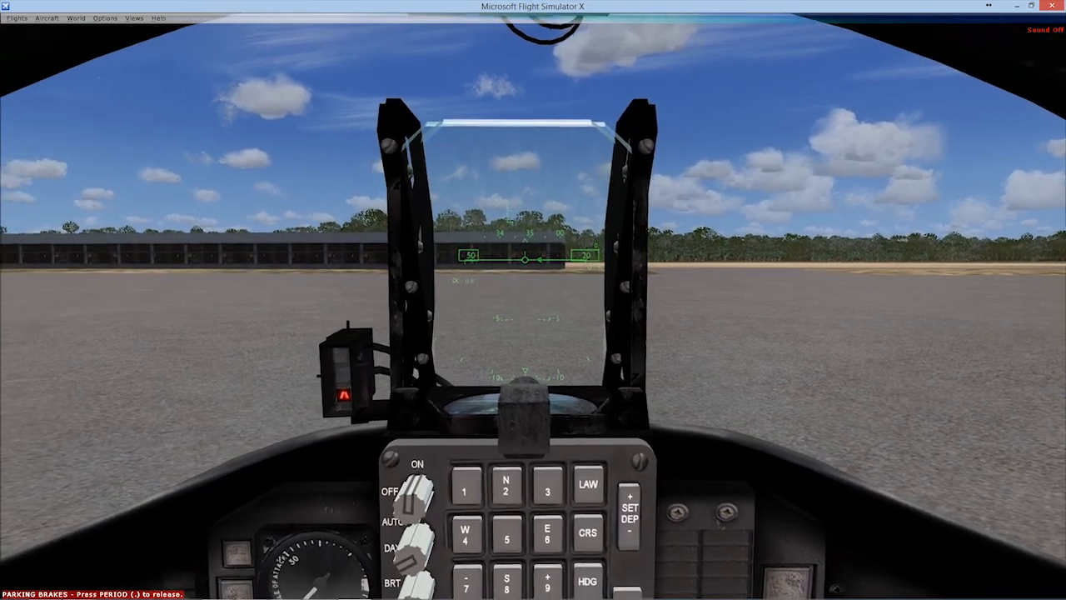
{"action": "key", "text": "s"}
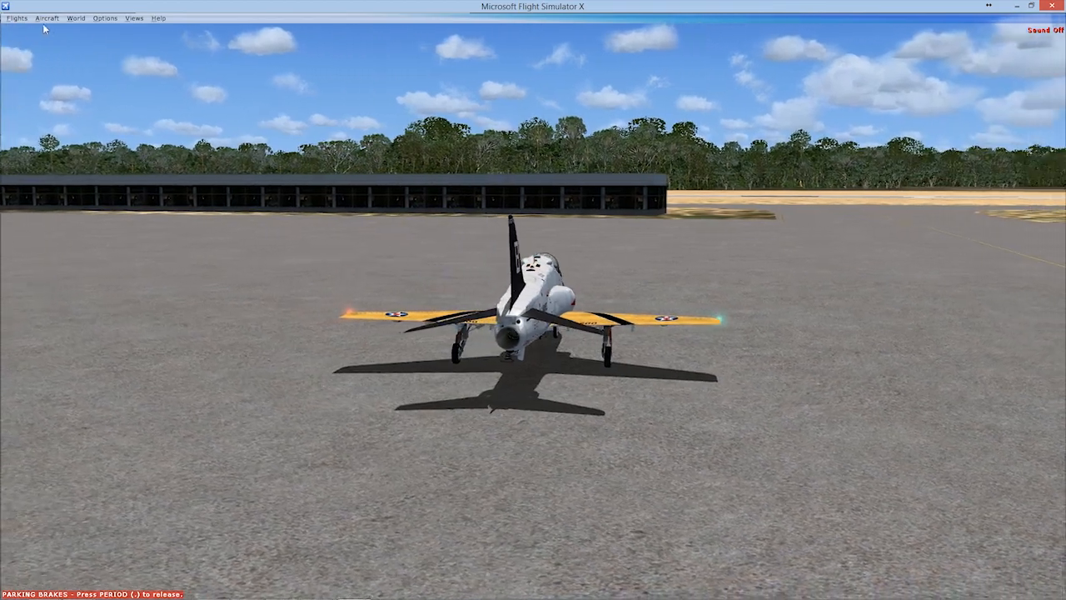
{"action": "left_click", "coordinate": [16, 17]}
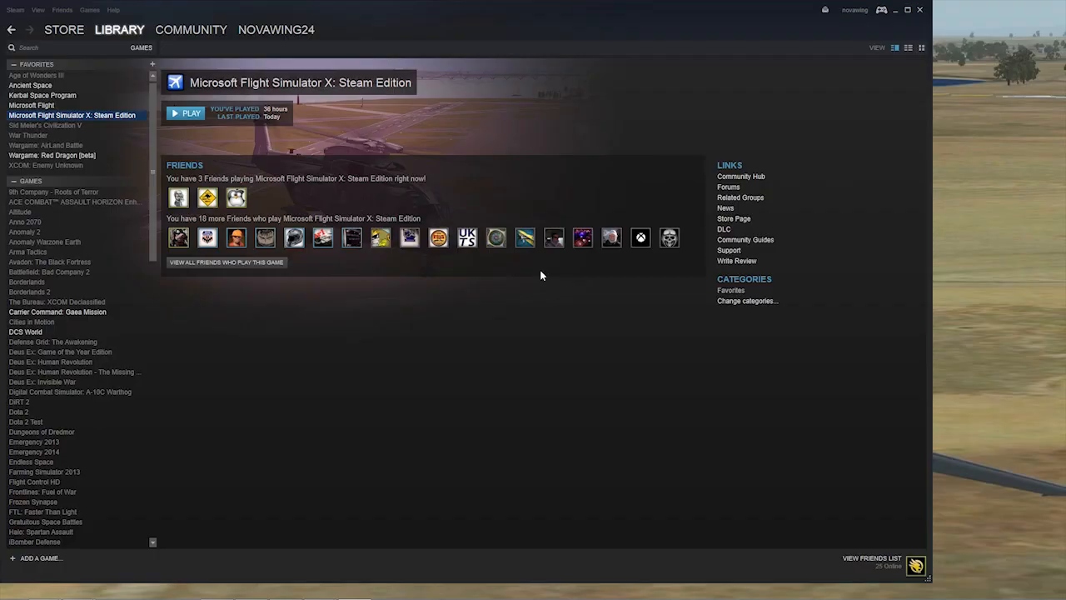
- Return to the FSX start window and show the Settings screen with its display sliders
{"action": "left_click", "coordinate": [185, 113]}
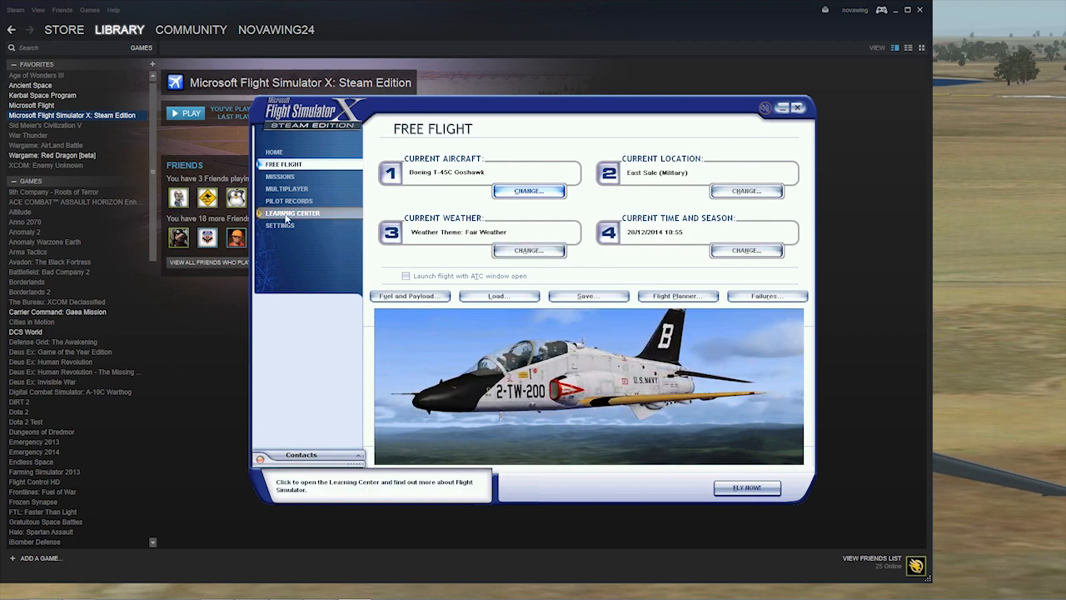
{"action": "mouse_move", "coordinate": [280, 225]}
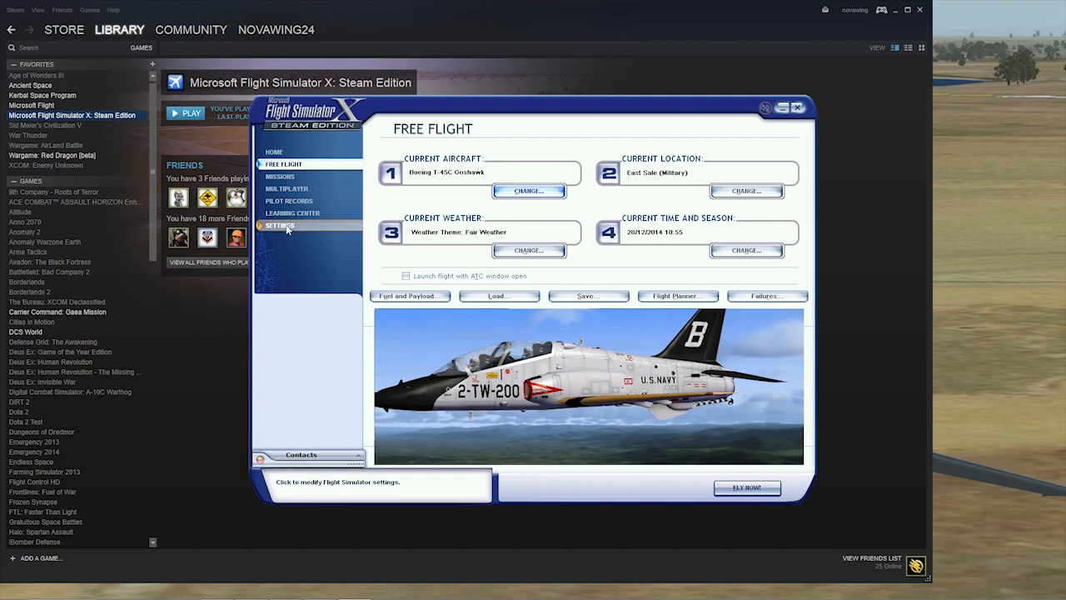
{"action": "left_click", "coordinate": [280, 225]}
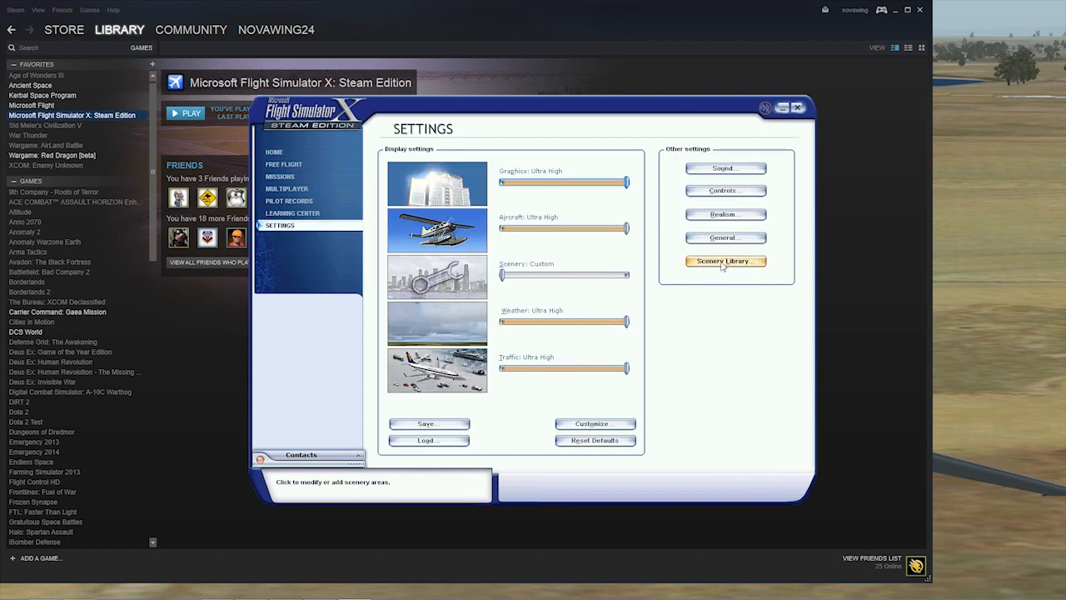
- Review the installed scenery areas and begin adding a new area
{"action": "left_click", "coordinate": [723, 260]}
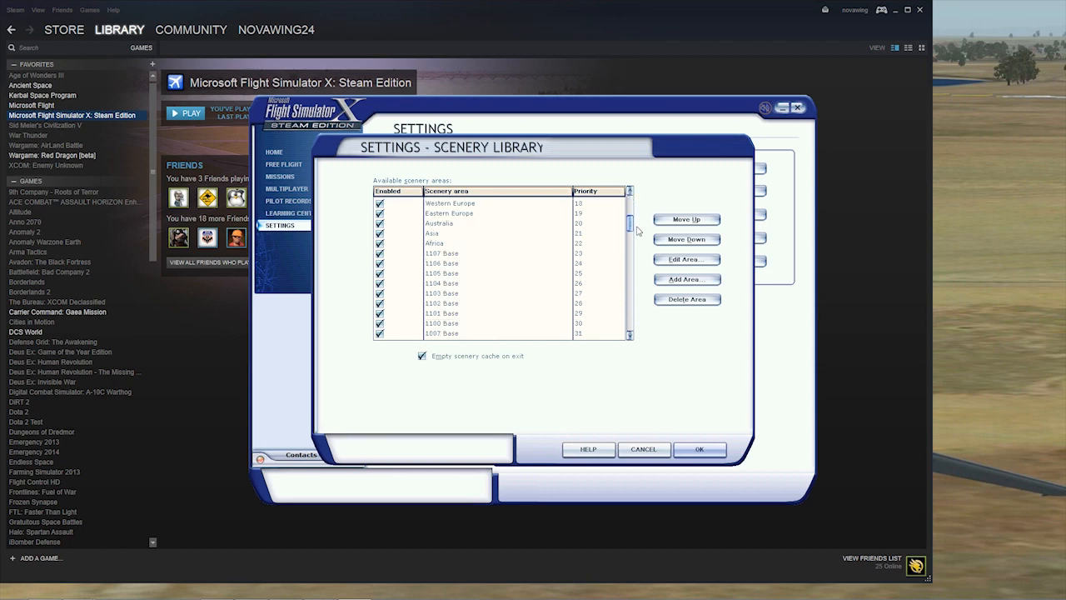
{"action": "scroll", "scroll_direction": "down", "scroll_amount": 3}
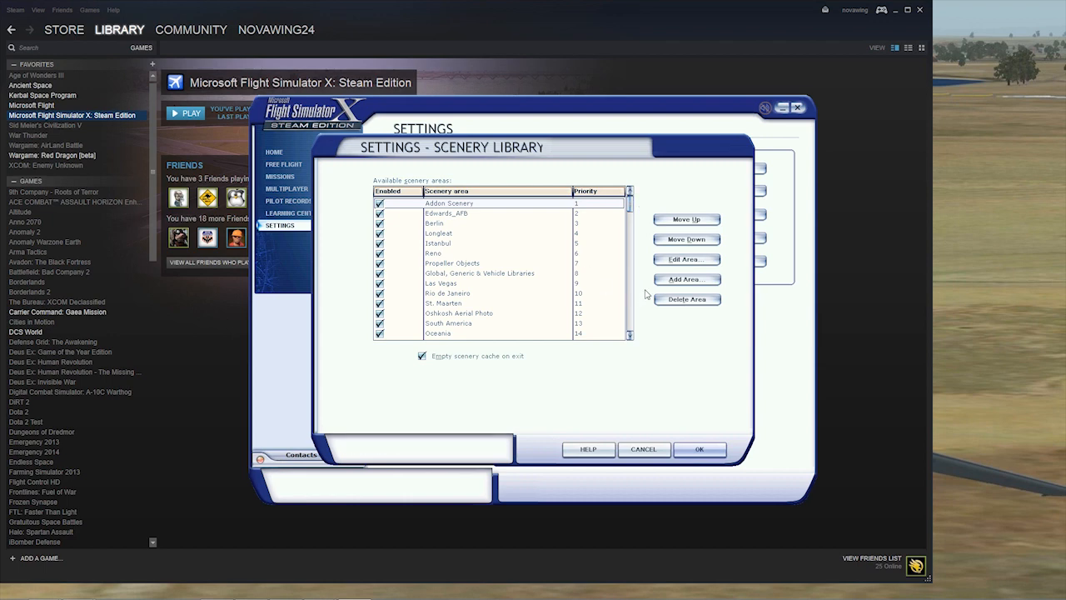
{"action": "left_click", "coordinate": [686, 280]}
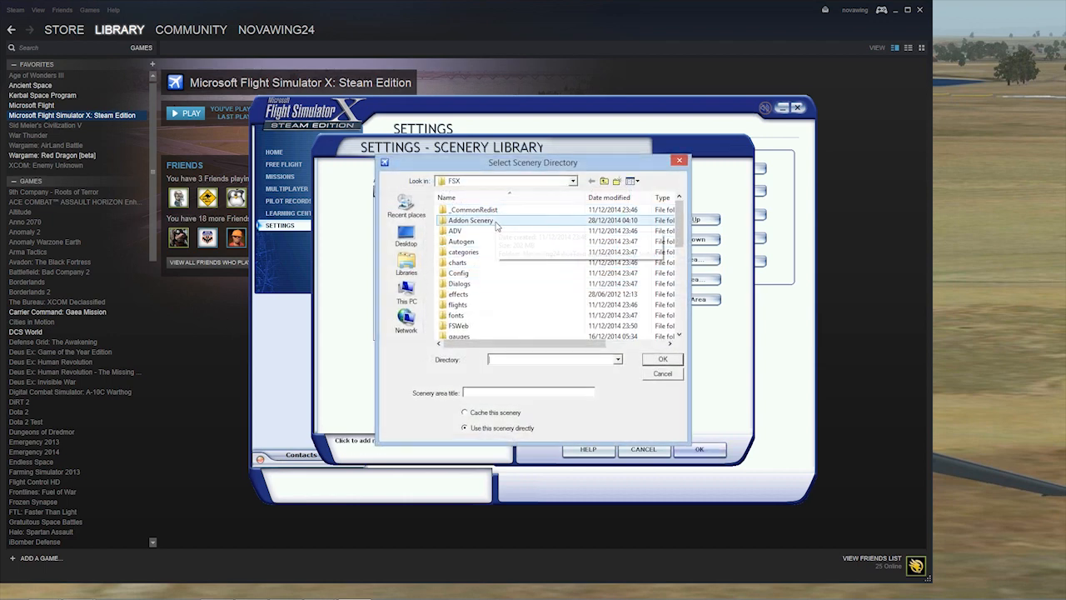
{"action": "mouse_move", "coordinate": [470, 220]}
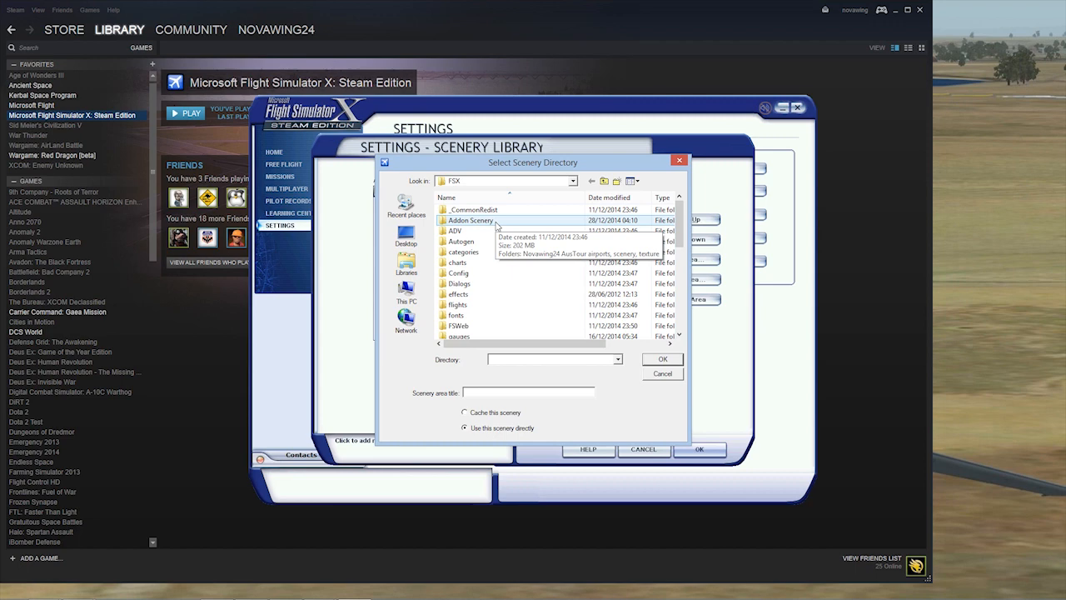
- Add the Addon Scenery > AusTour airports folder as a new scenery area
{"action": "double_click", "coordinate": [470, 220]}
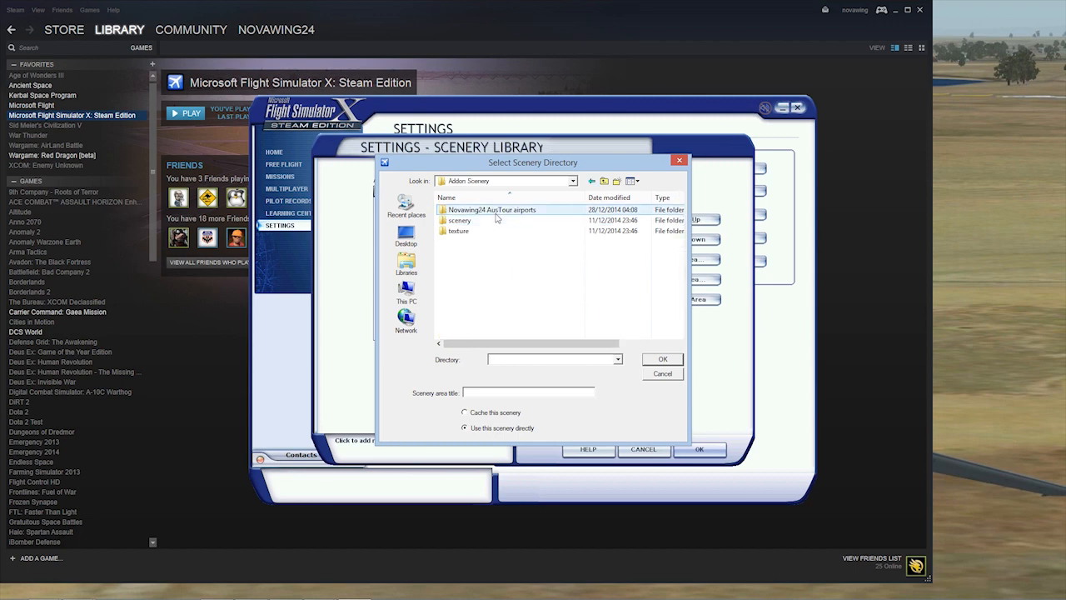
{"action": "mouse_move", "coordinate": [481, 210]}
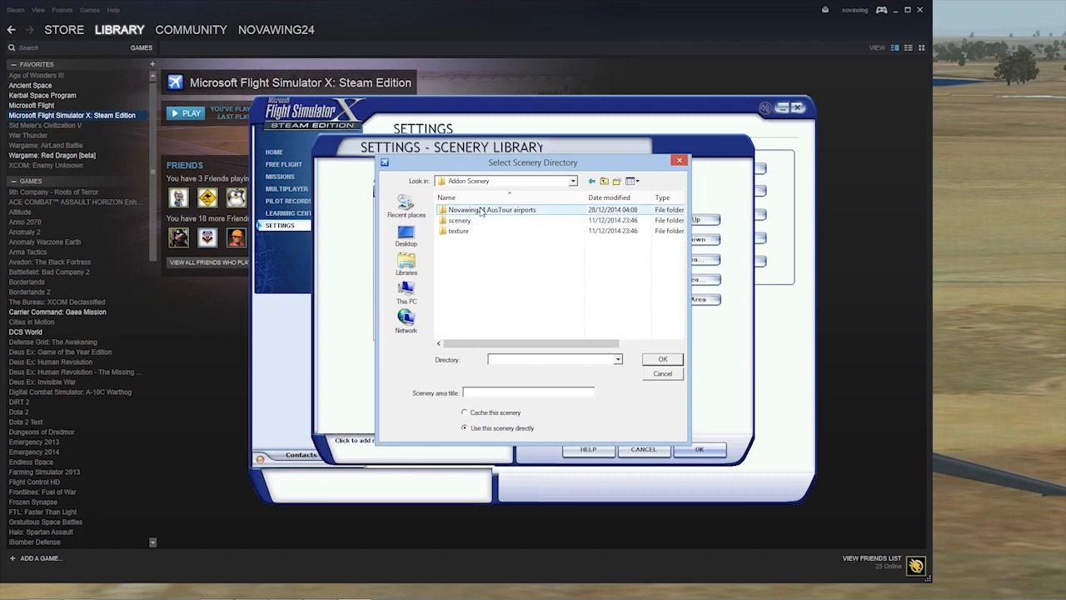
{"action": "double_click", "coordinate": [491, 210]}
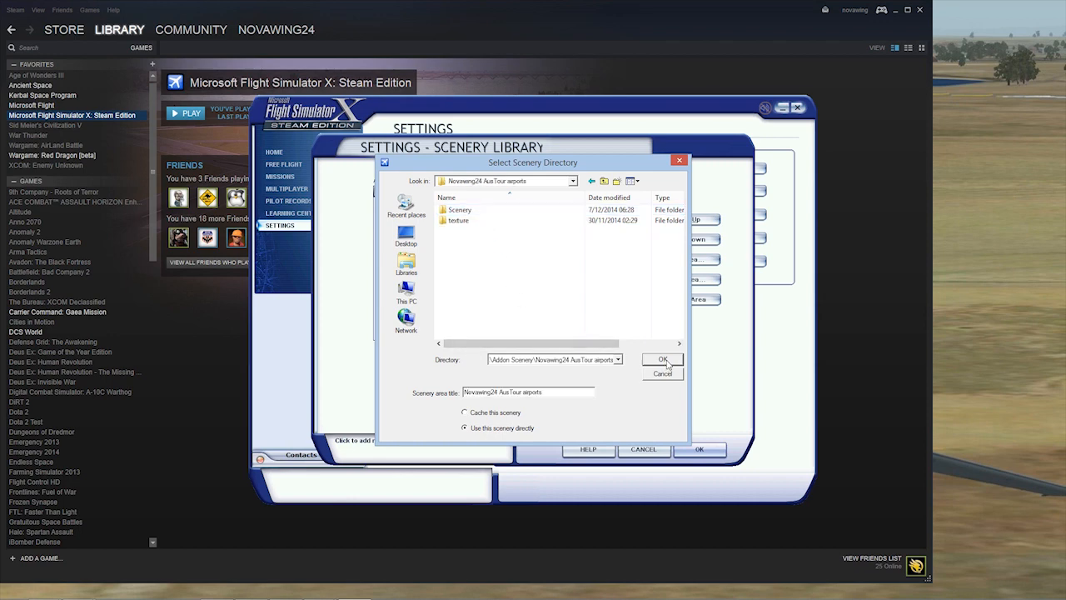
{"action": "mouse_move", "coordinate": [477, 187]}
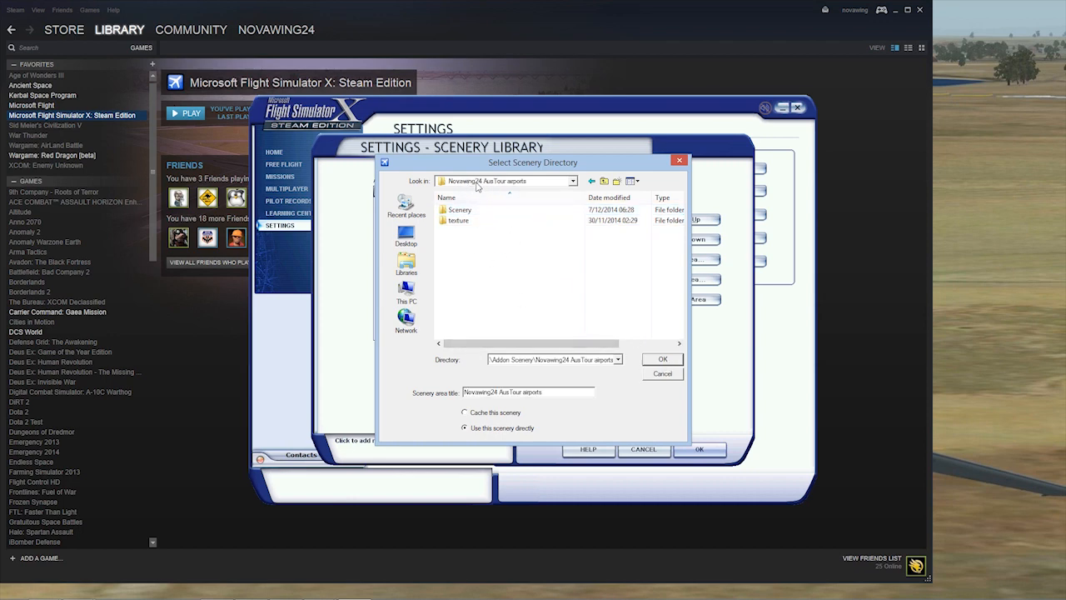
{"action": "left_click", "coordinate": [467, 215]}
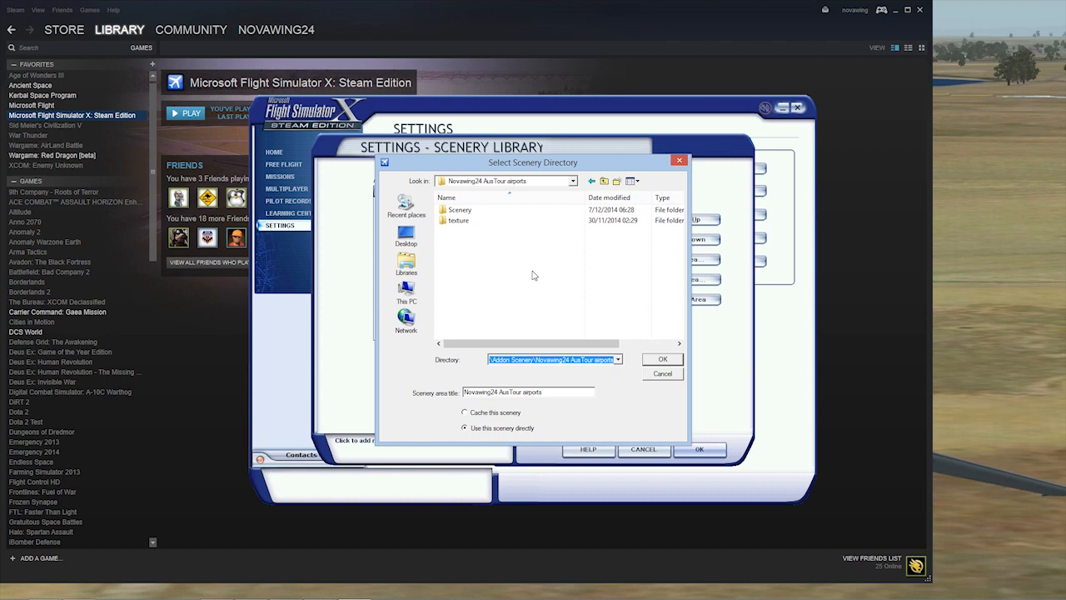
{"action": "left_click", "coordinate": [663, 360]}
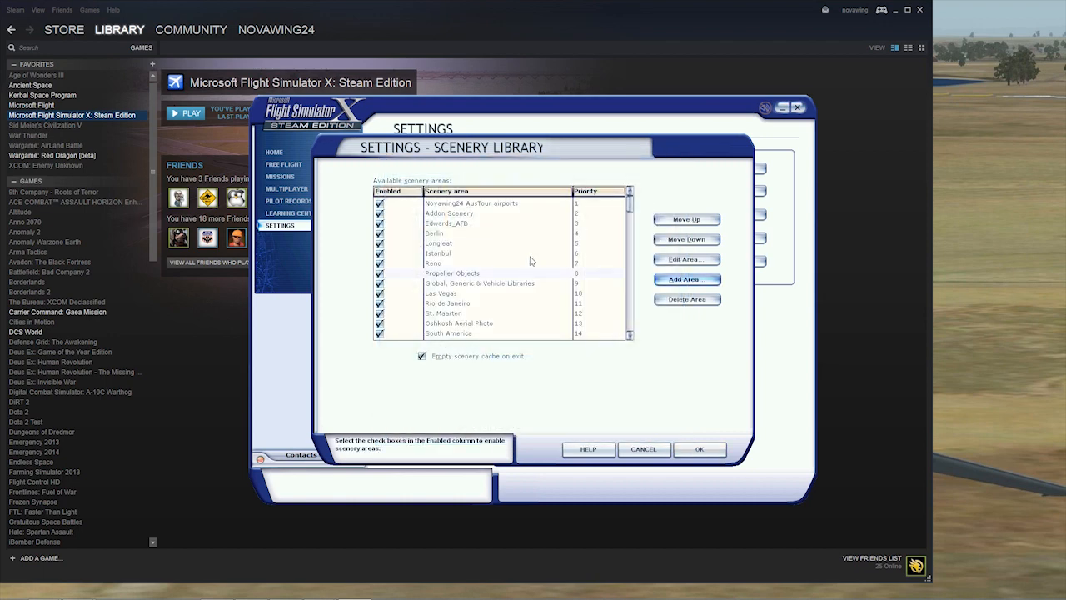
{"action": "mouse_move", "coordinate": [654, 180]}
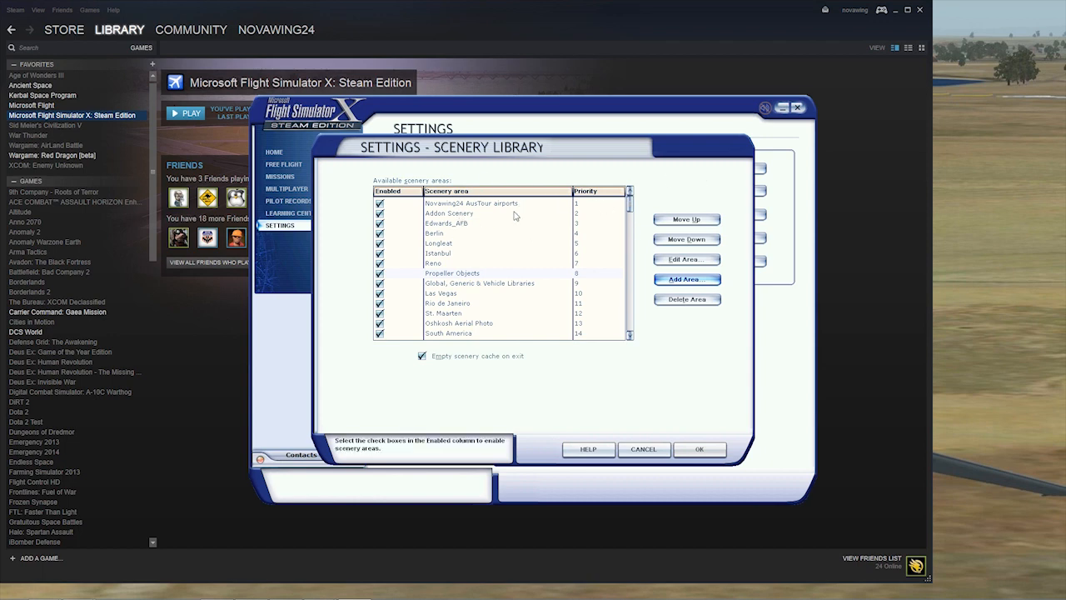
- Attempt to add the AusTour airports folder from Addon Scenery a second time
{"action": "left_click", "coordinate": [686, 280]}
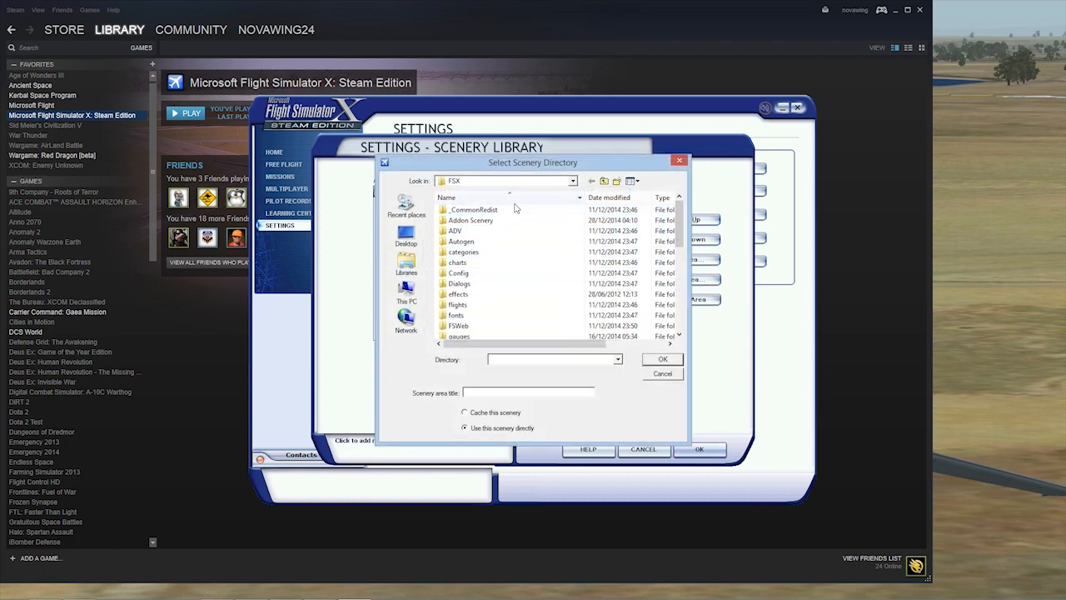
{"action": "double_click", "coordinate": [470, 220]}
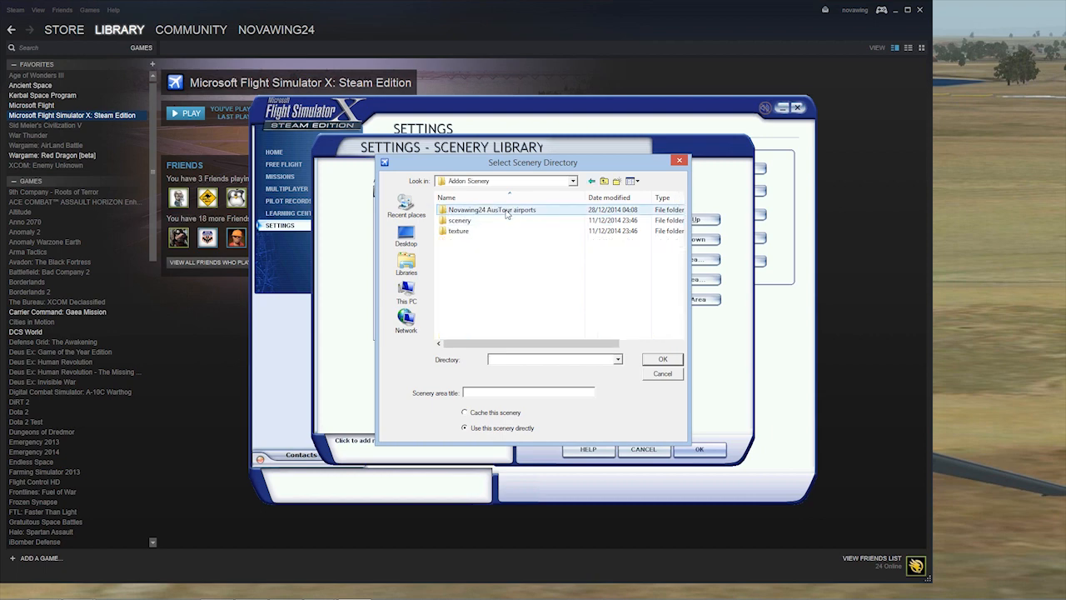
{"action": "left_click", "coordinate": [492, 210]}
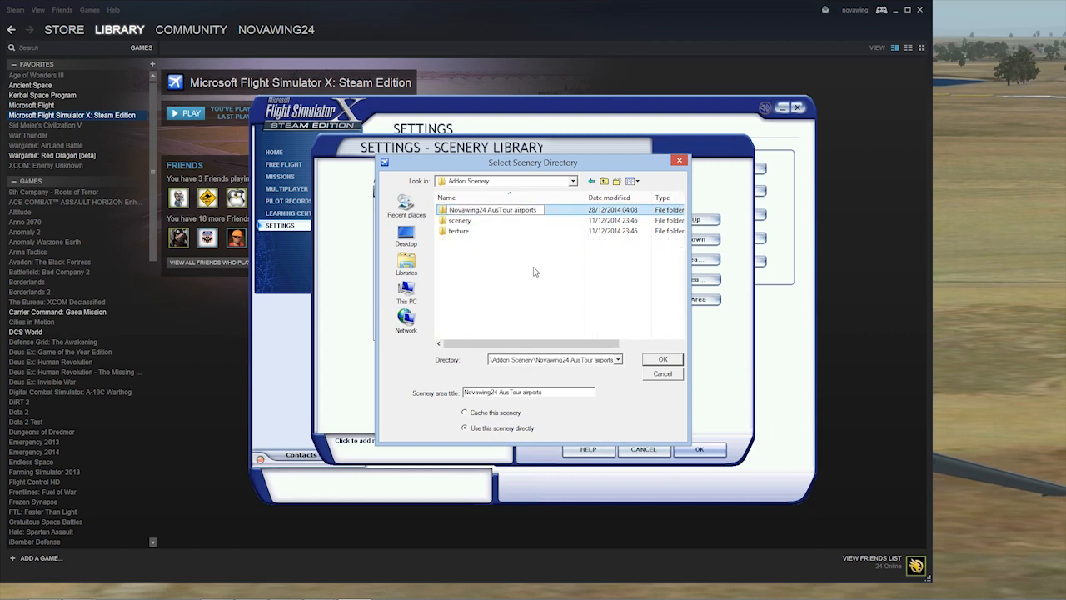
{"action": "double_click", "coordinate": [491, 210]}
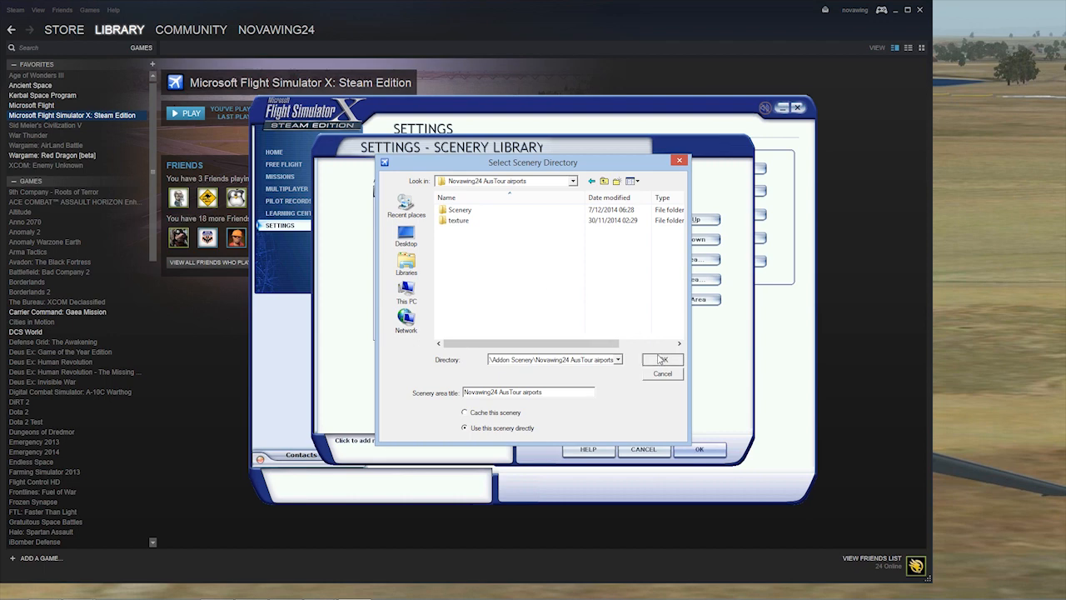
{"action": "left_click", "coordinate": [662, 360]}
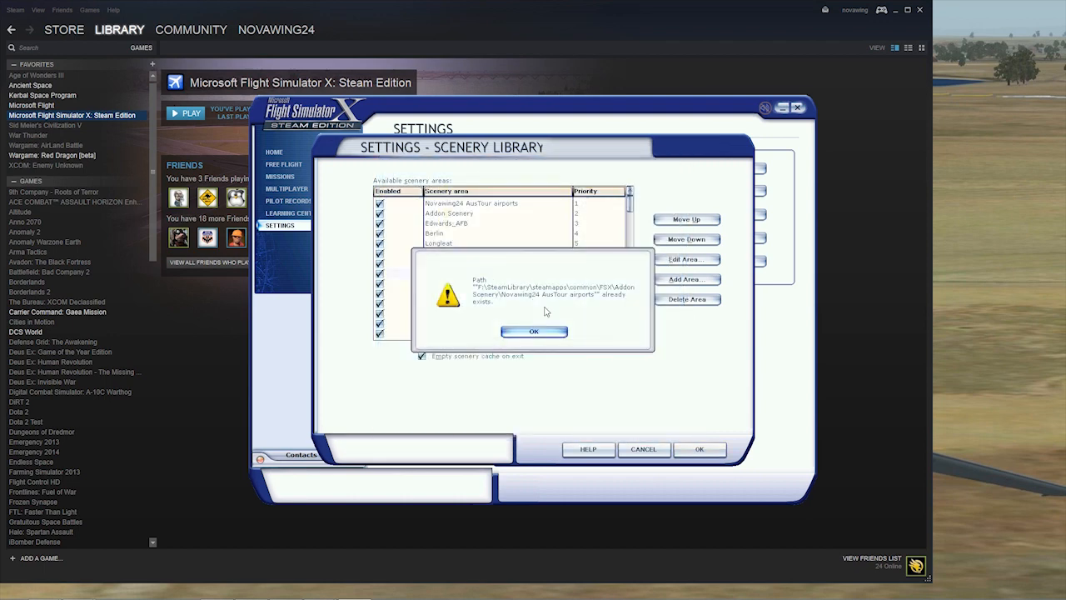
- Dismiss the 'path already exists' warning and accept the Scenery Library changes
{"action": "left_click", "coordinate": [534, 330]}
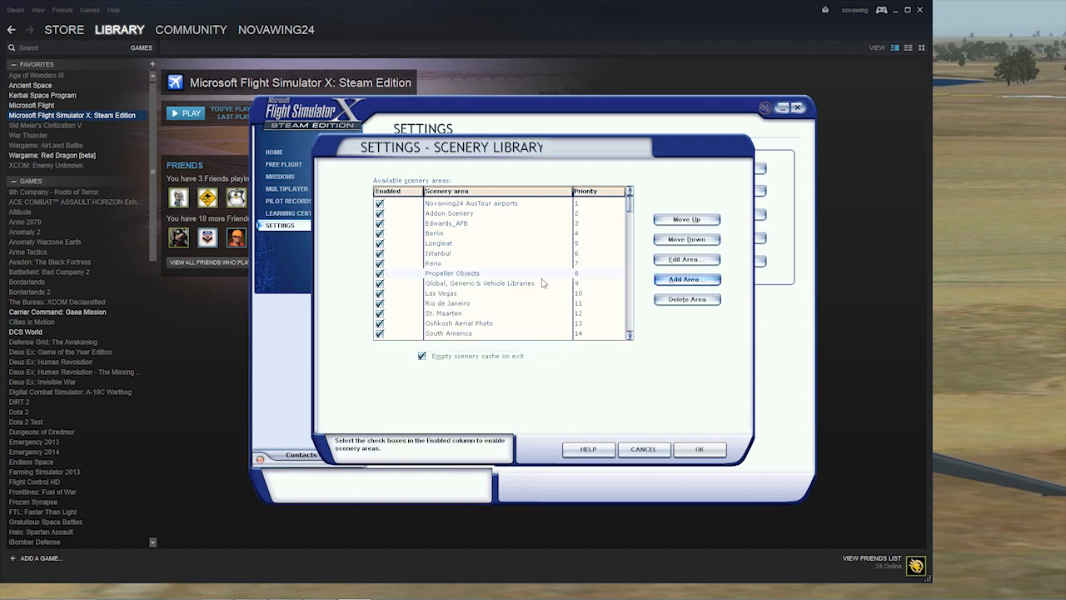
{"action": "mouse_move", "coordinate": [493, 210]}
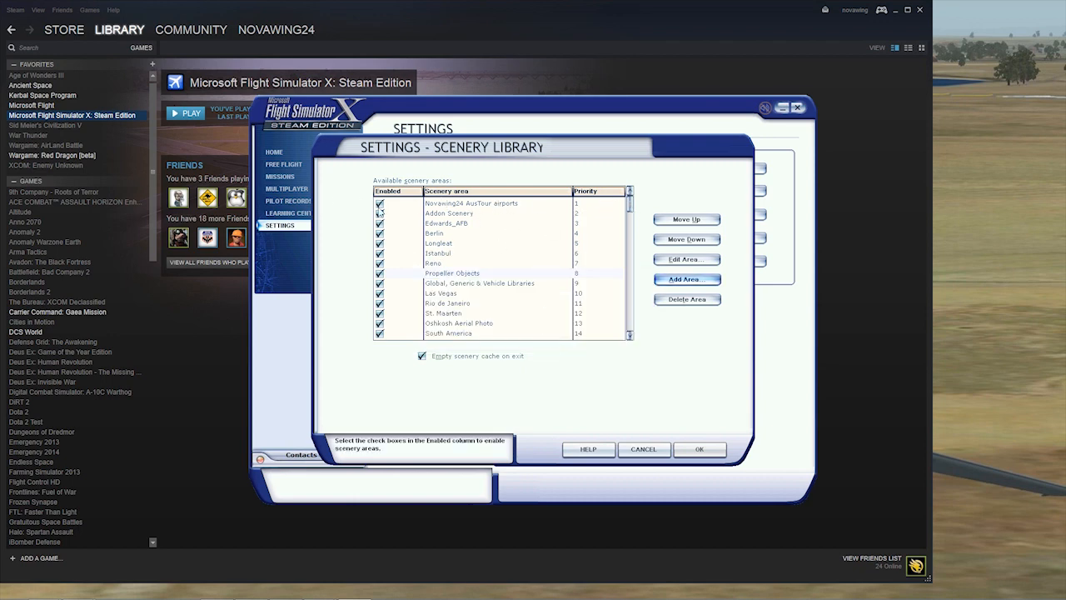
{"action": "mouse_move", "coordinate": [699, 450]}
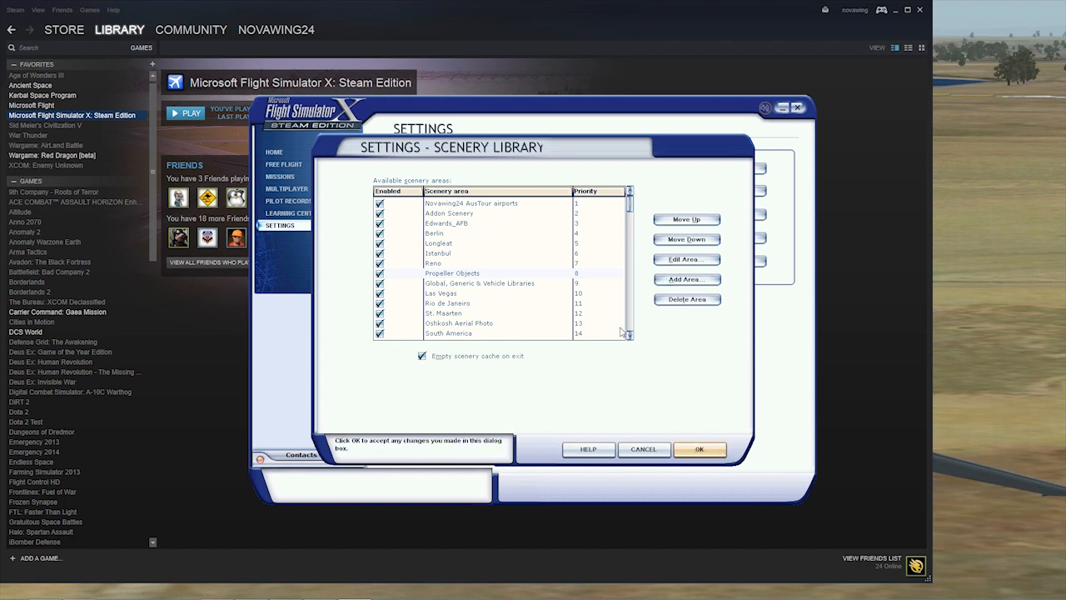
{"action": "left_click", "coordinate": [700, 449]}
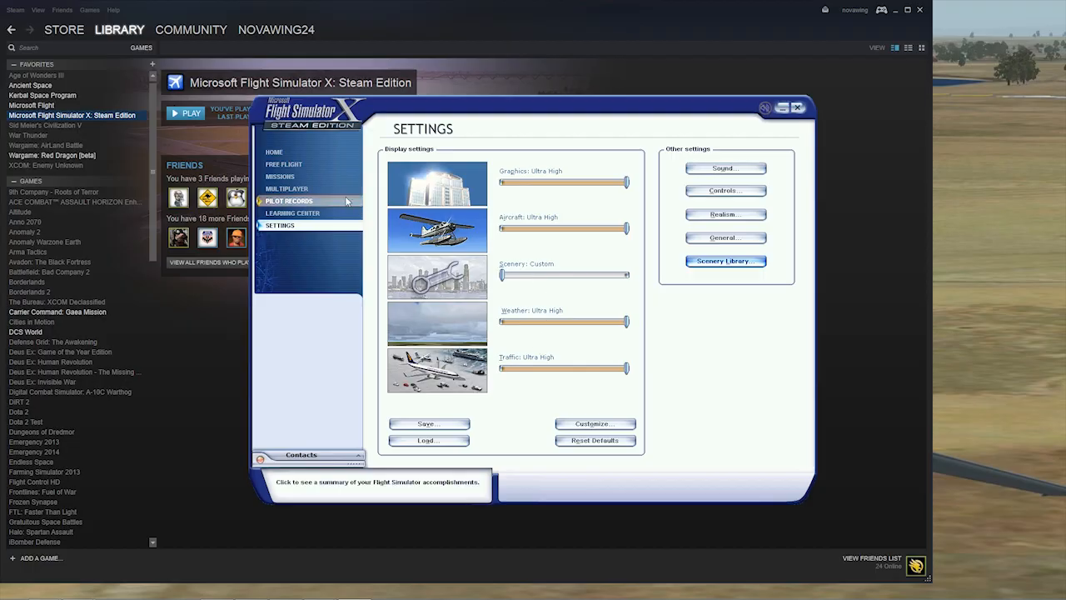
- Go to Free Flight and bring up East Sale's starting-position list
{"action": "left_click", "coordinate": [283, 165]}
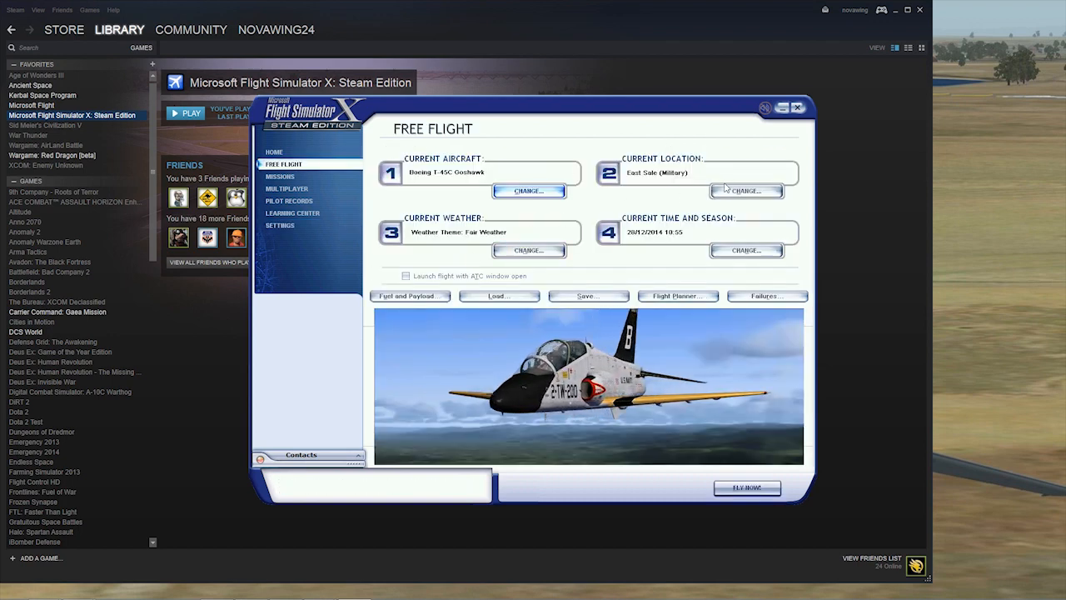
{"action": "left_click", "coordinate": [746, 190]}
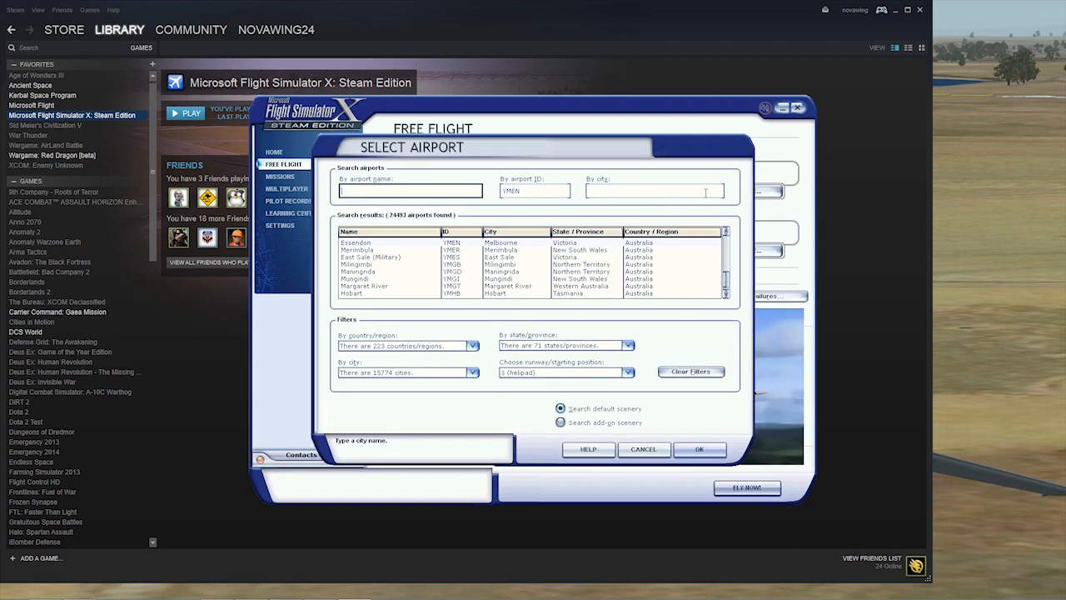
{"action": "left_click", "coordinate": [370, 257]}
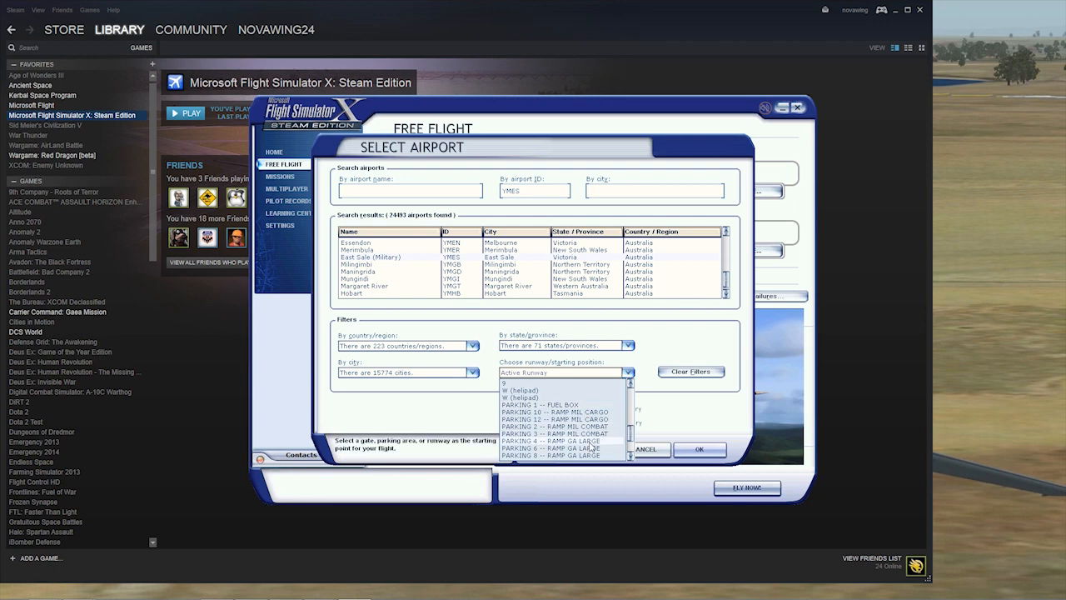
- Choose a RAMP GA parking spot at East Sale (Military) and confirm the location
{"action": "scroll", "scroll_direction": "down", "scroll_amount": 3}
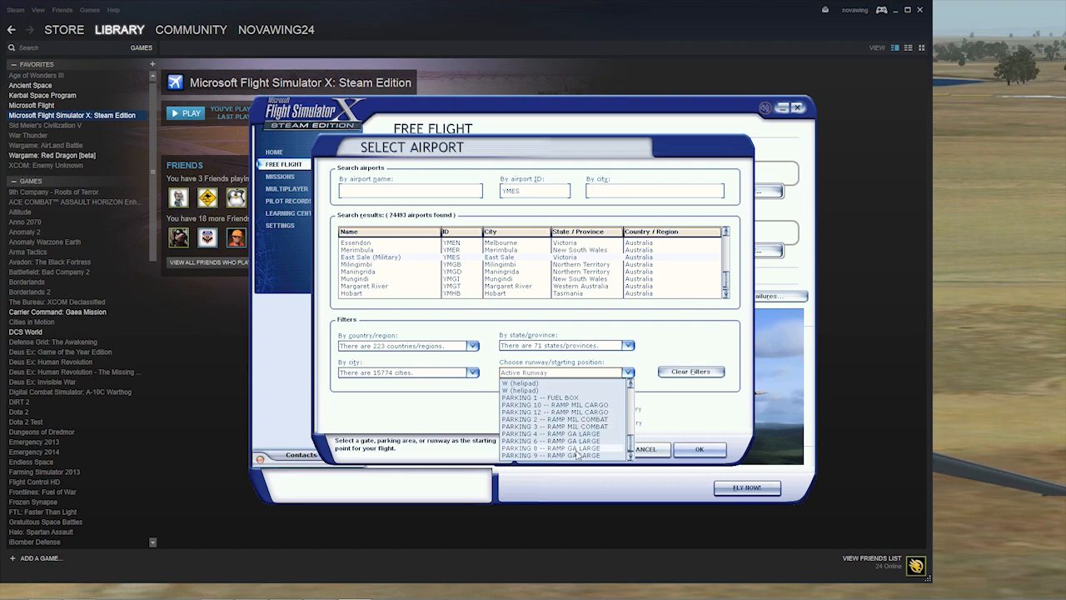
{"action": "left_click", "coordinate": [550, 433]}
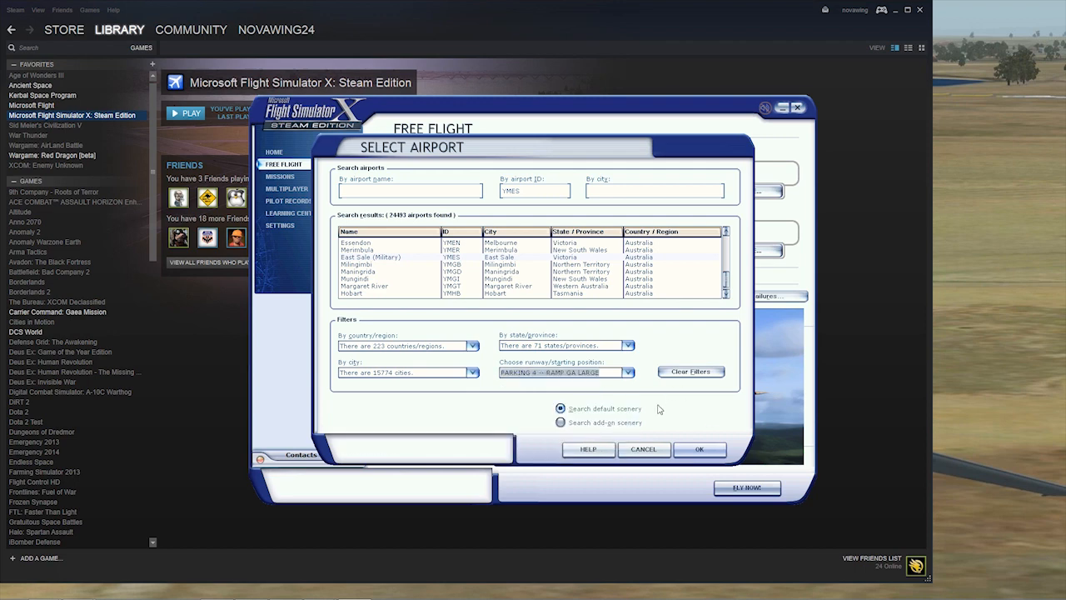
{"action": "left_click", "coordinate": [700, 450]}
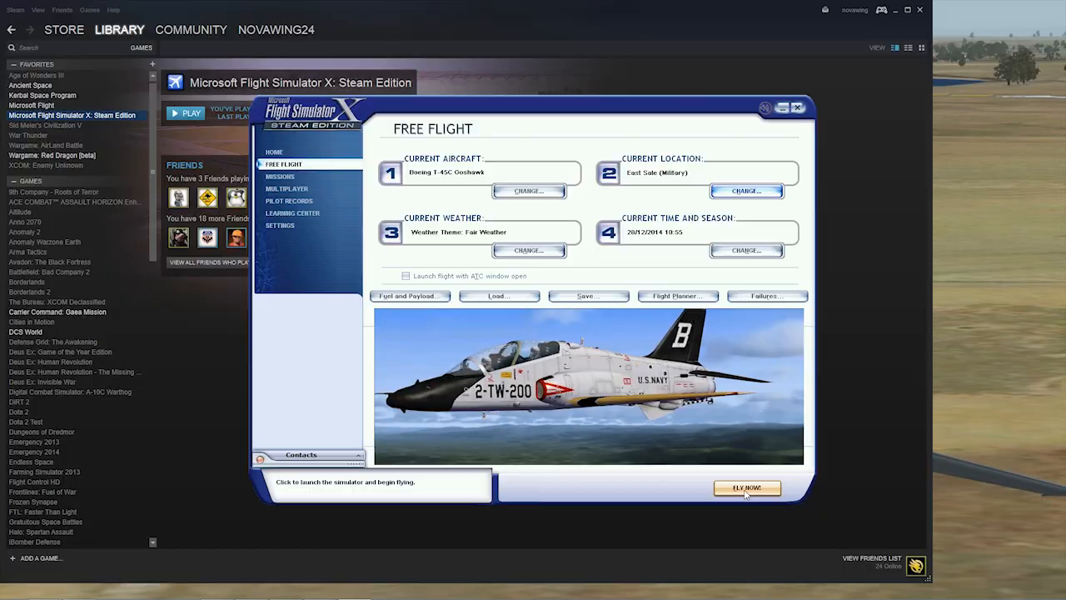
- Start the flight, set the parking brakes, and view the Goshawk from outside on the apron
{"action": "left_click", "coordinate": [747, 487]}
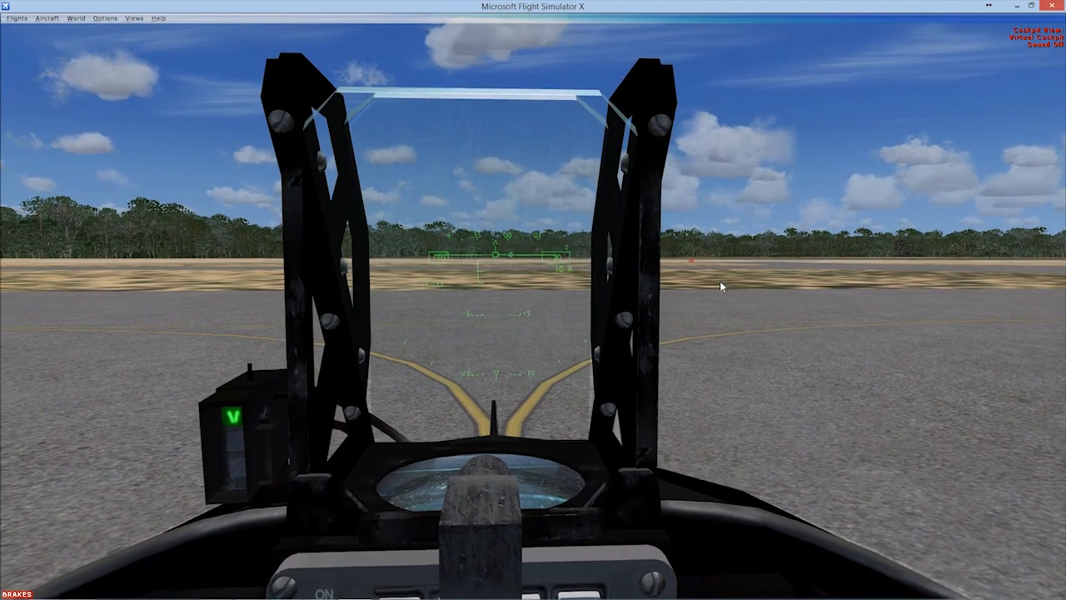
{"action": "key", "text": "period"}
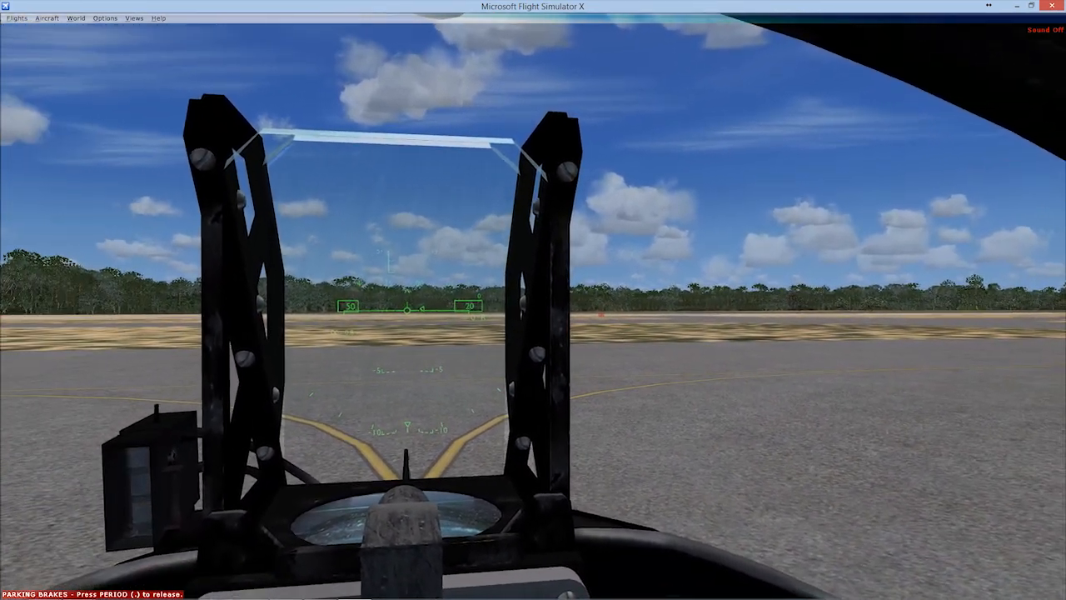
{"action": "key", "text": "s"}
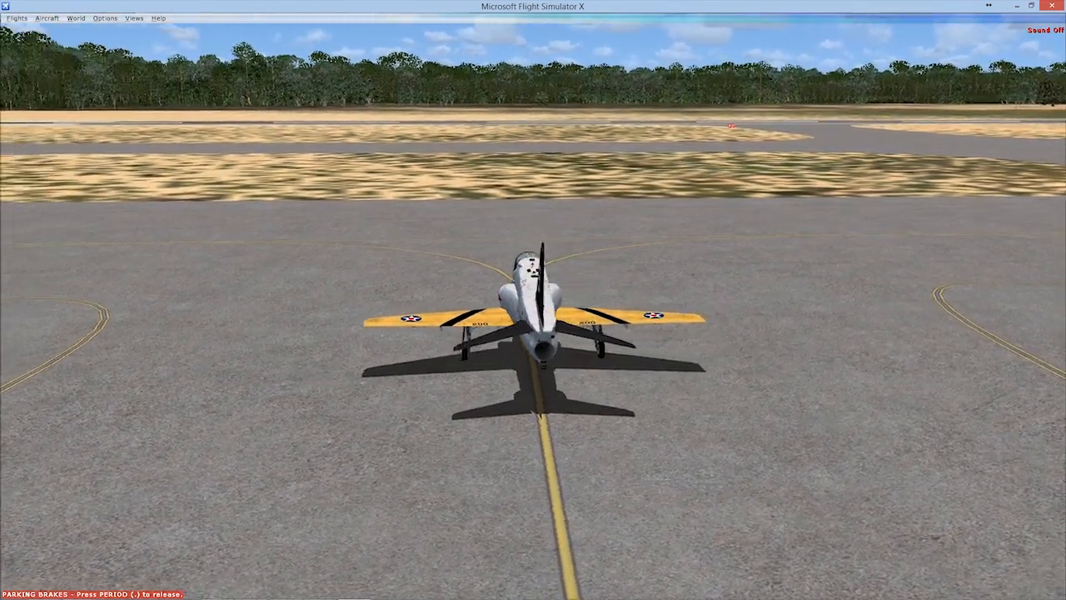
- Return to the cockpit for taxi and takeoff, then watch the takeoff roll from the spot view
{"action": "key", "text": "S"}
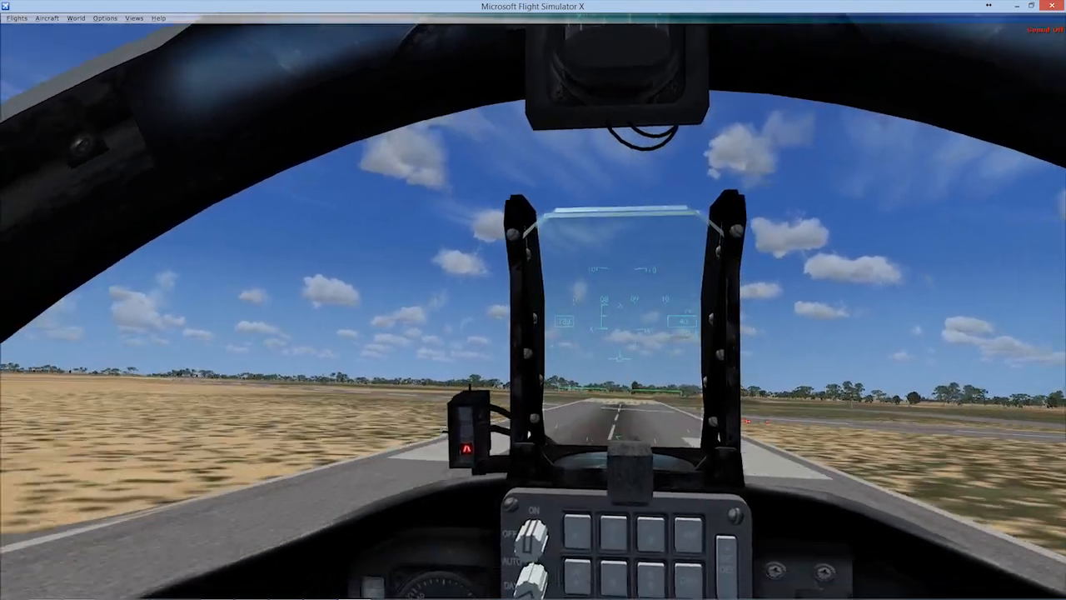
{"action": "key", "text": "s"}
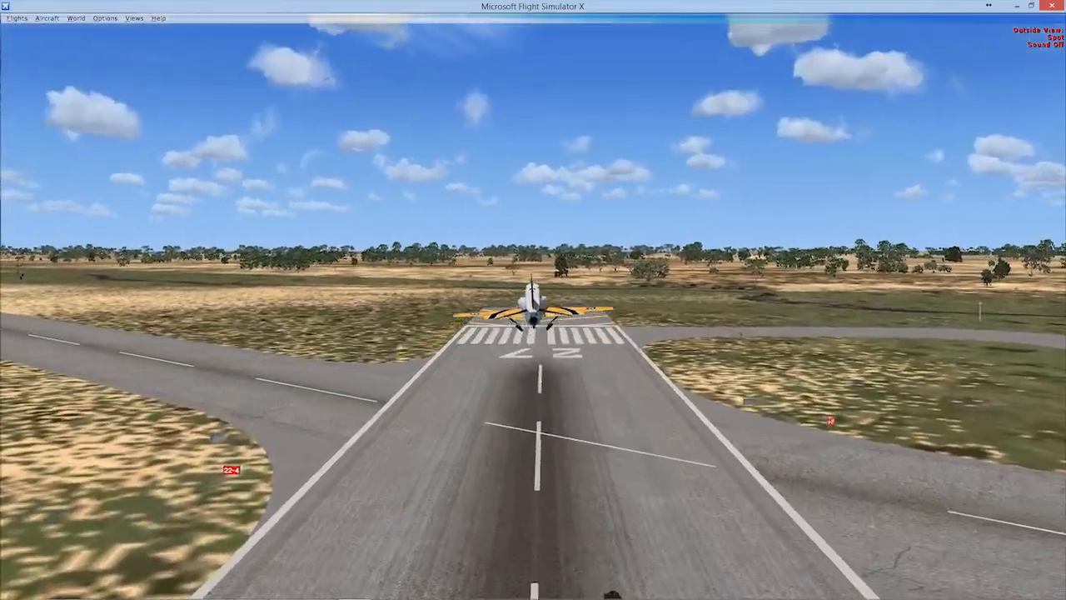